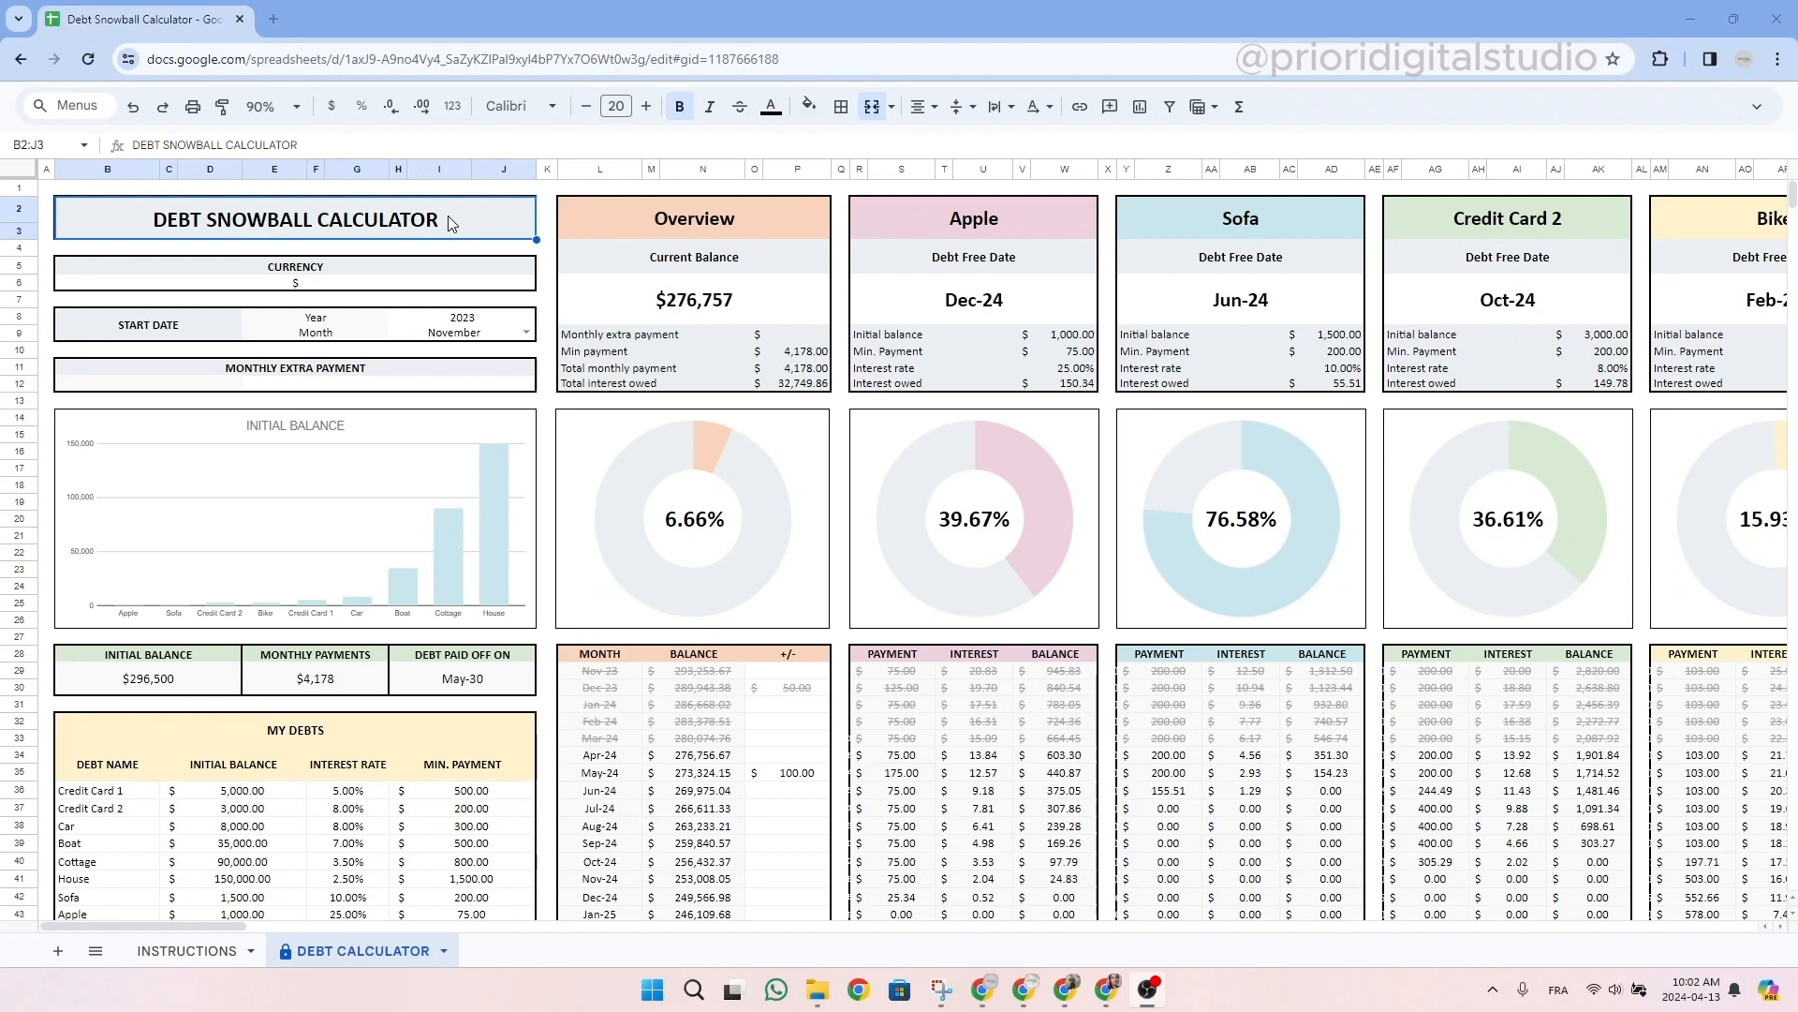
mouse_move(382, 226)
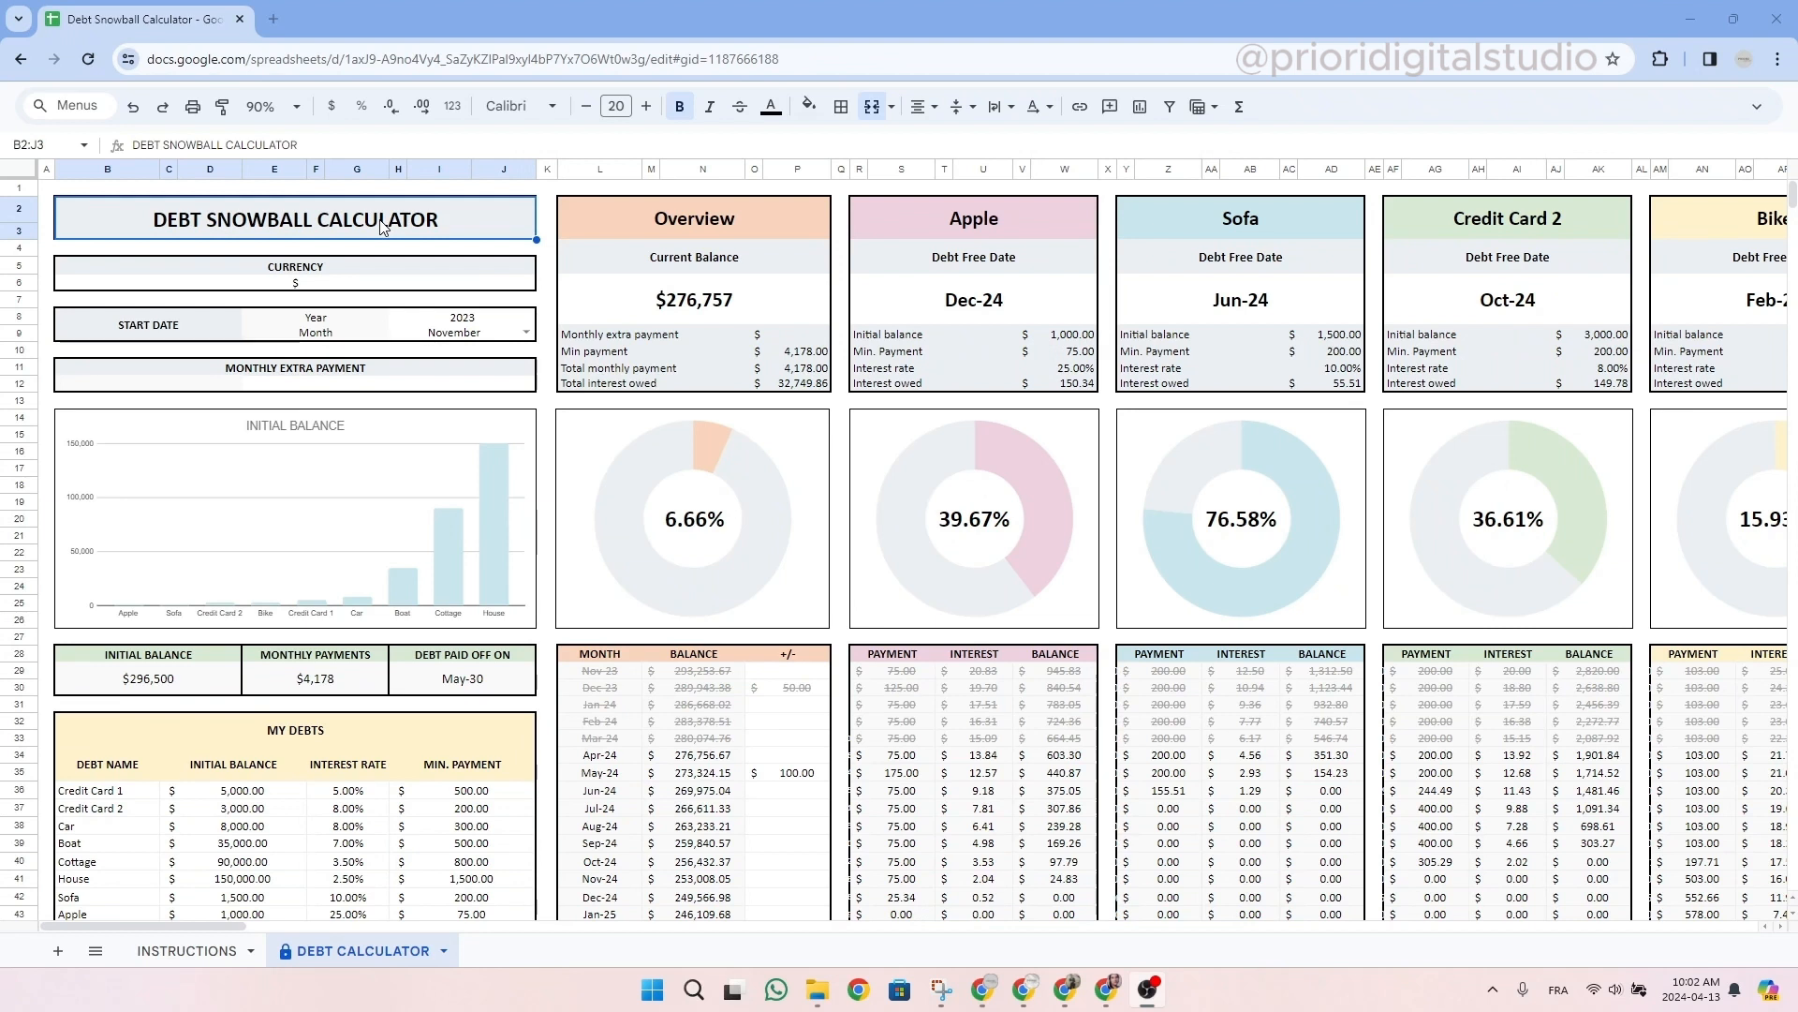
mouse_move(447, 227)
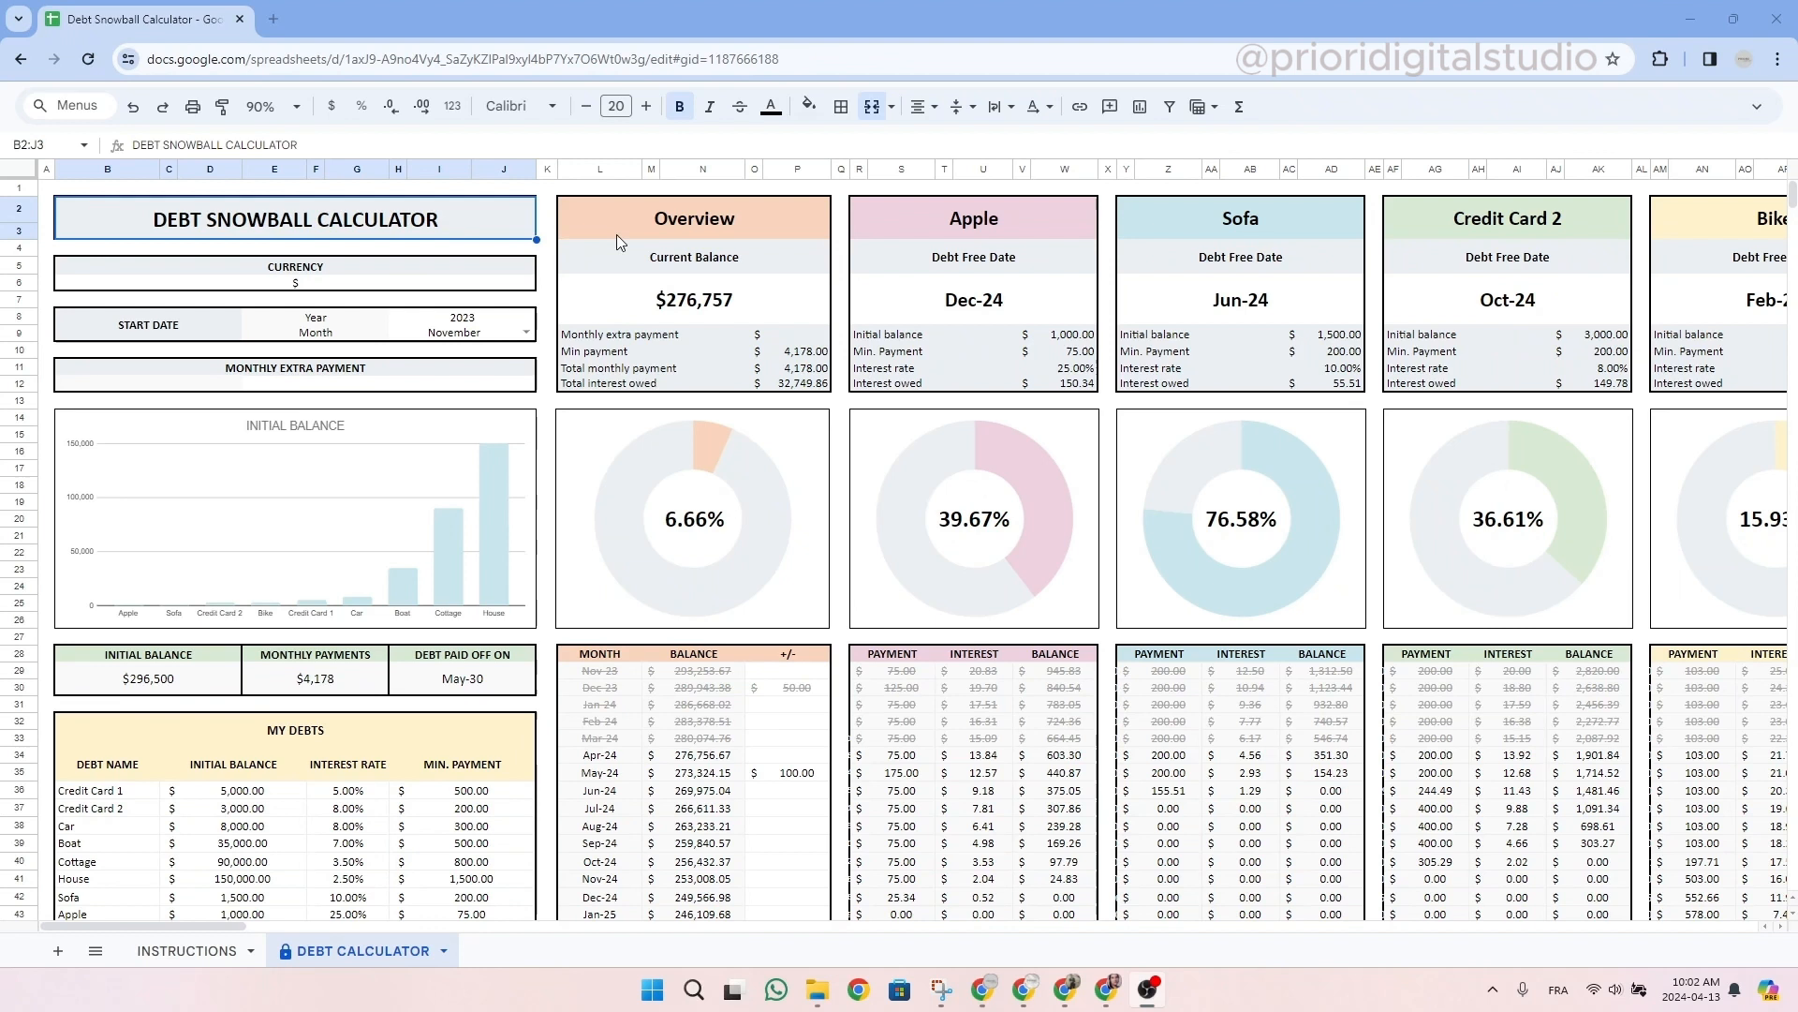
mouse_move(708, 313)
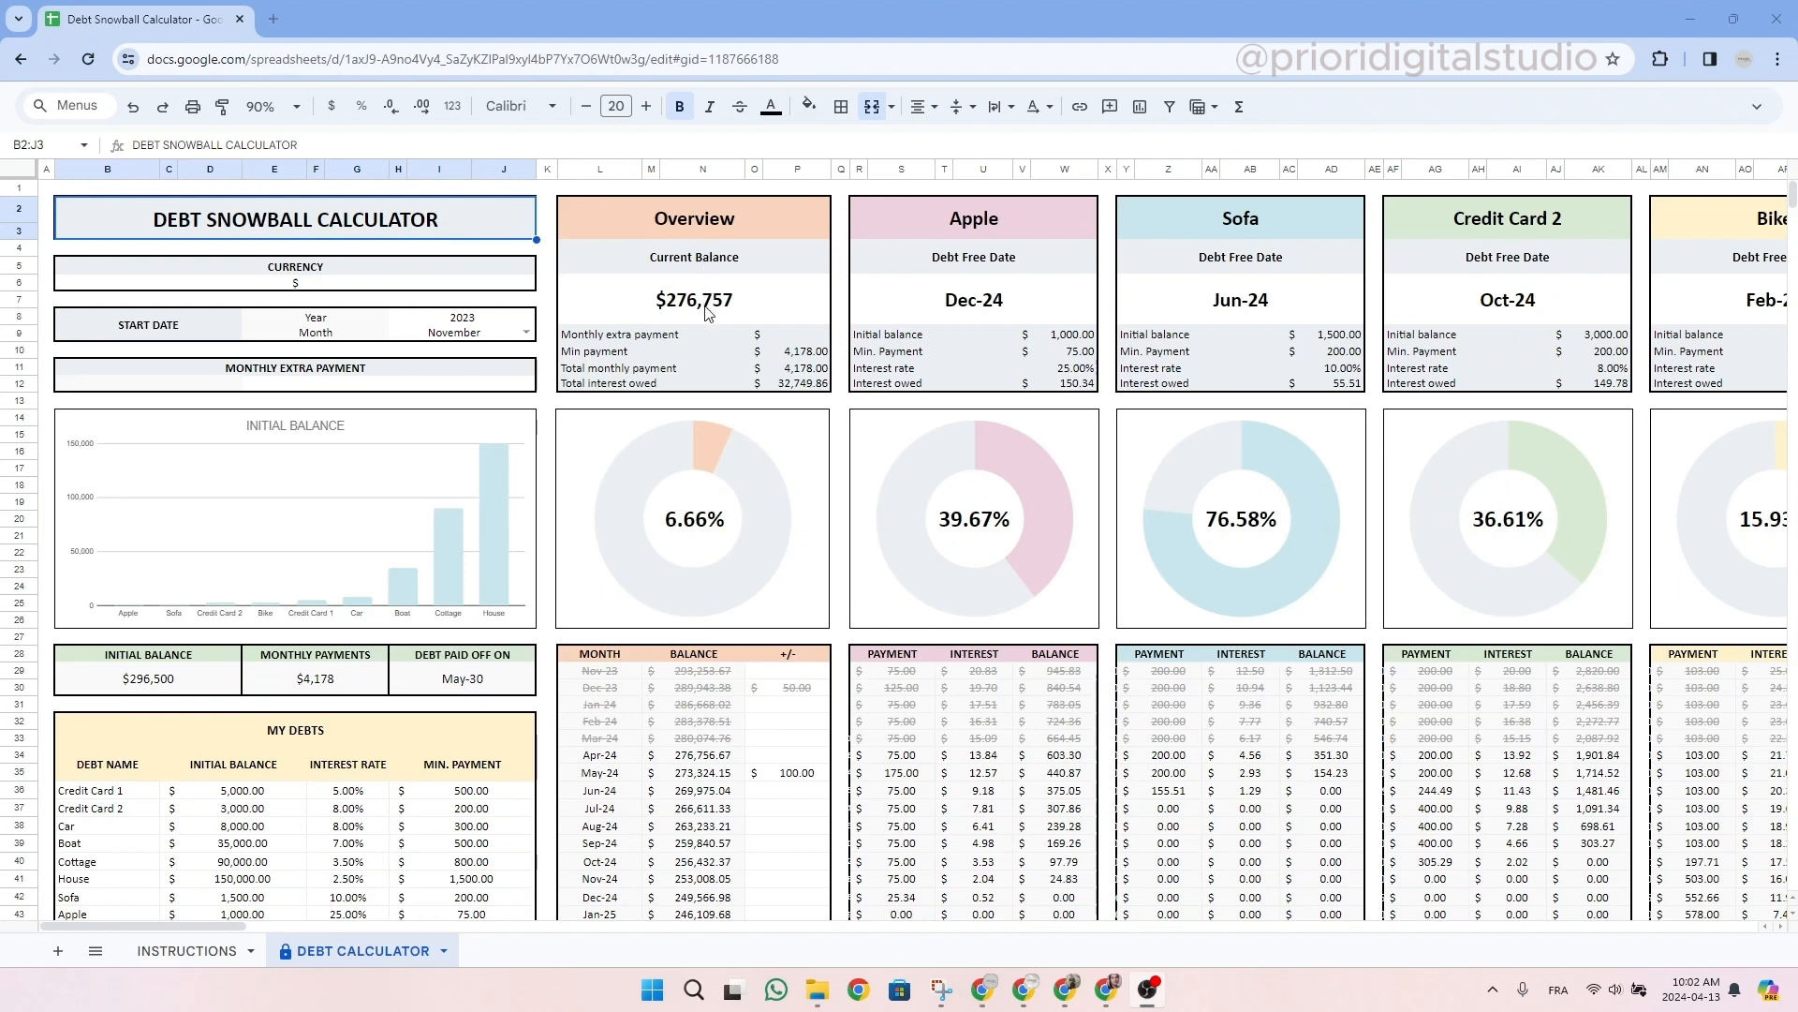
Explore the calculator's protected balance, Nov-23 adjustment and Credit Card 2 title without changing anything
left_click(694, 300)
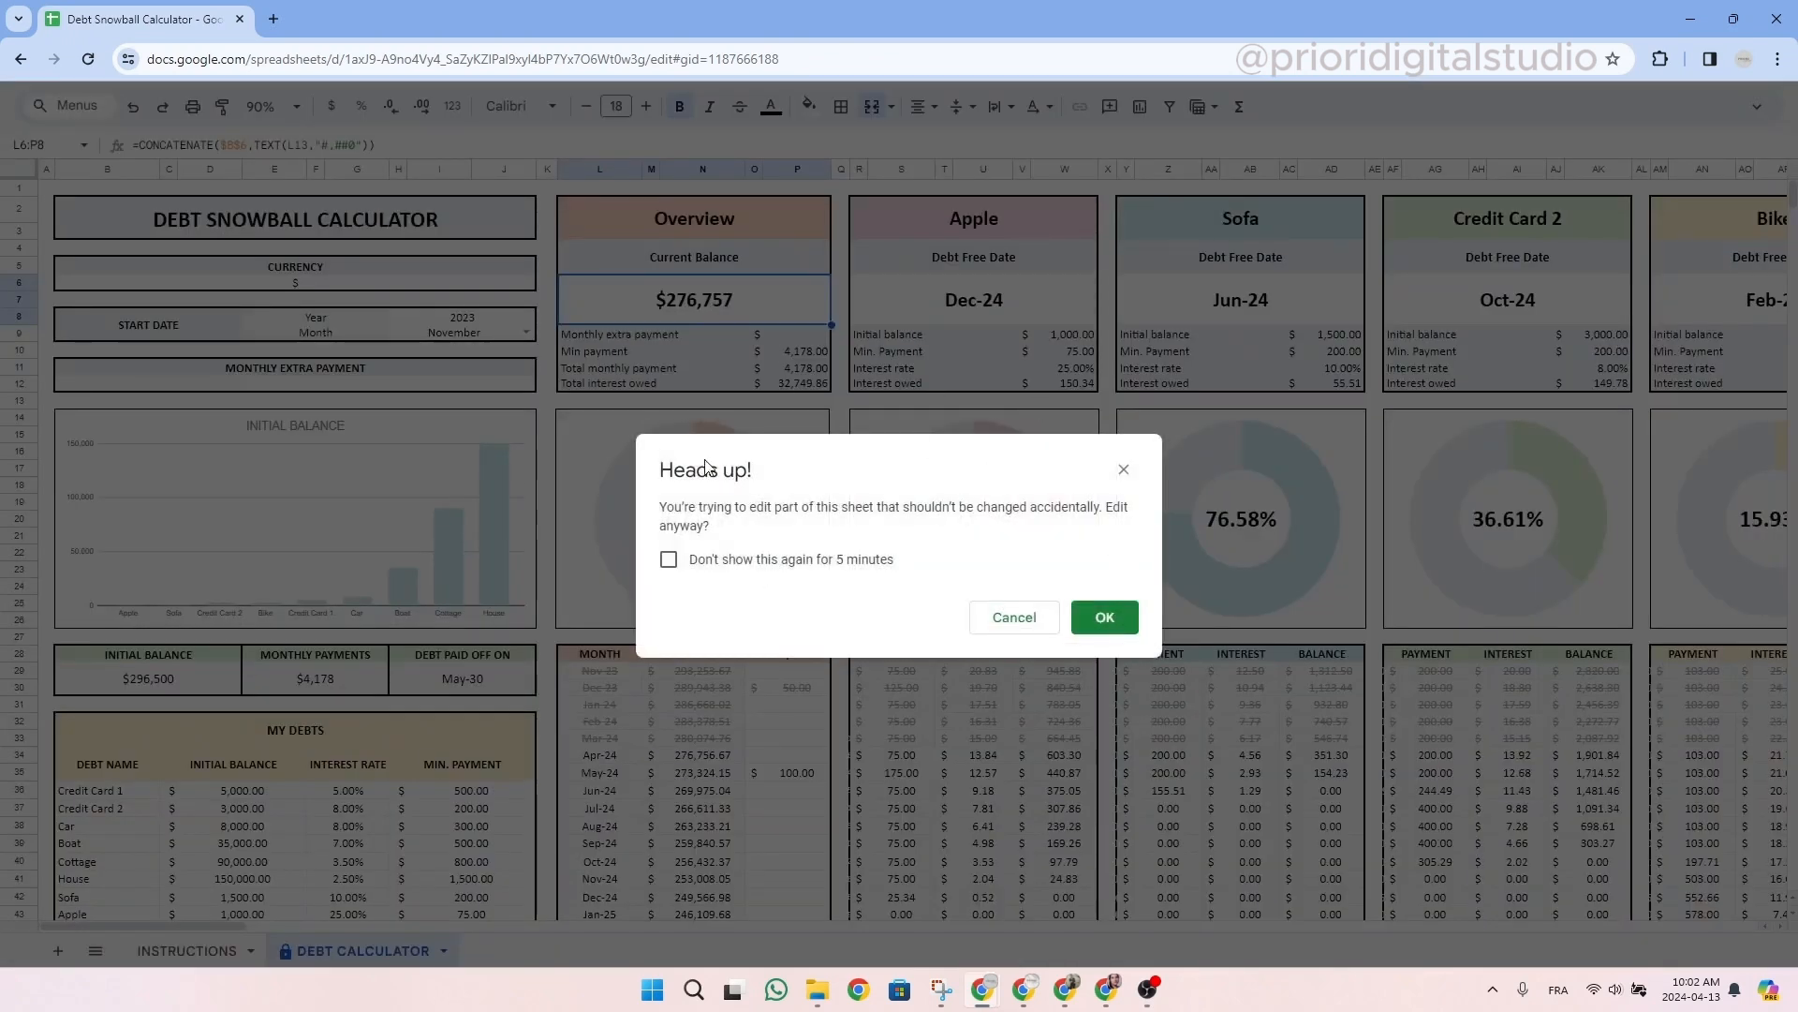
mouse_move(963, 637)
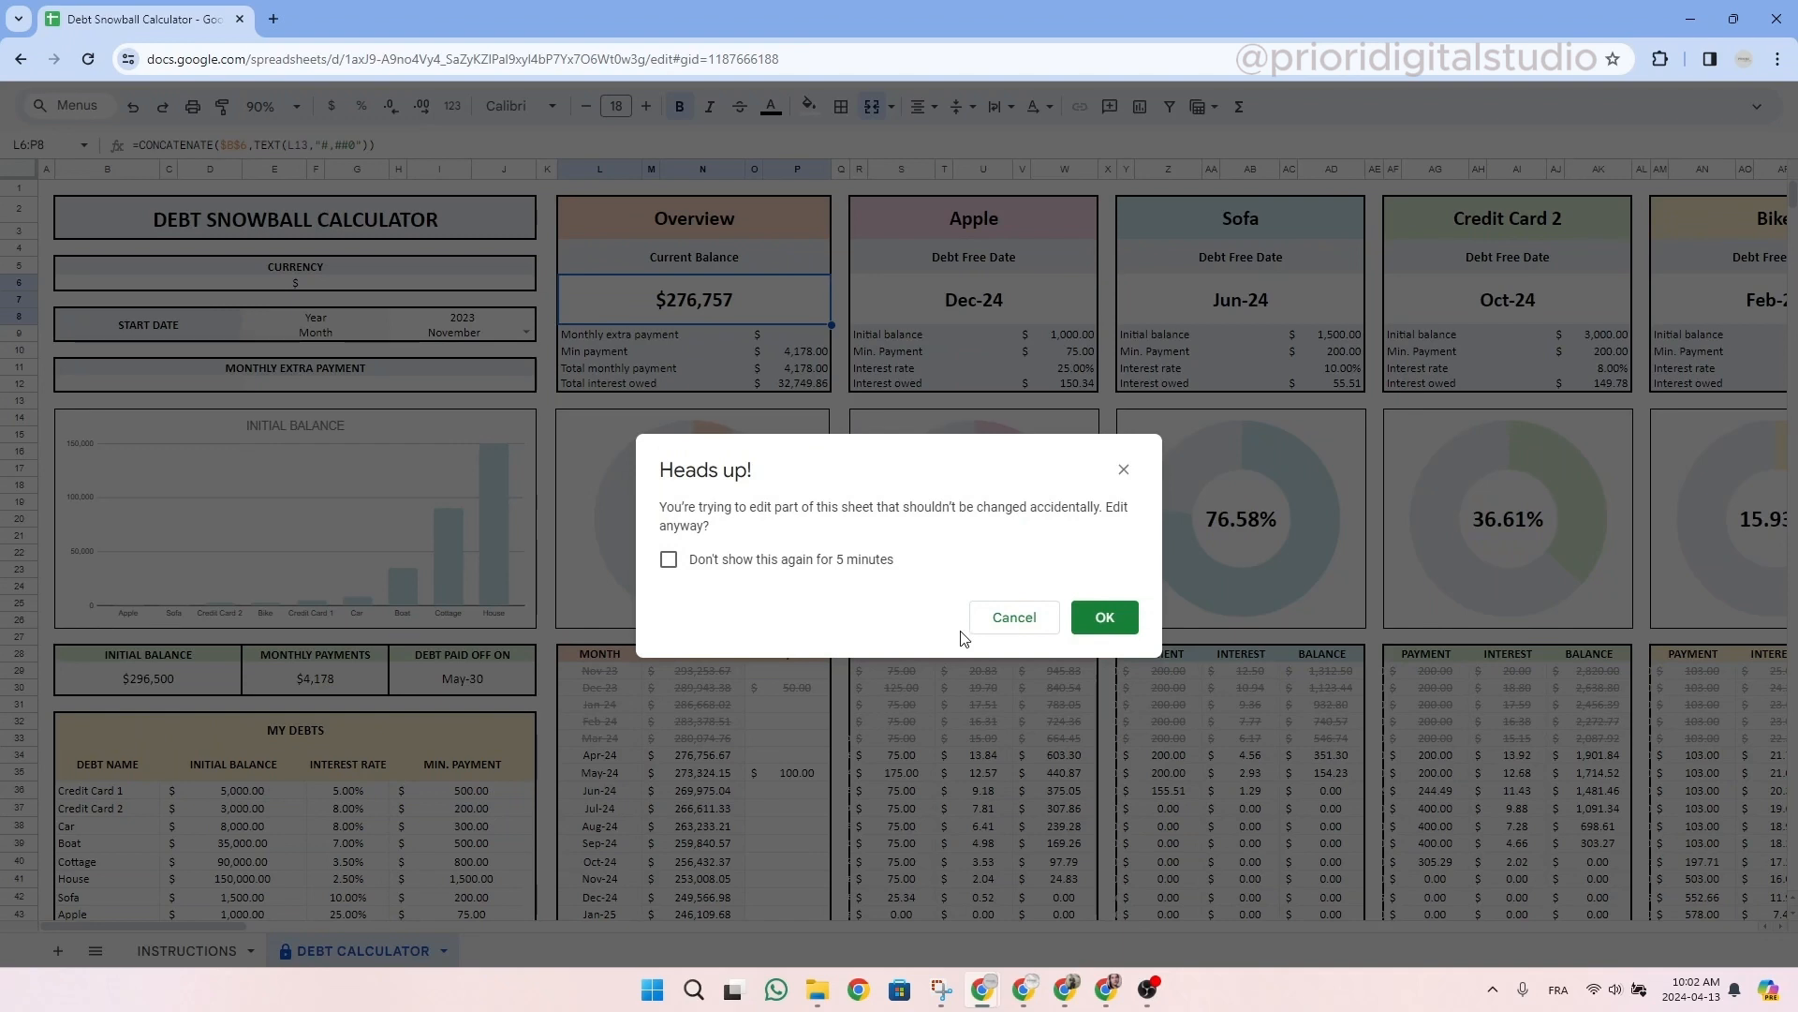
mouse_move(1123, 468)
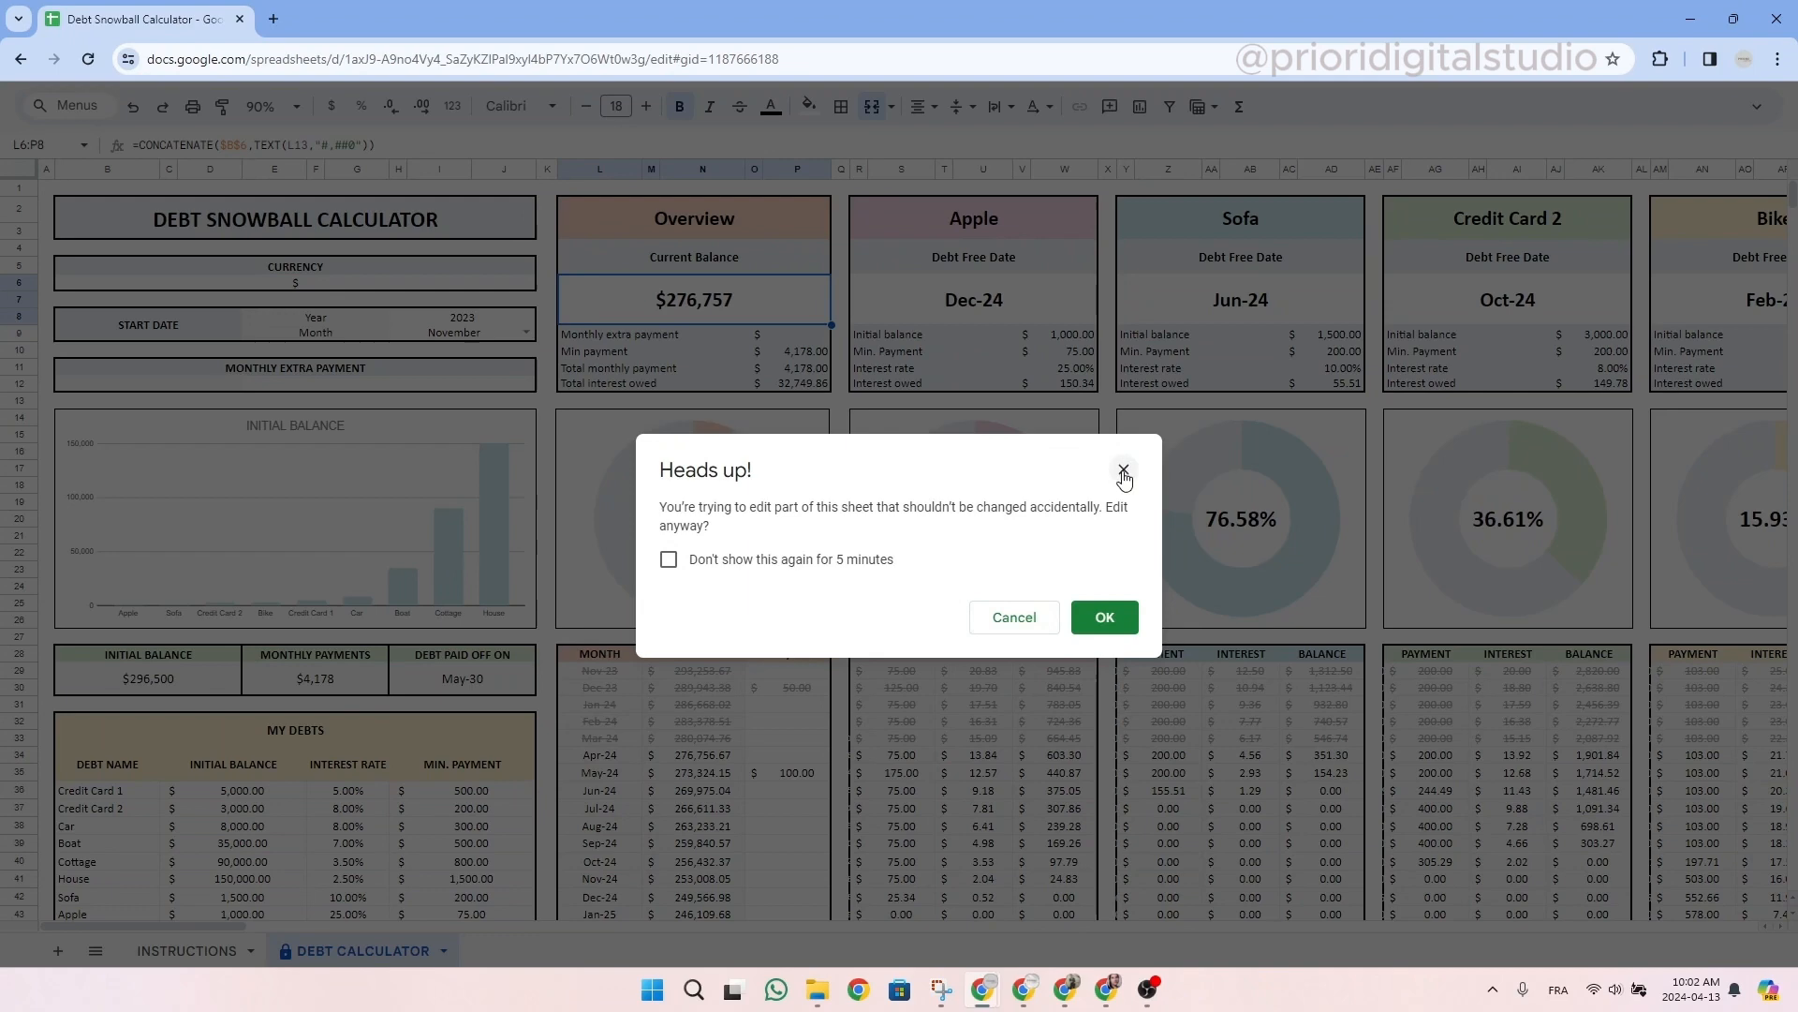
left_click(1123, 474)
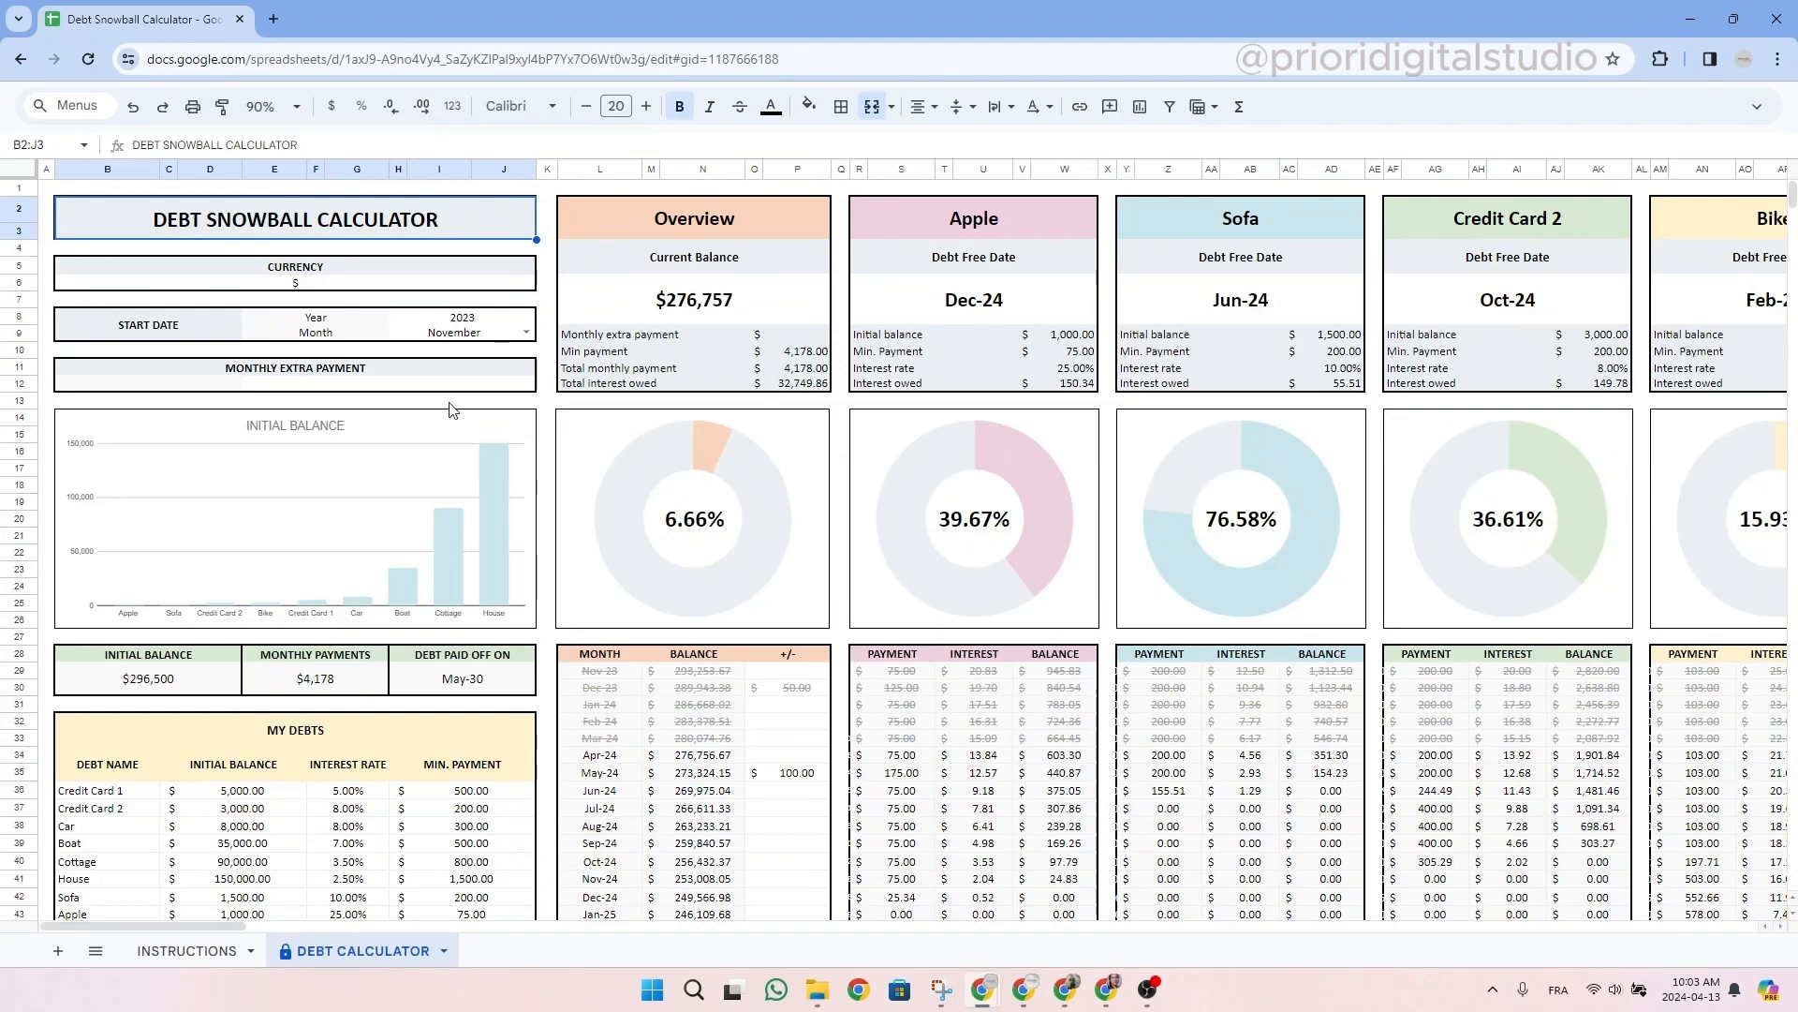
mouse_move(395, 650)
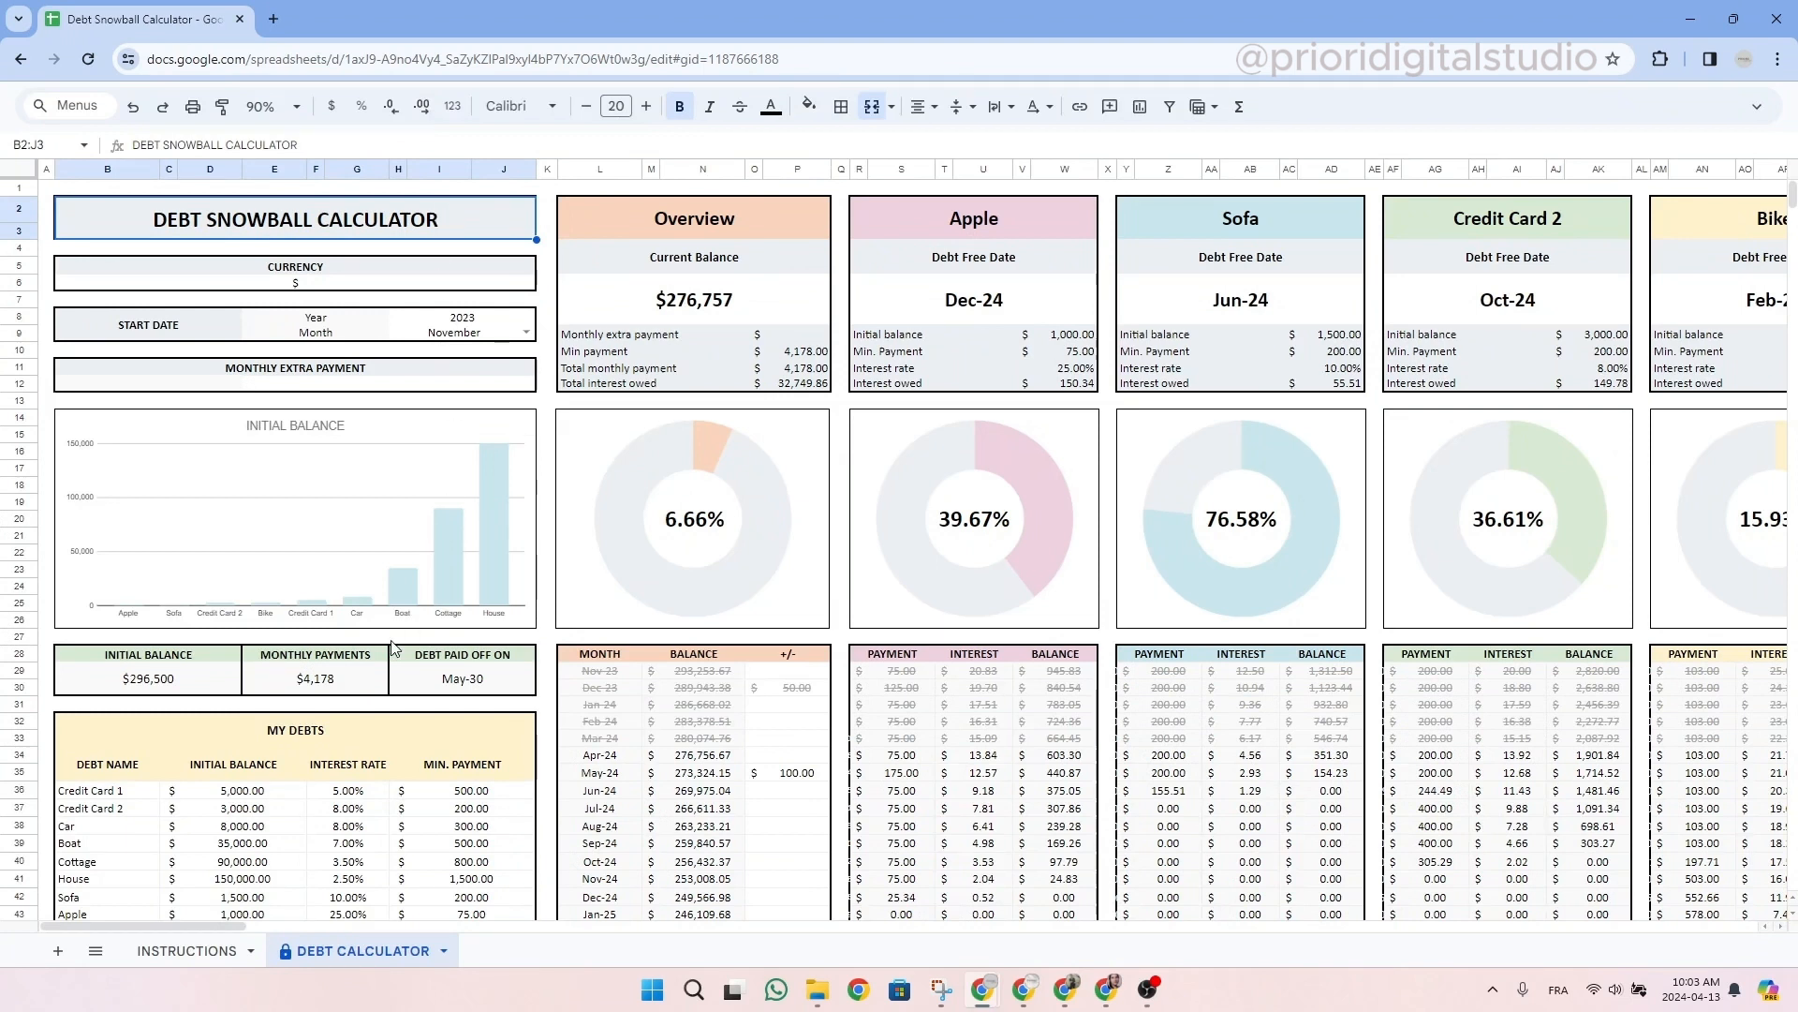
left_click_drag(109, 789, 504, 862)
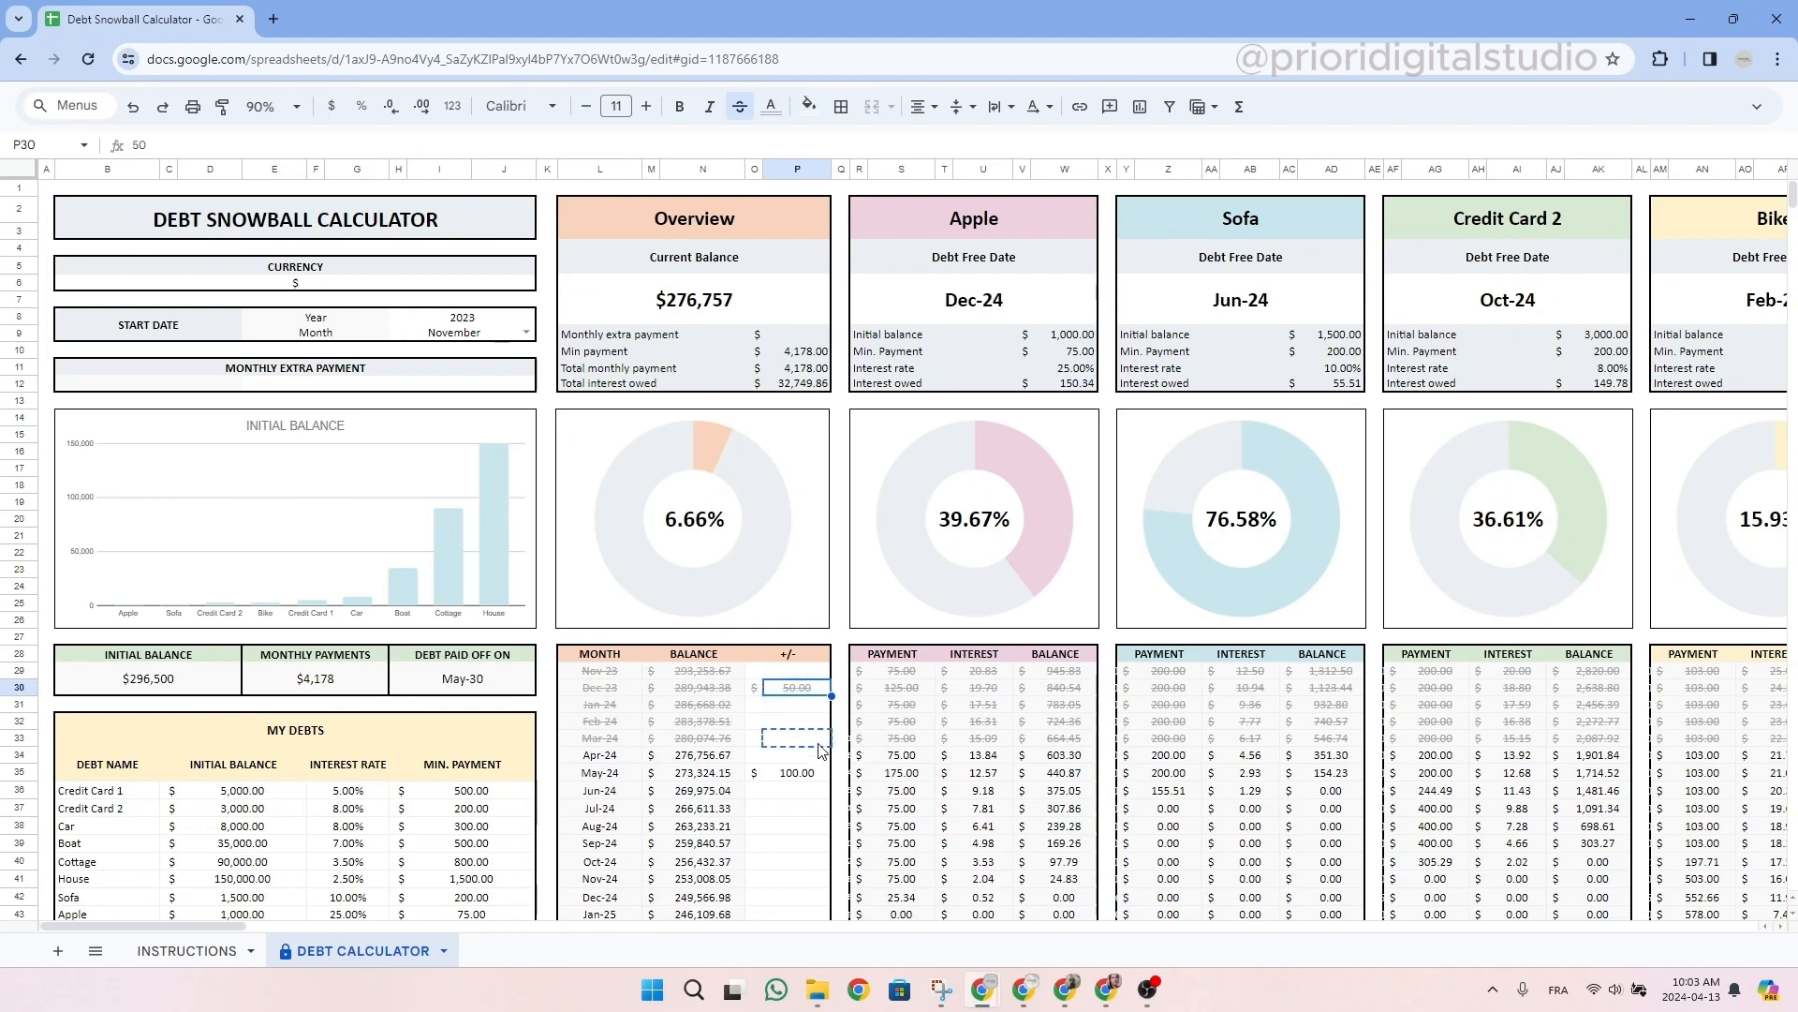
mouse_move(808, 713)
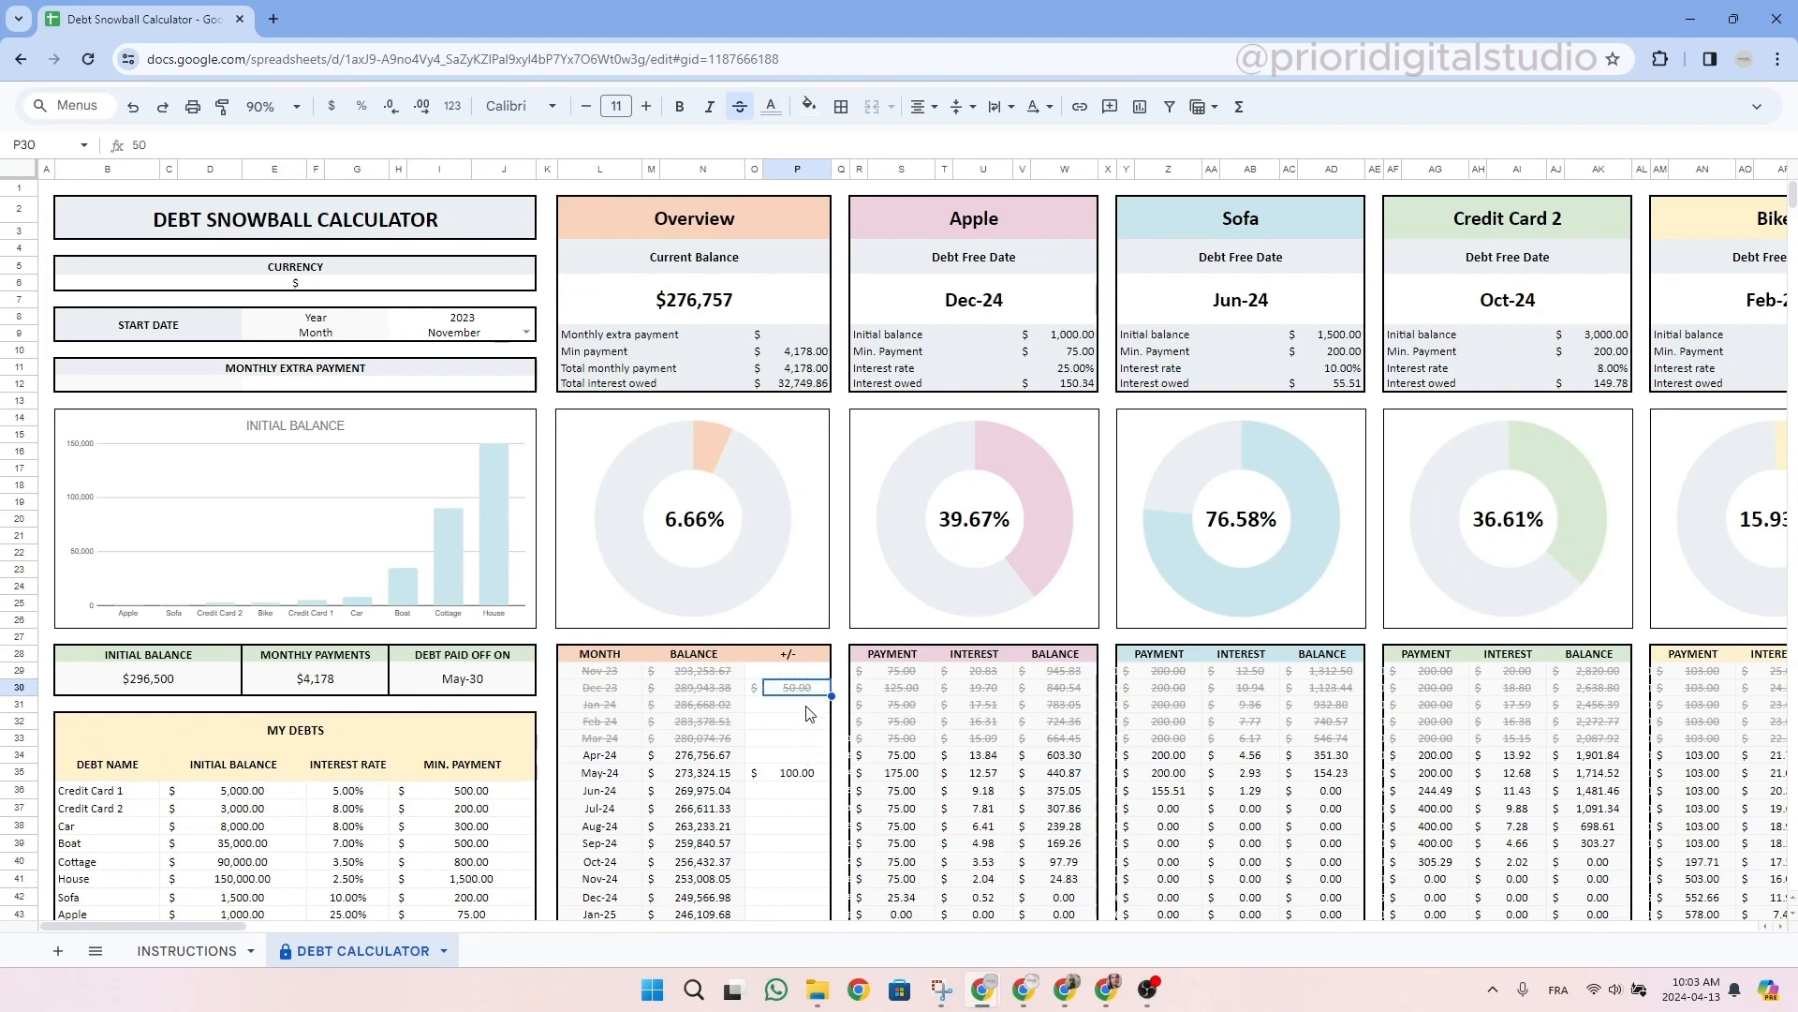
right_click(795, 687)
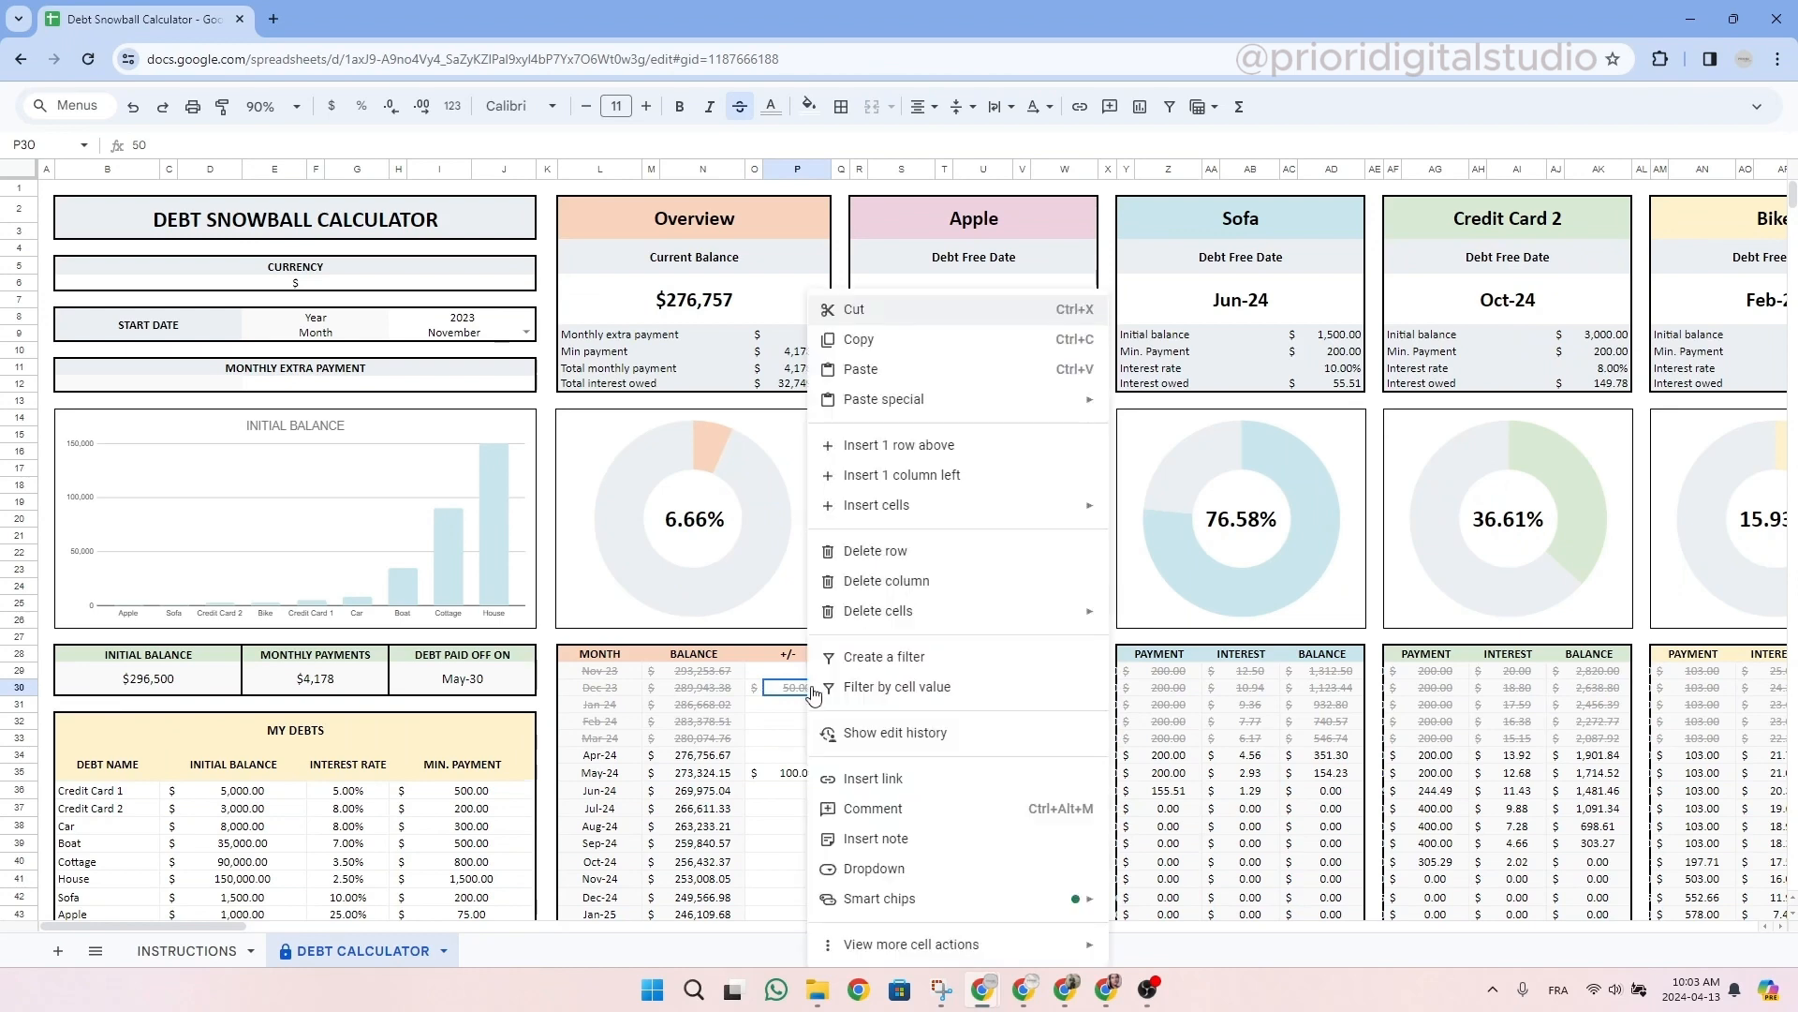
left_click(294, 219)
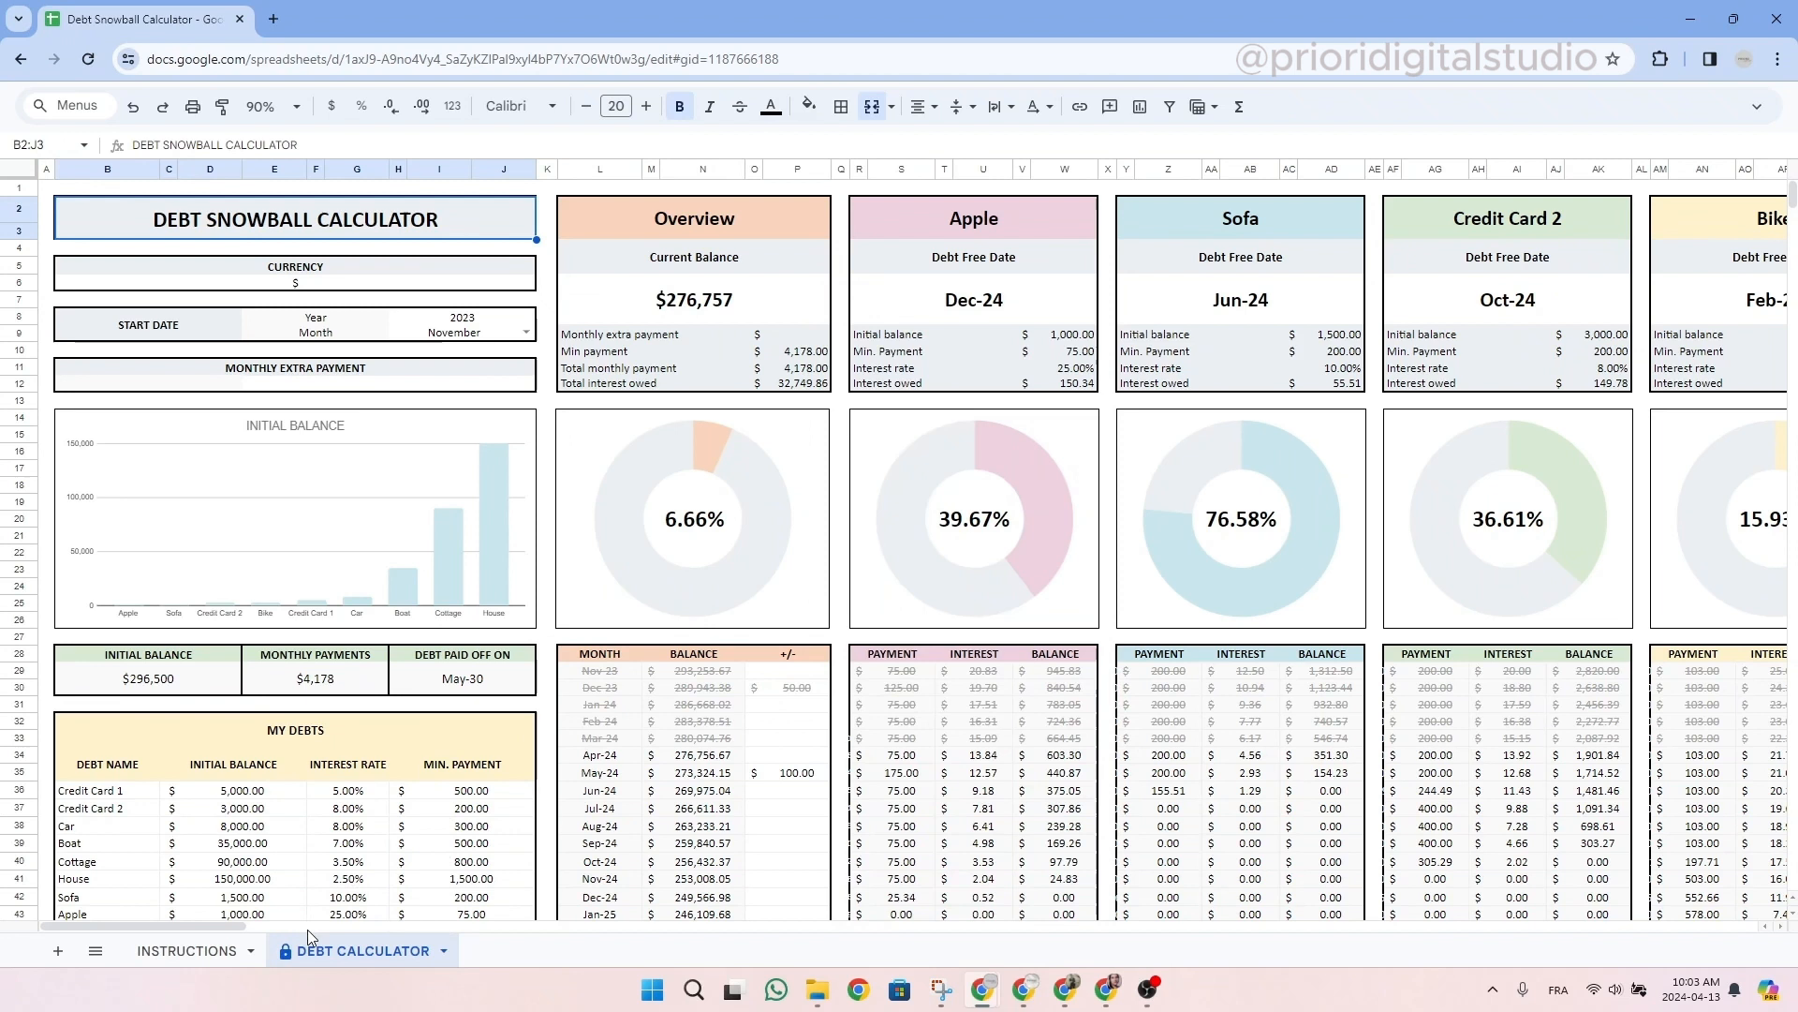
mouse_move(472, 236)
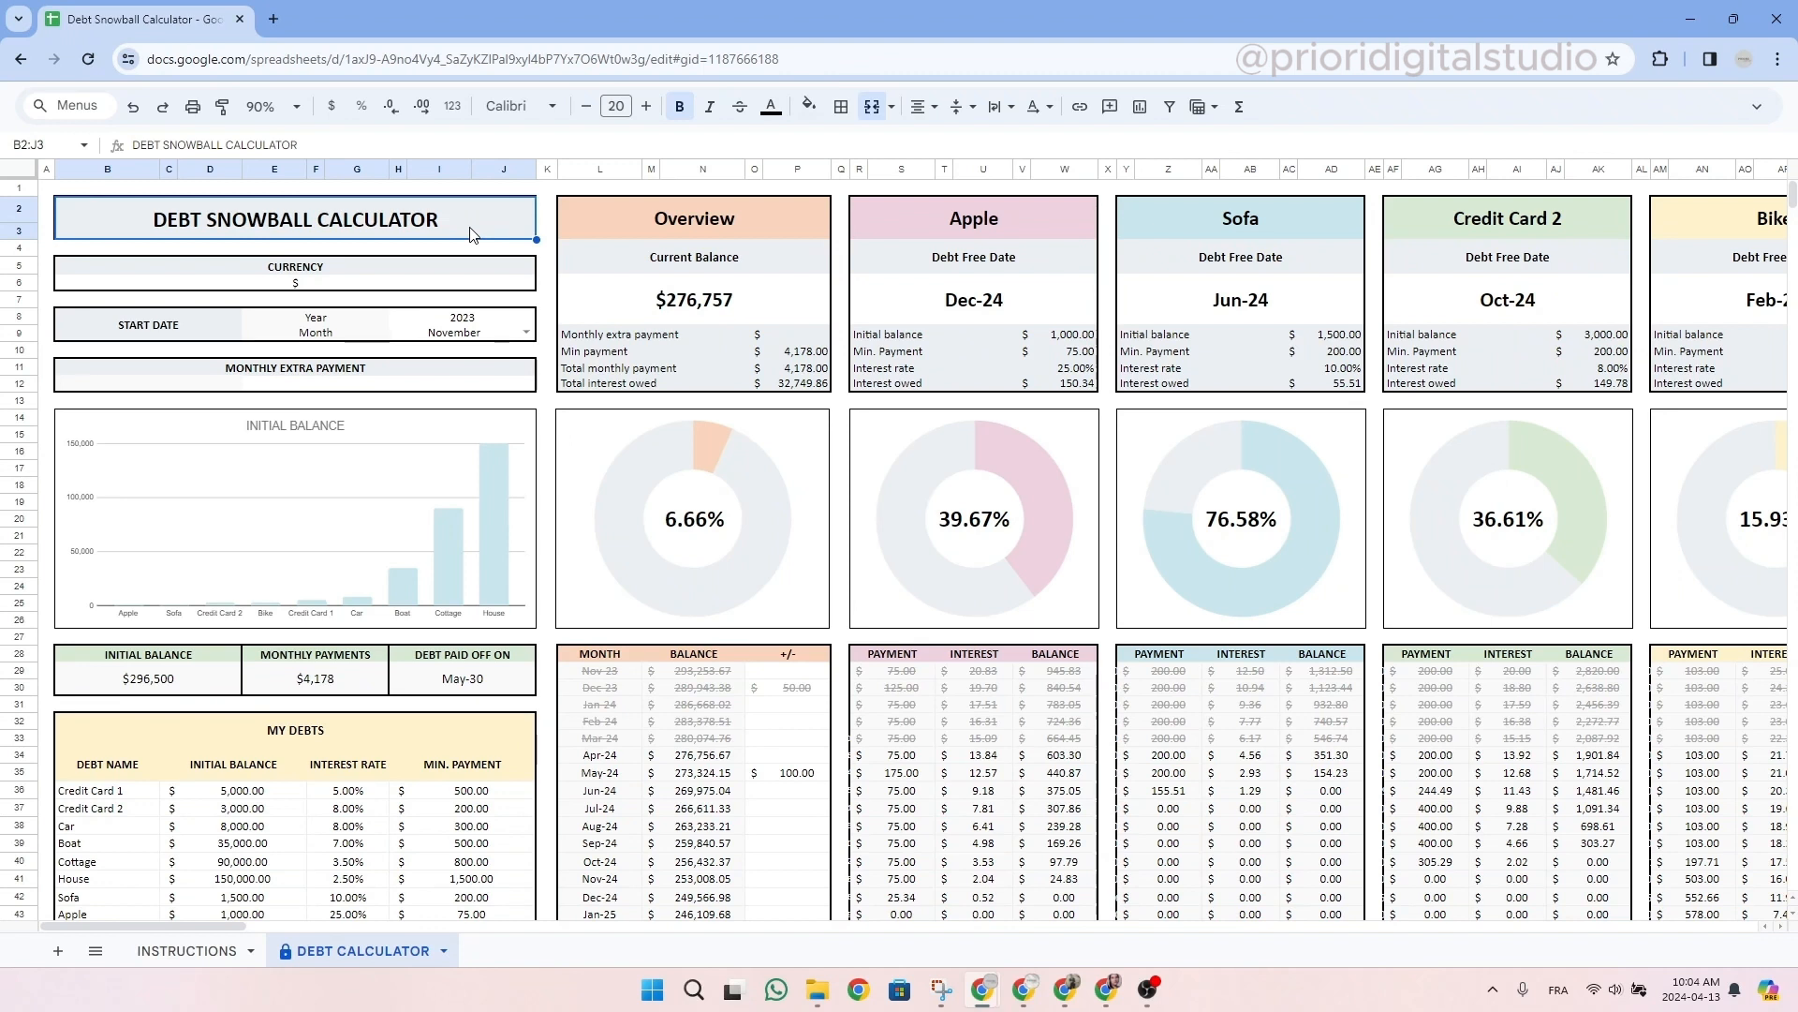
mouse_move(995, 227)
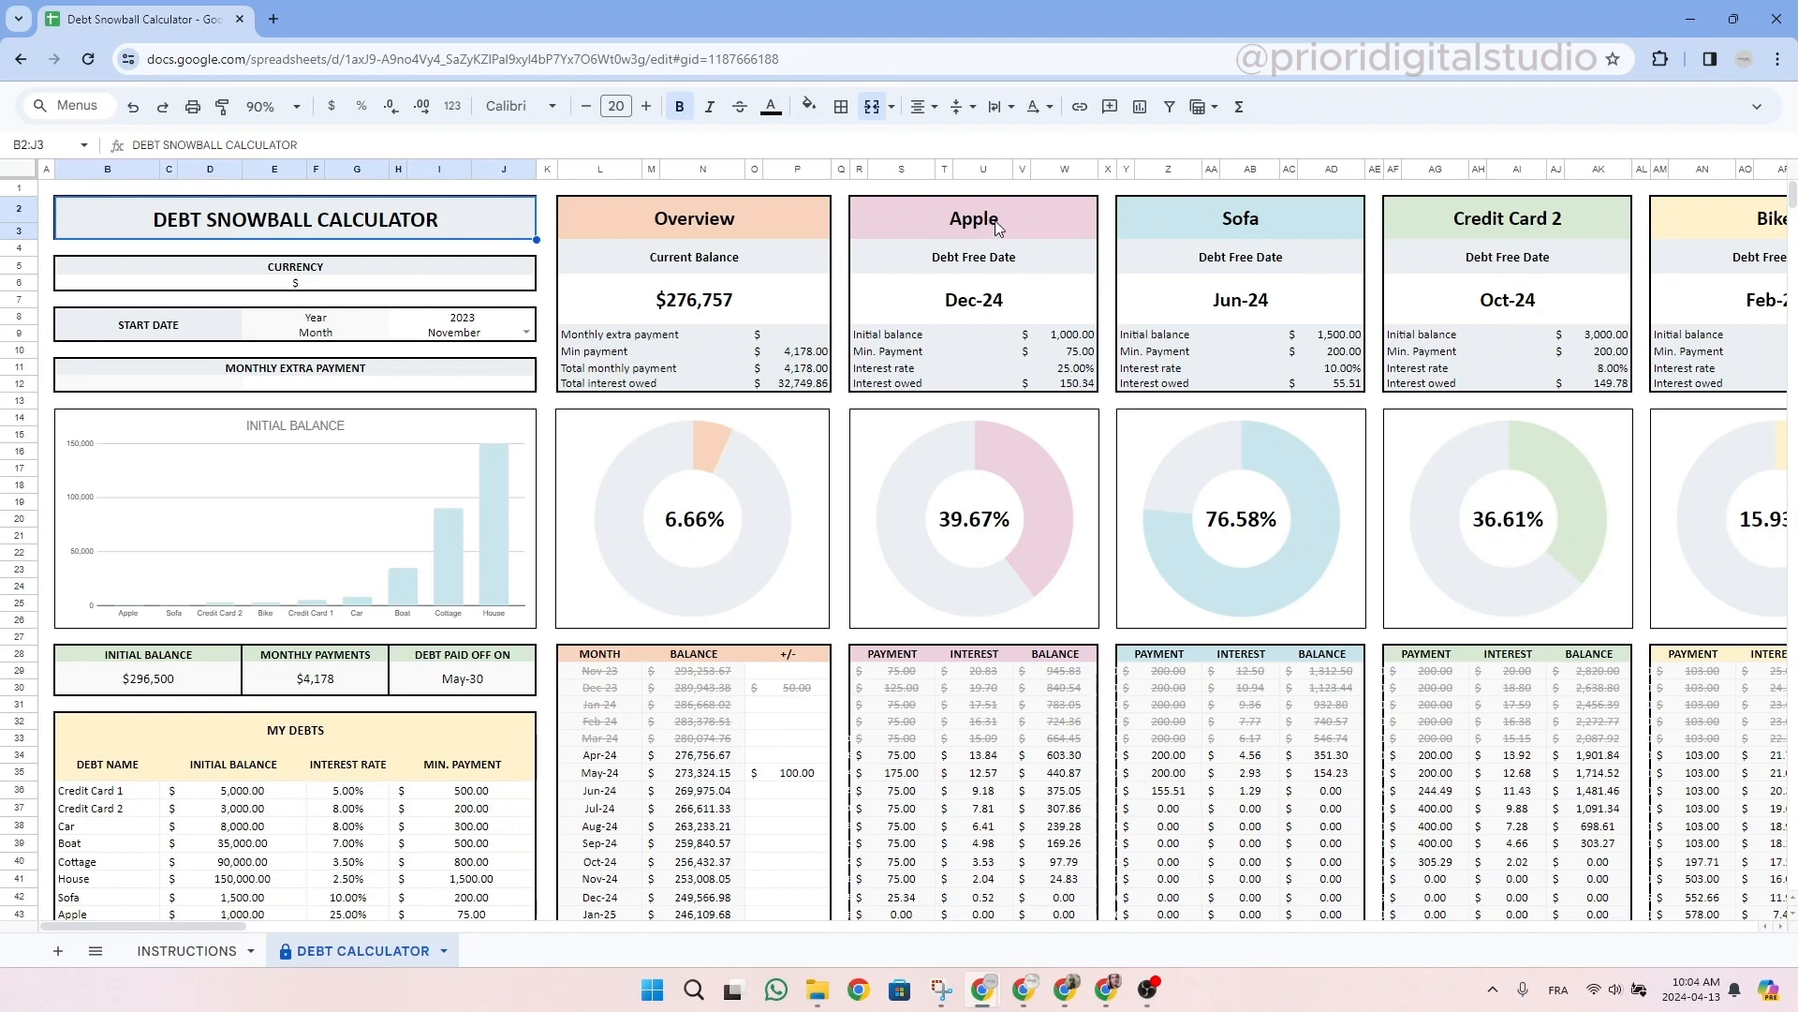
left_click(1506, 218)
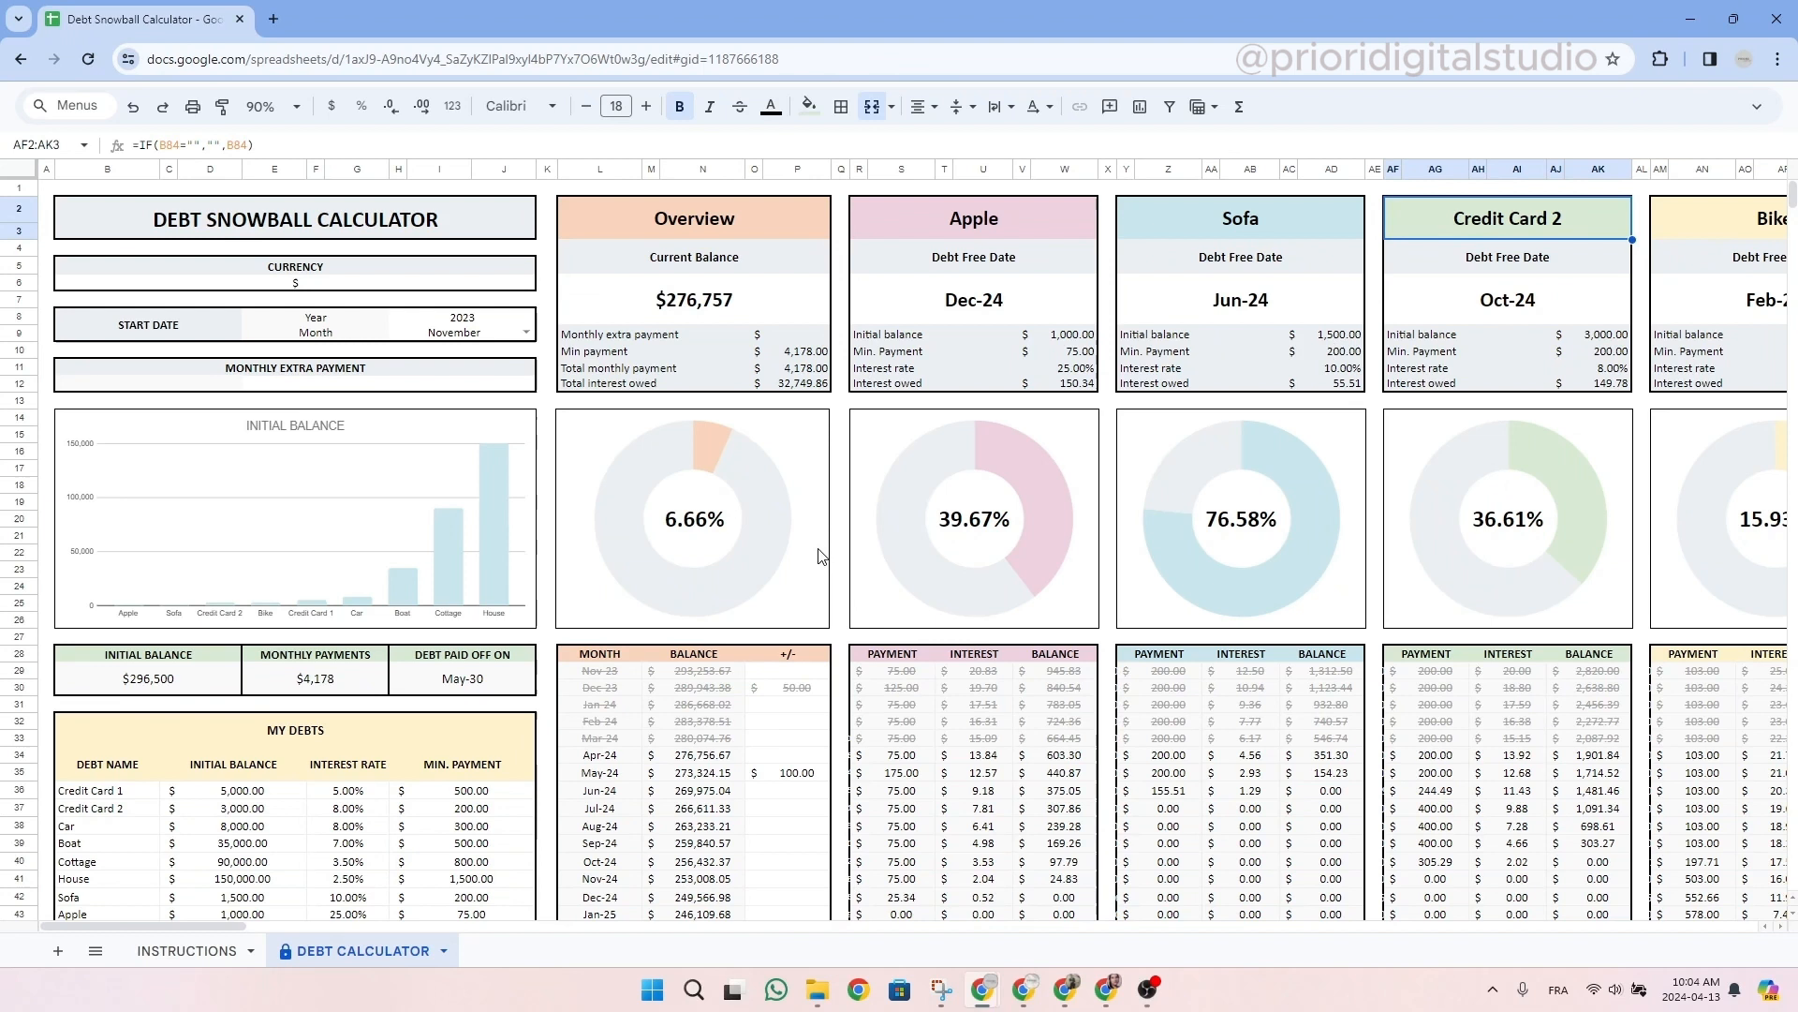
mouse_move(729, 700)
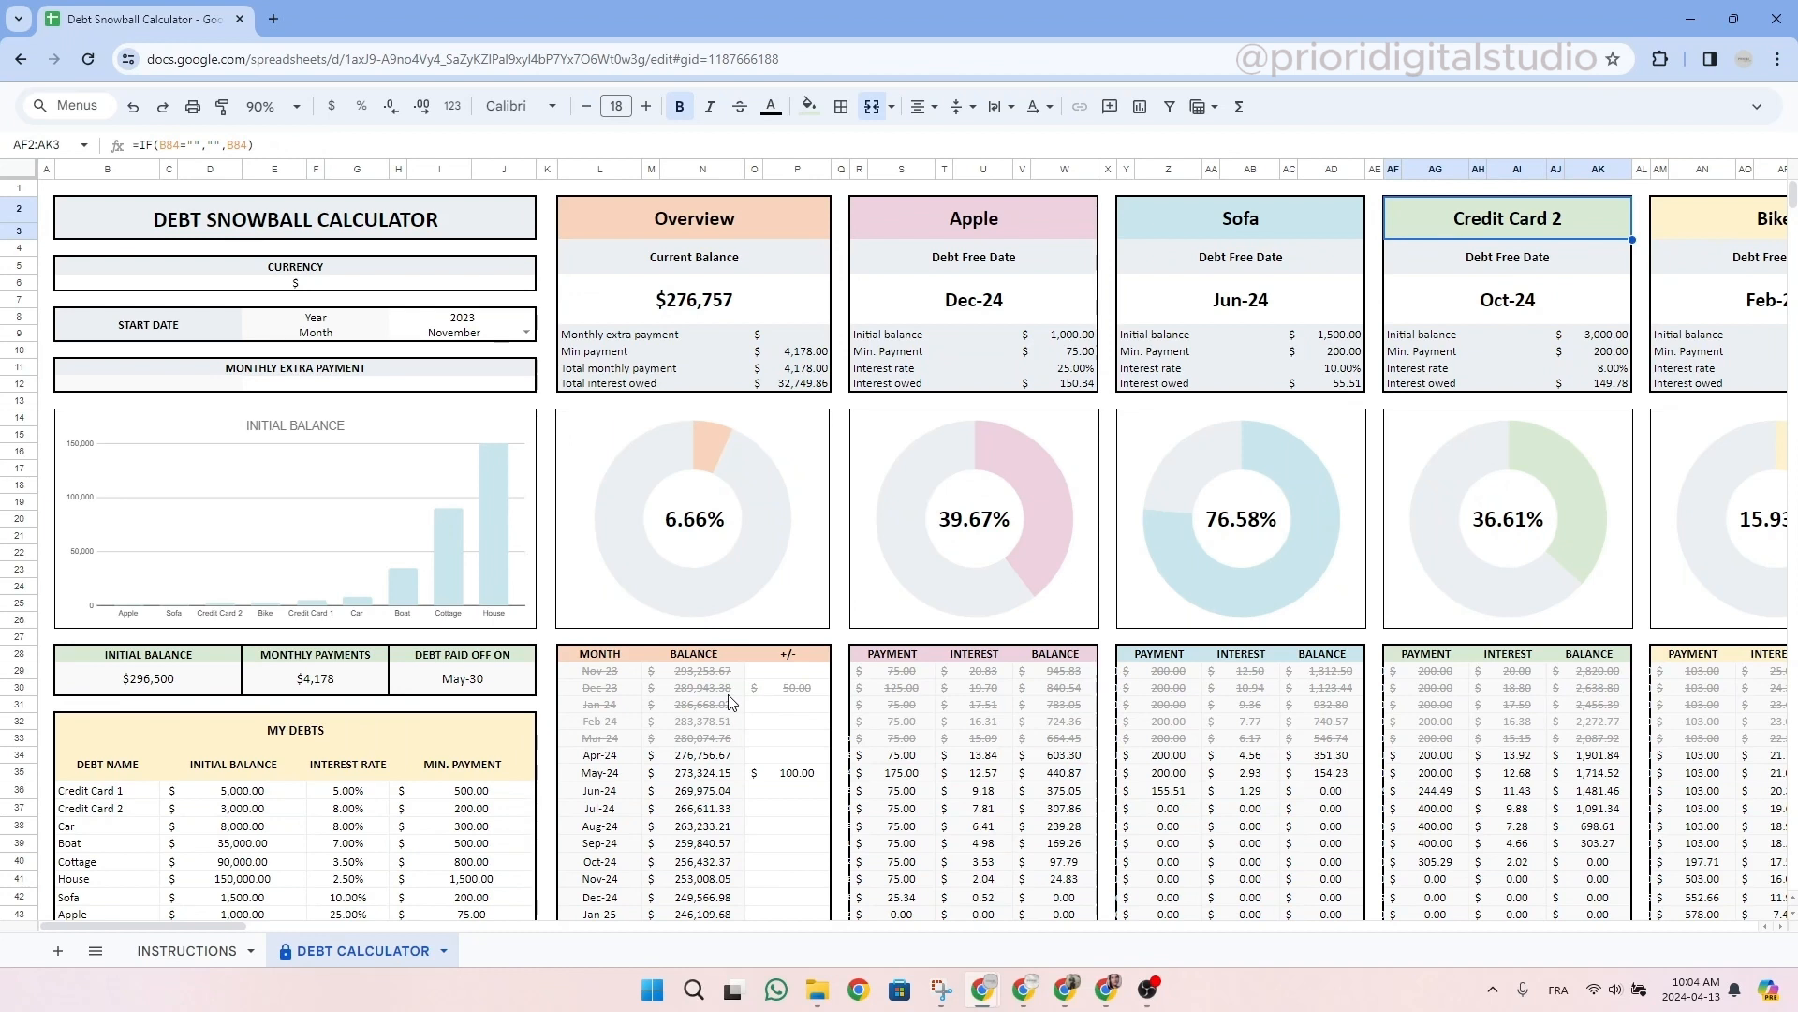
Keep the currency, start year 2023 and November, then enter a 50.00 monthly extra payment
left_click(294, 283)
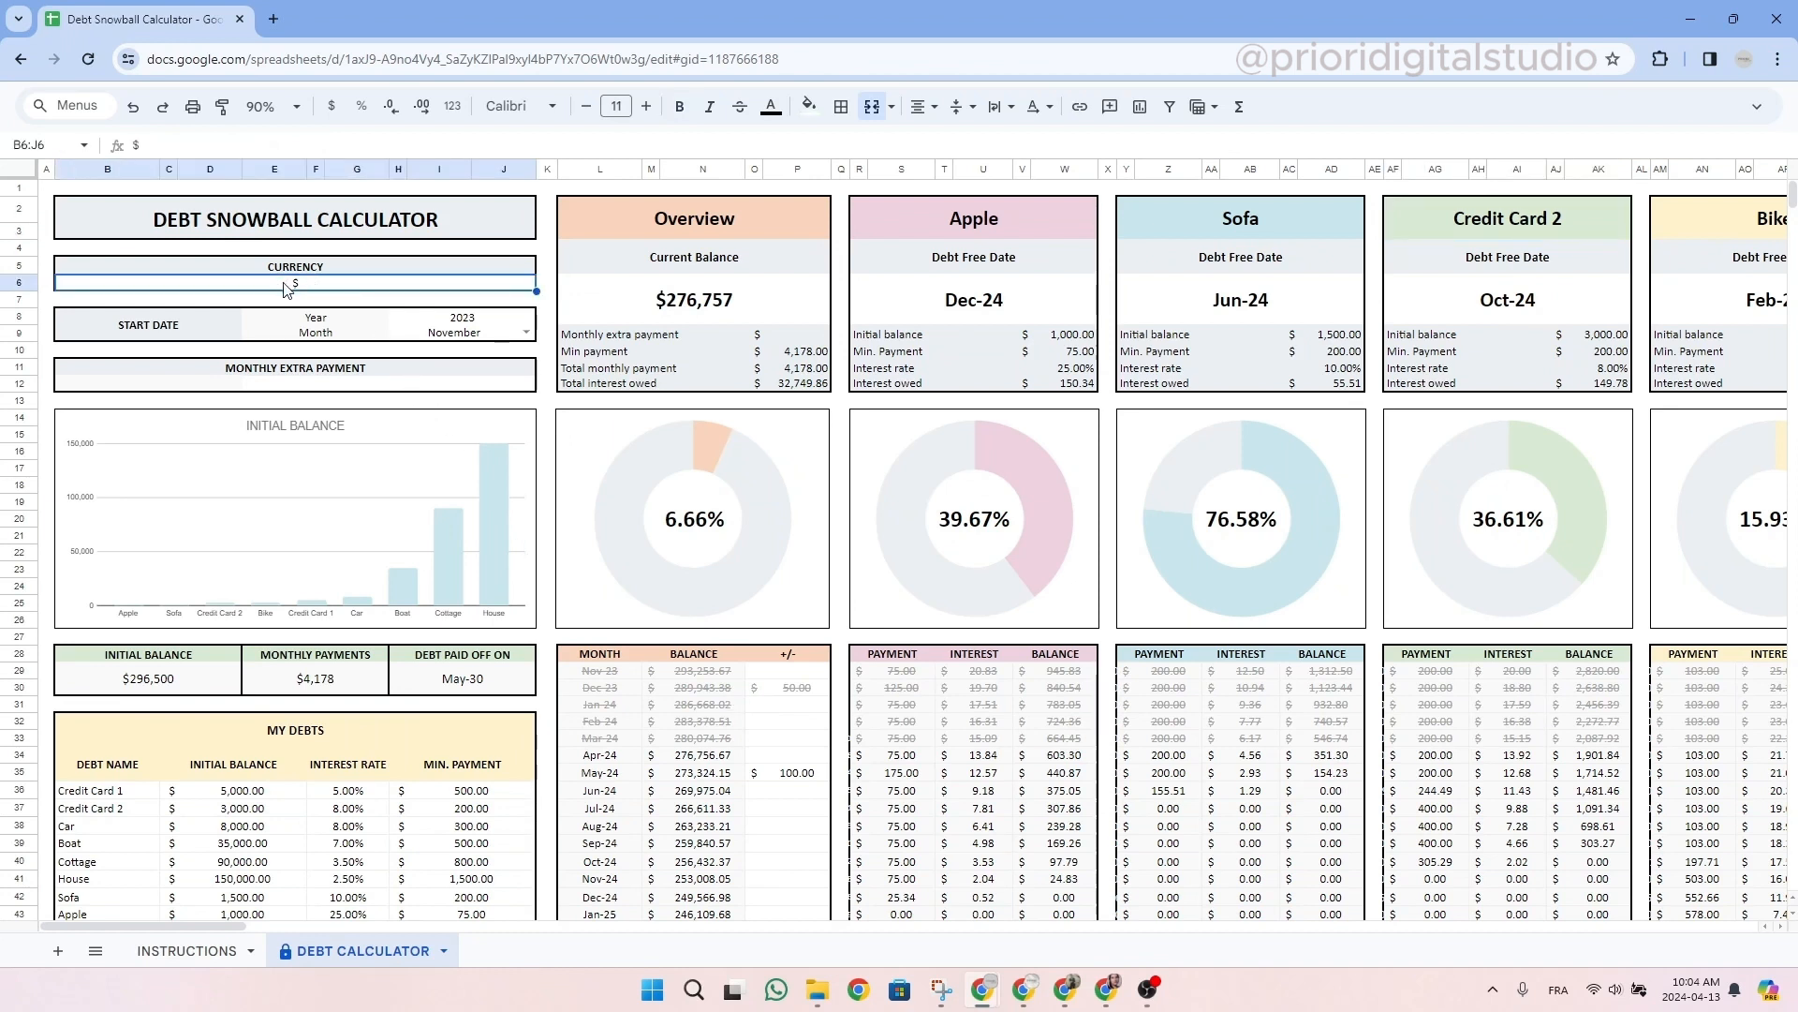
double_click(293, 283)
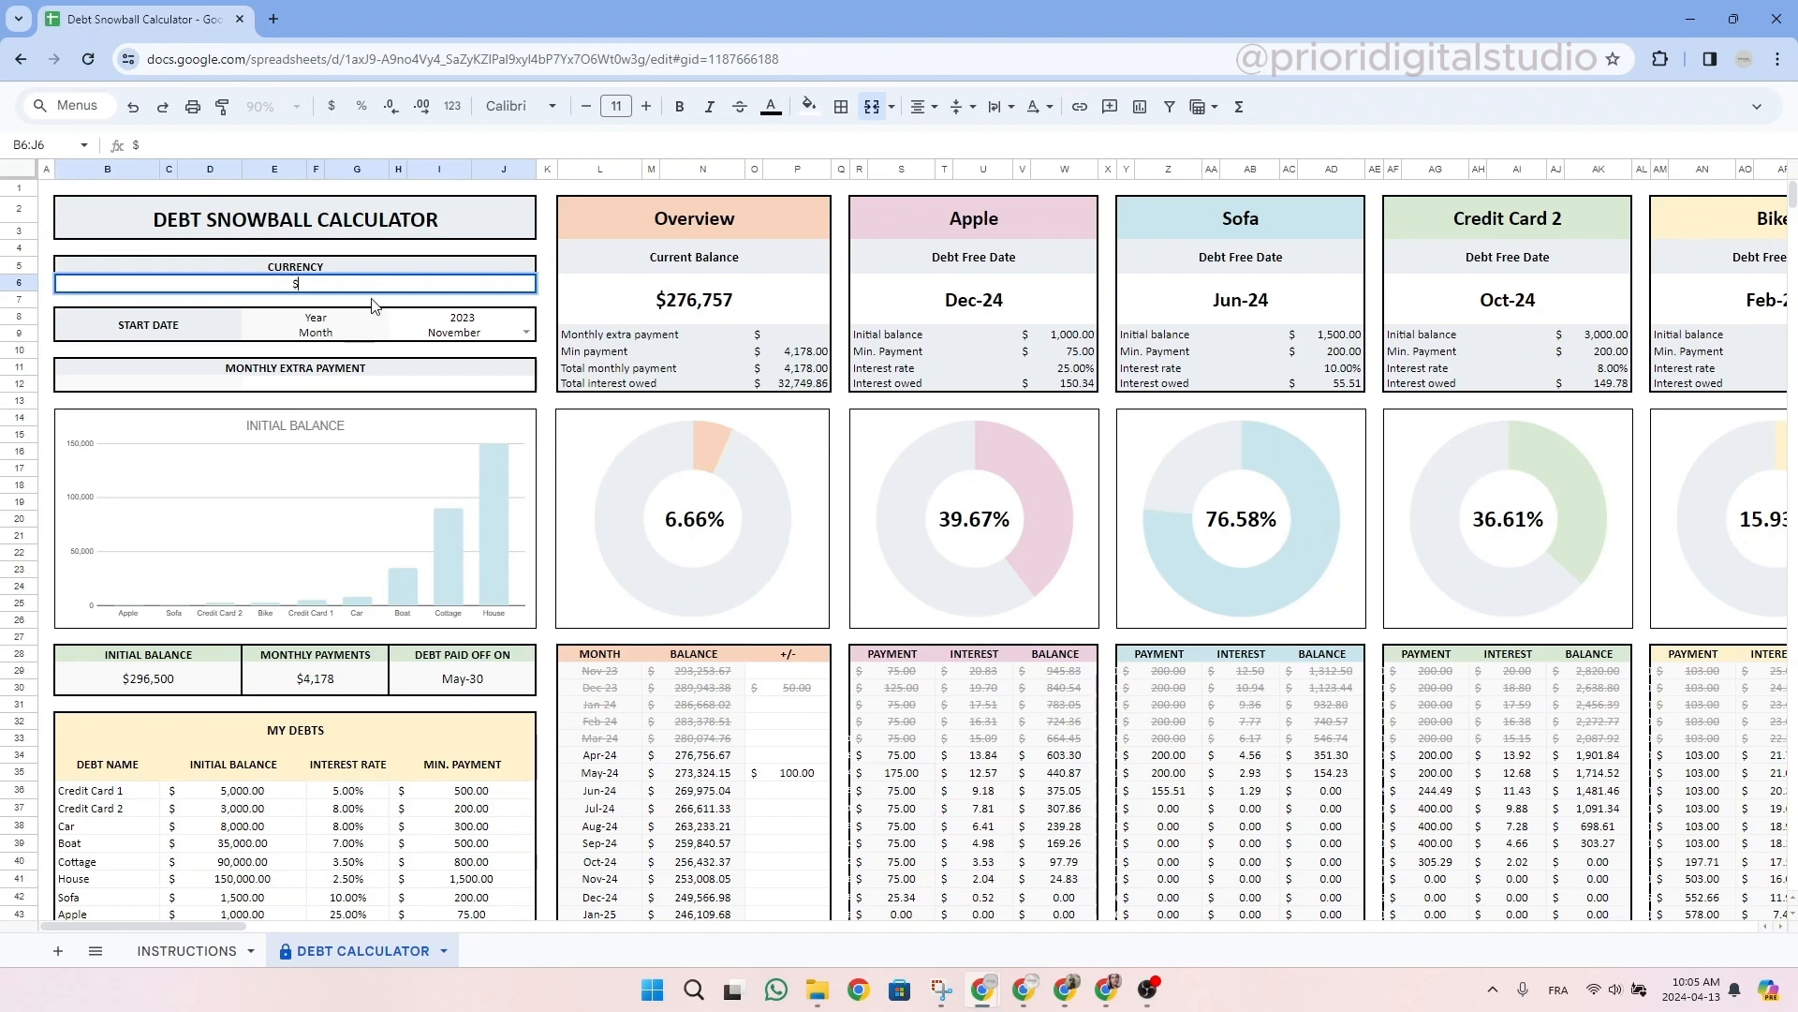
left_click(109, 300)
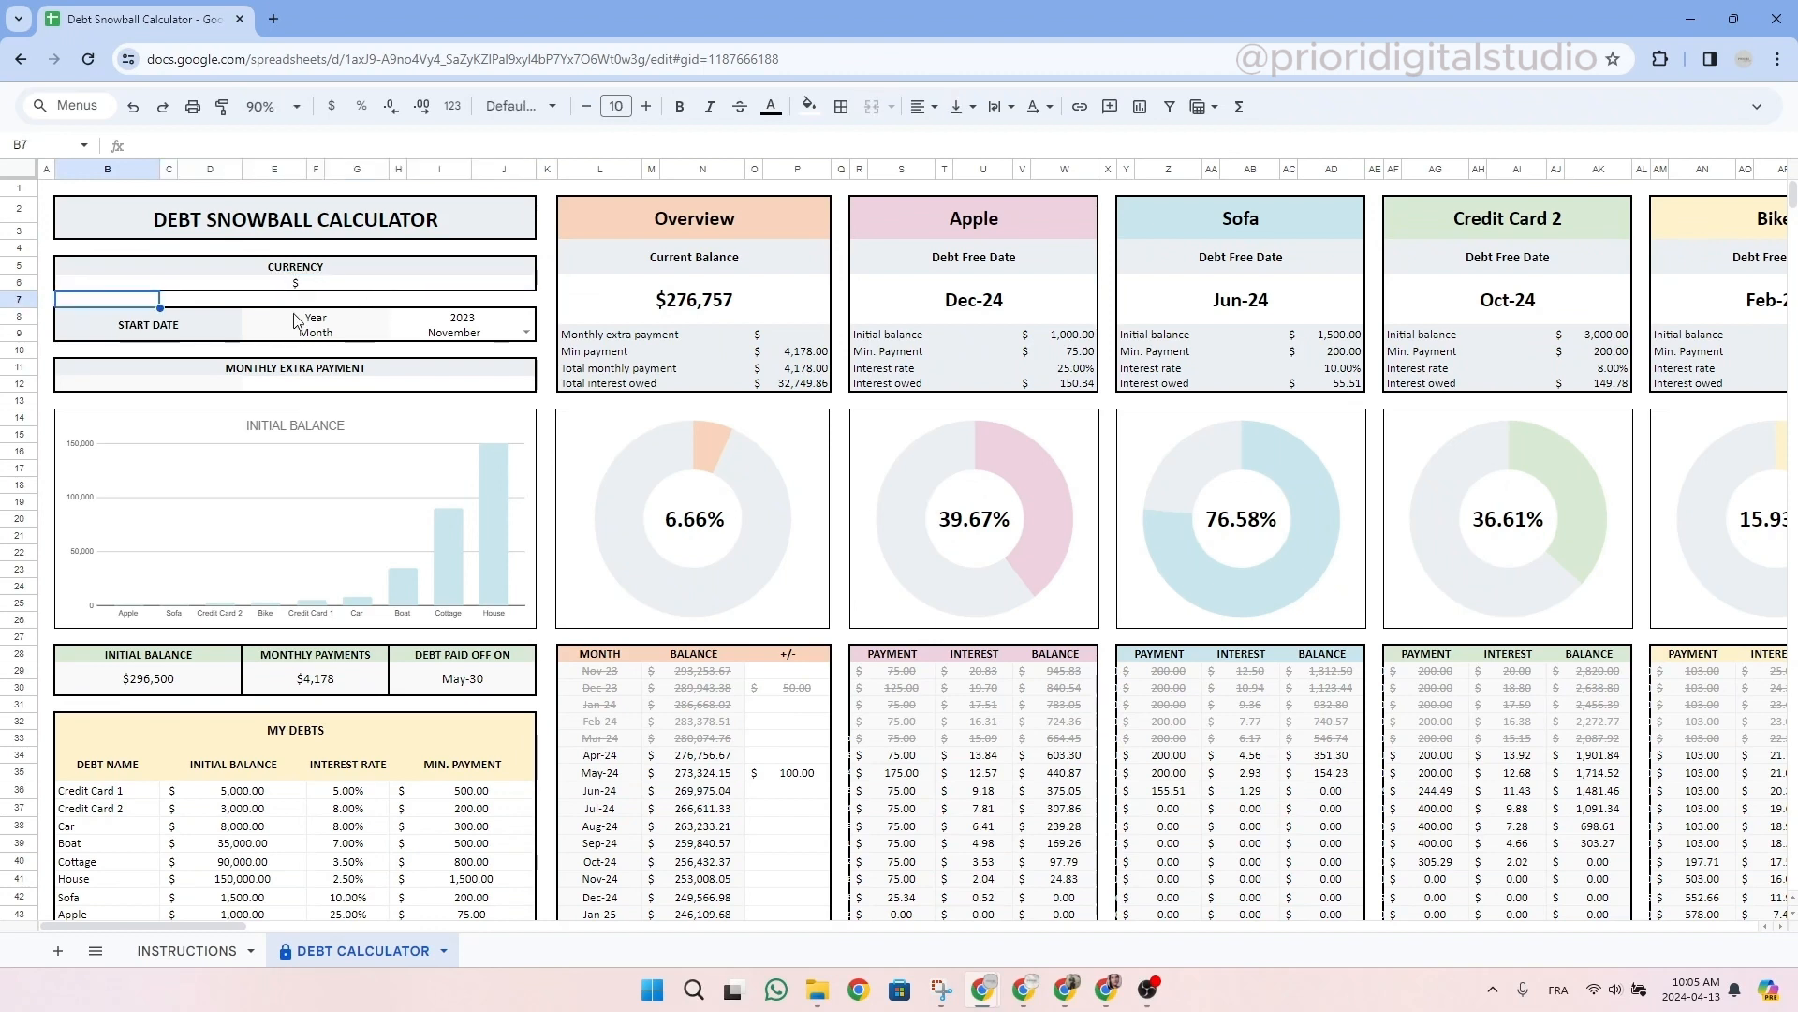
left_click(146, 324)
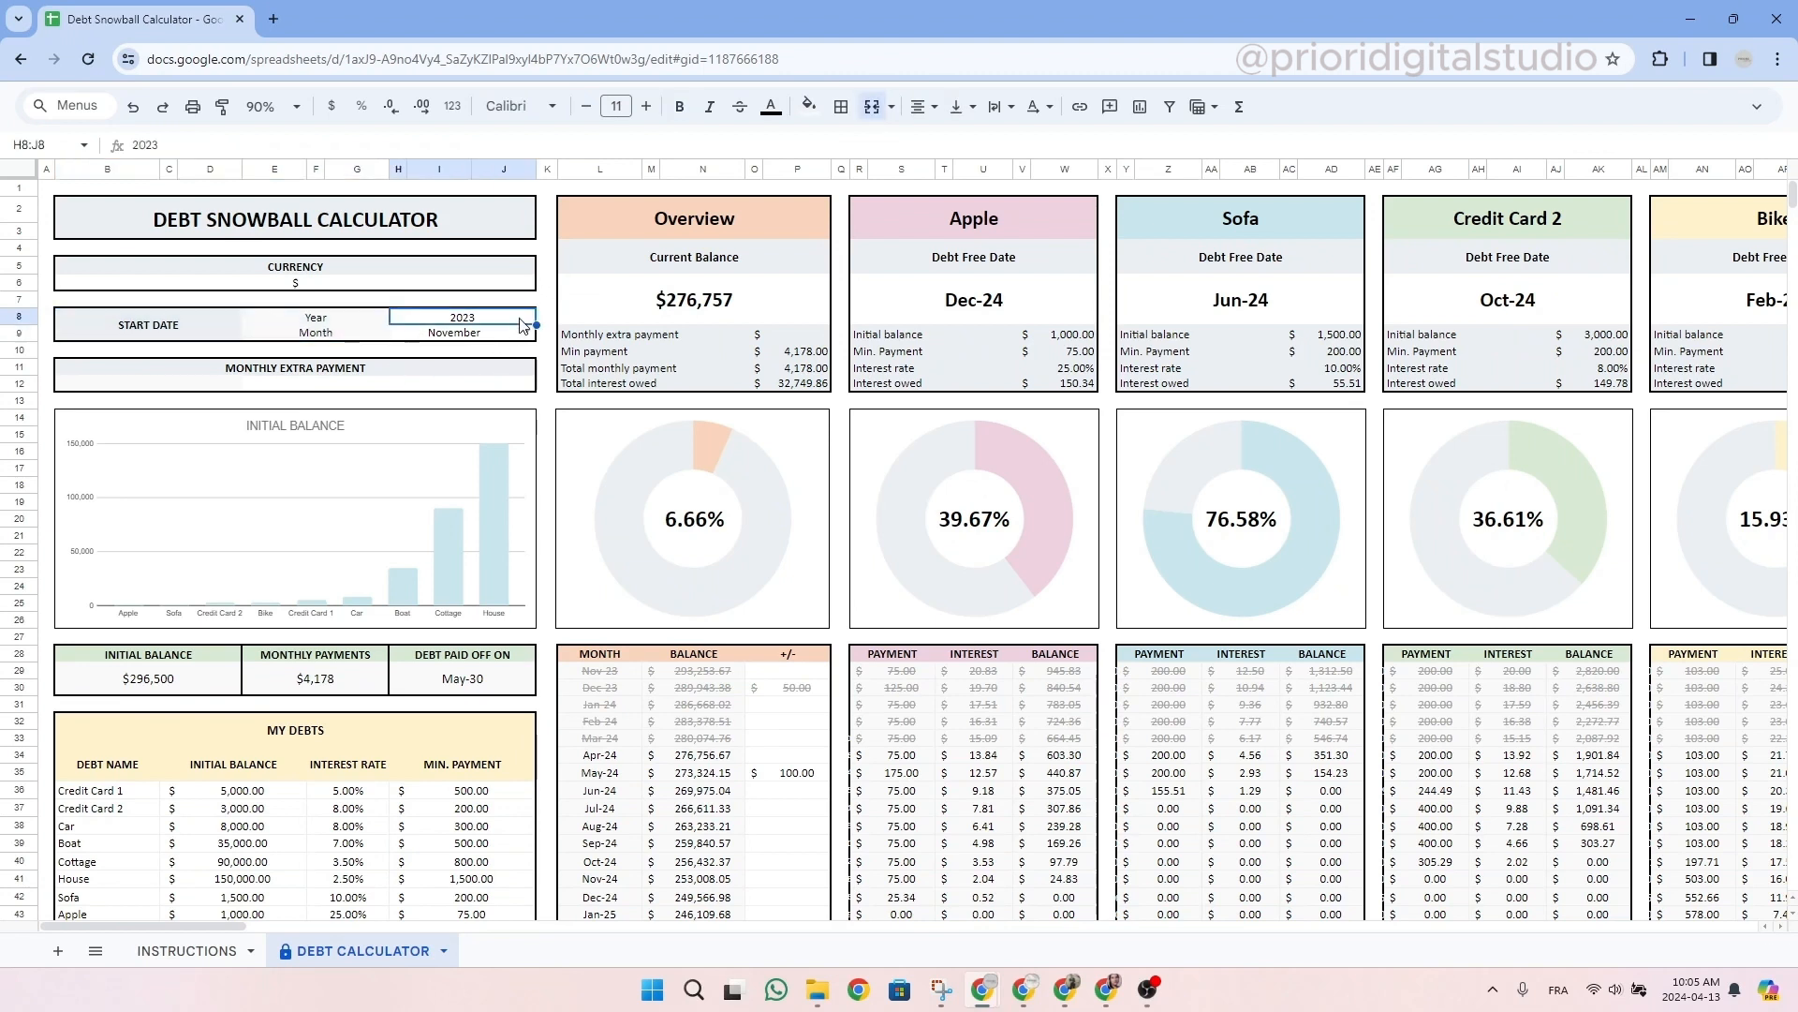
type("20")
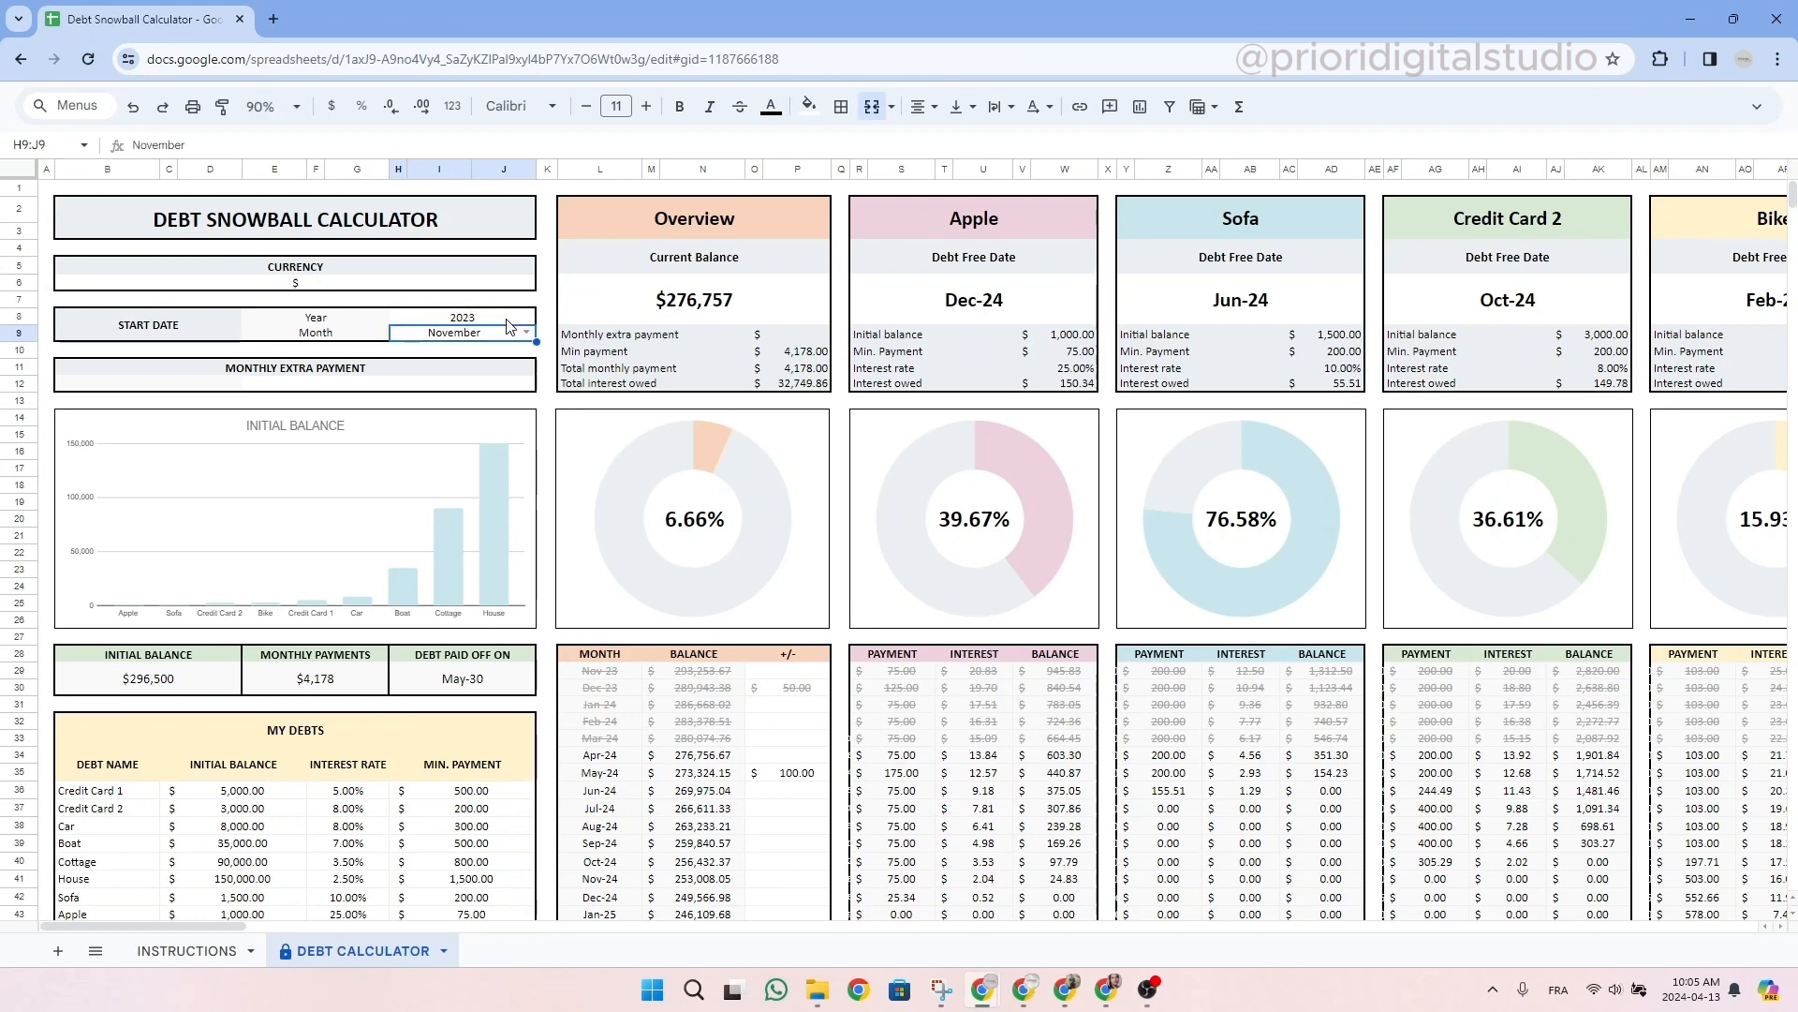
left_click(507, 334)
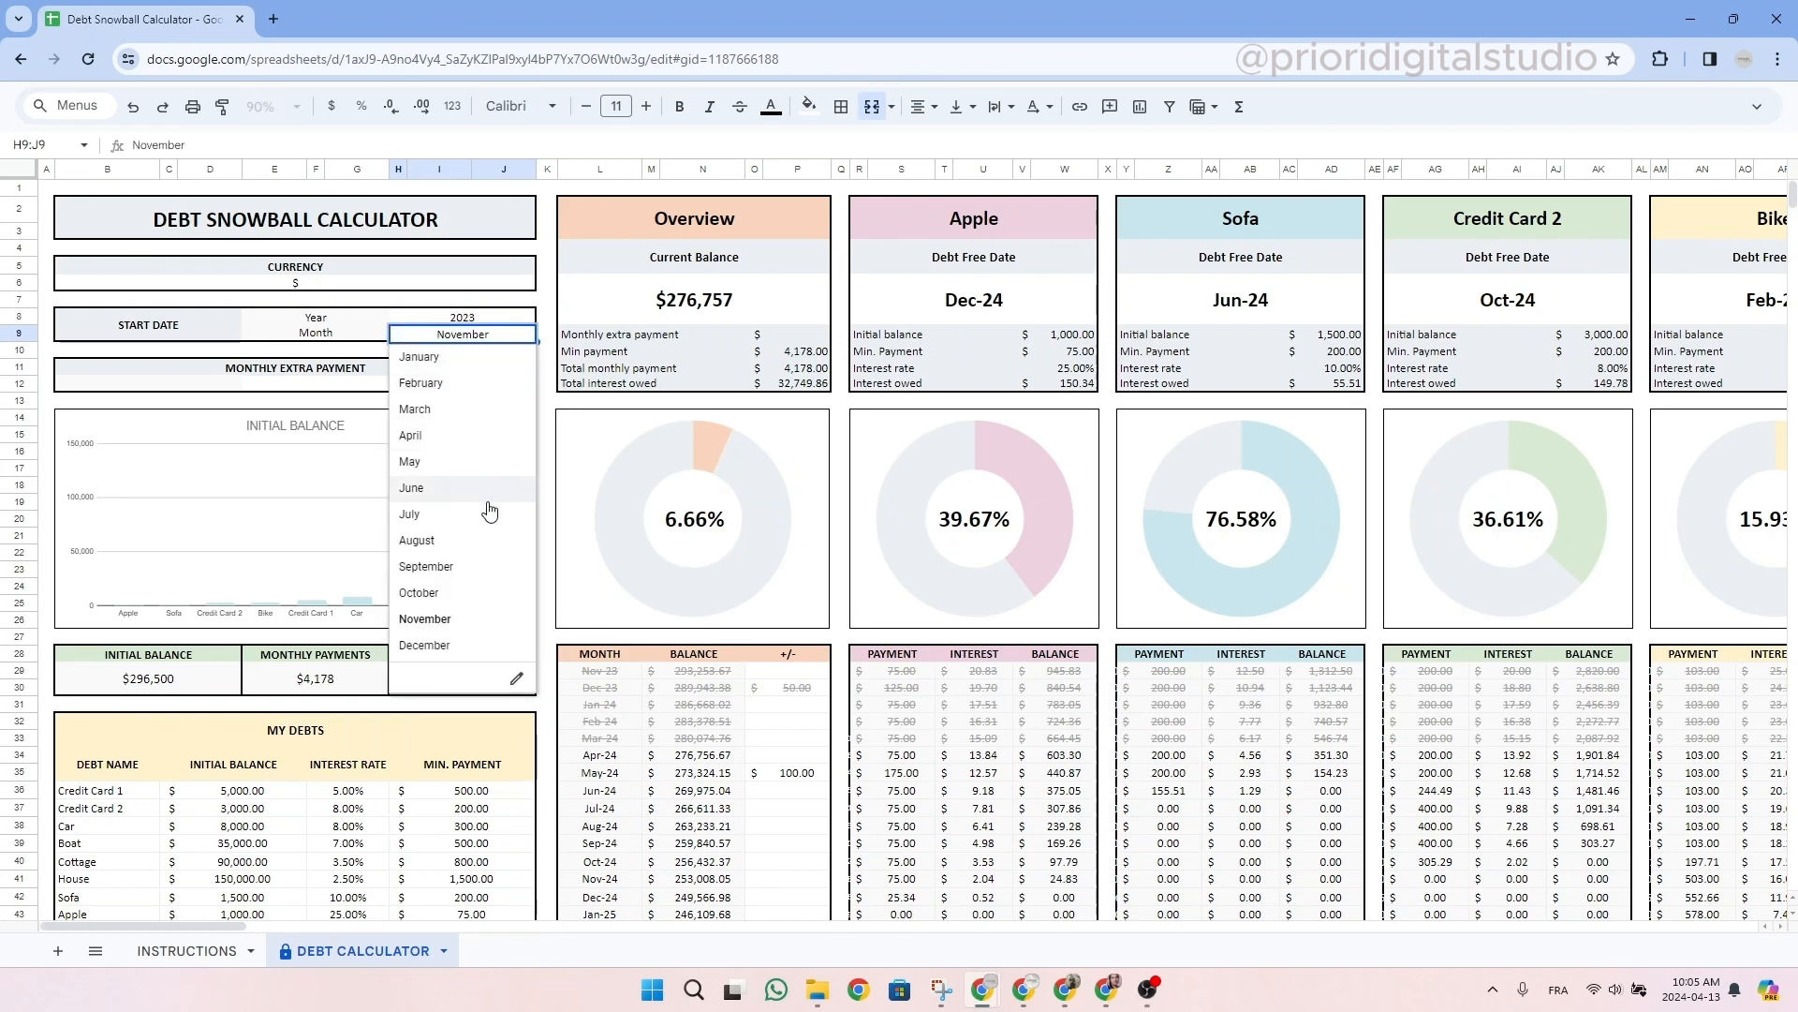
left_click(426, 618)
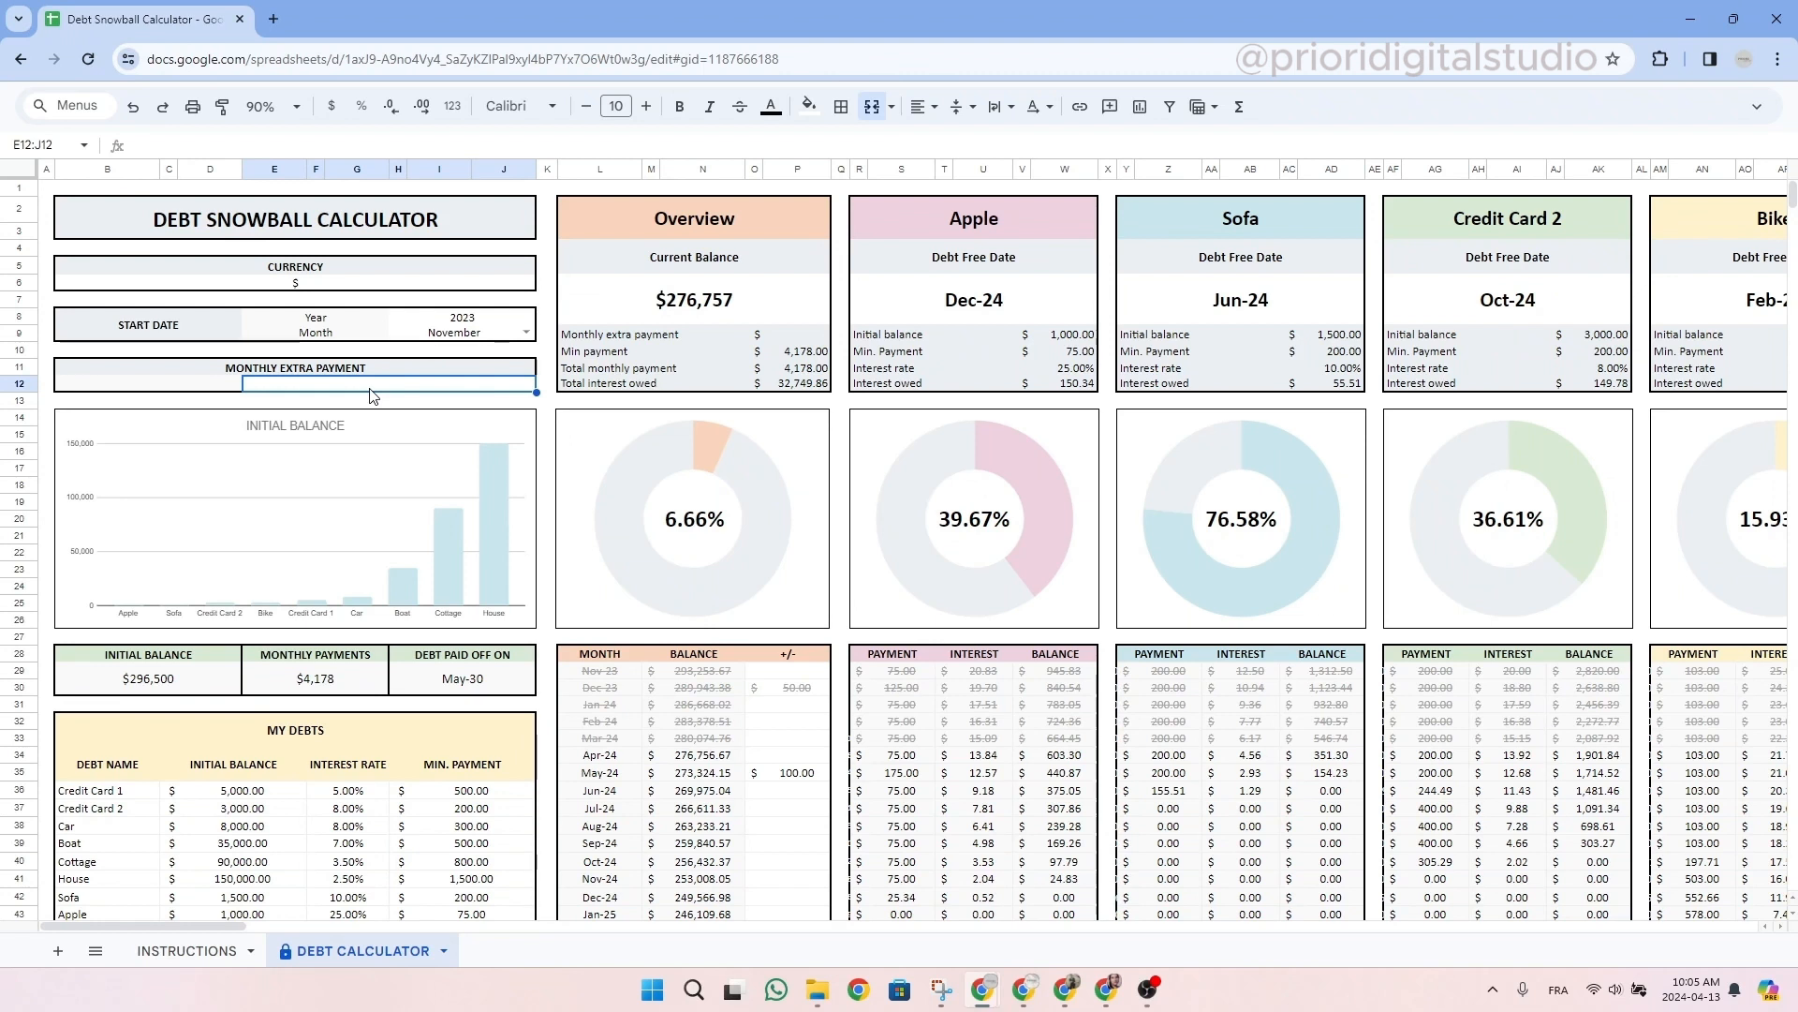
type("50.00")
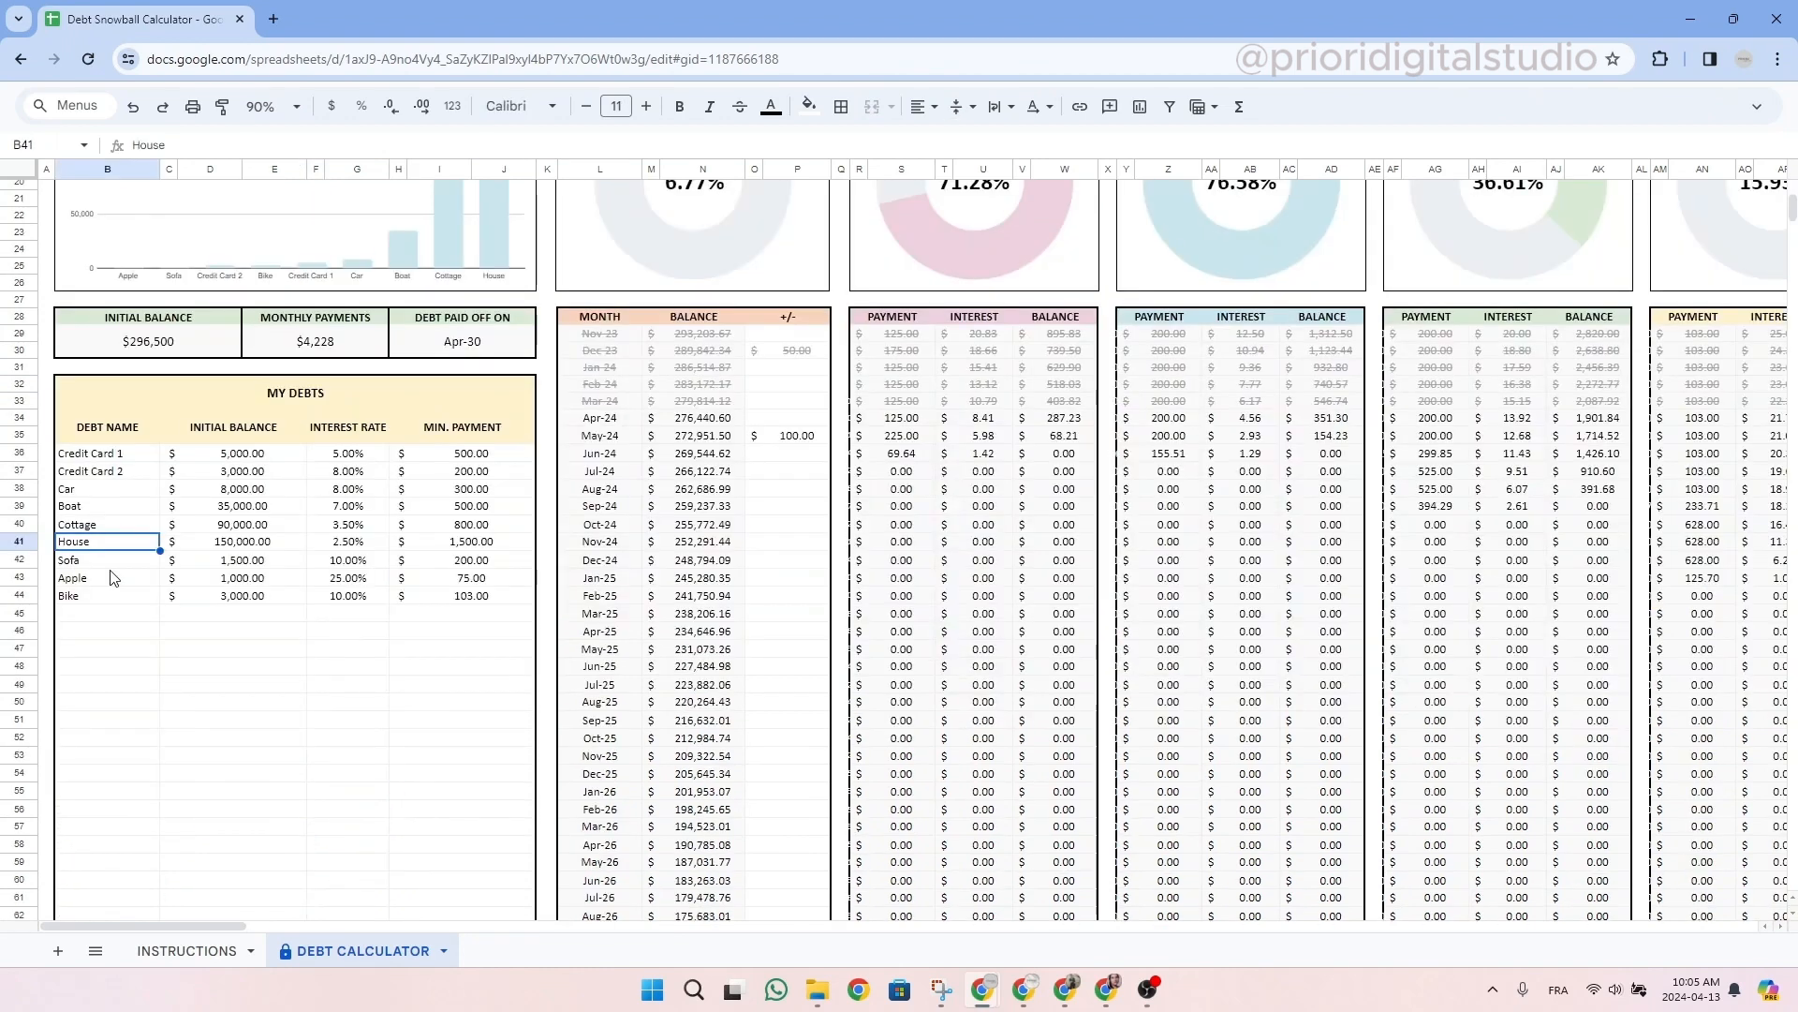
mouse_move(132, 464)
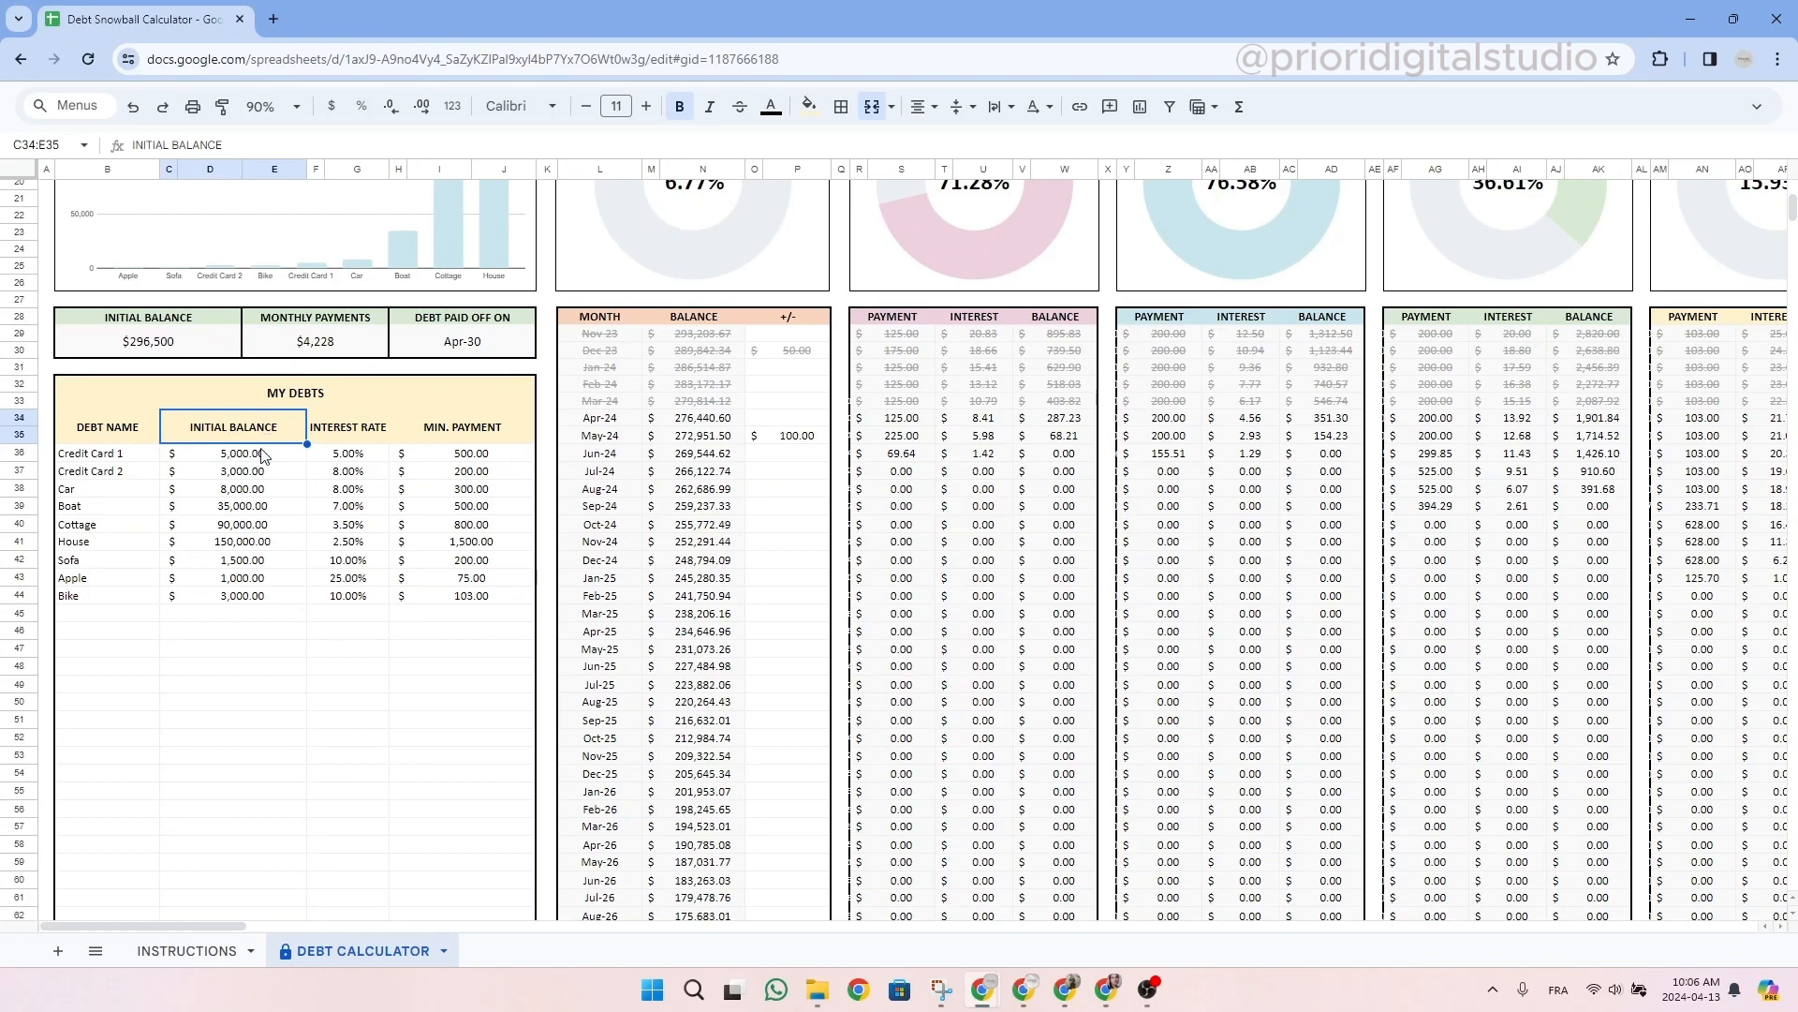
left_click(235, 451)
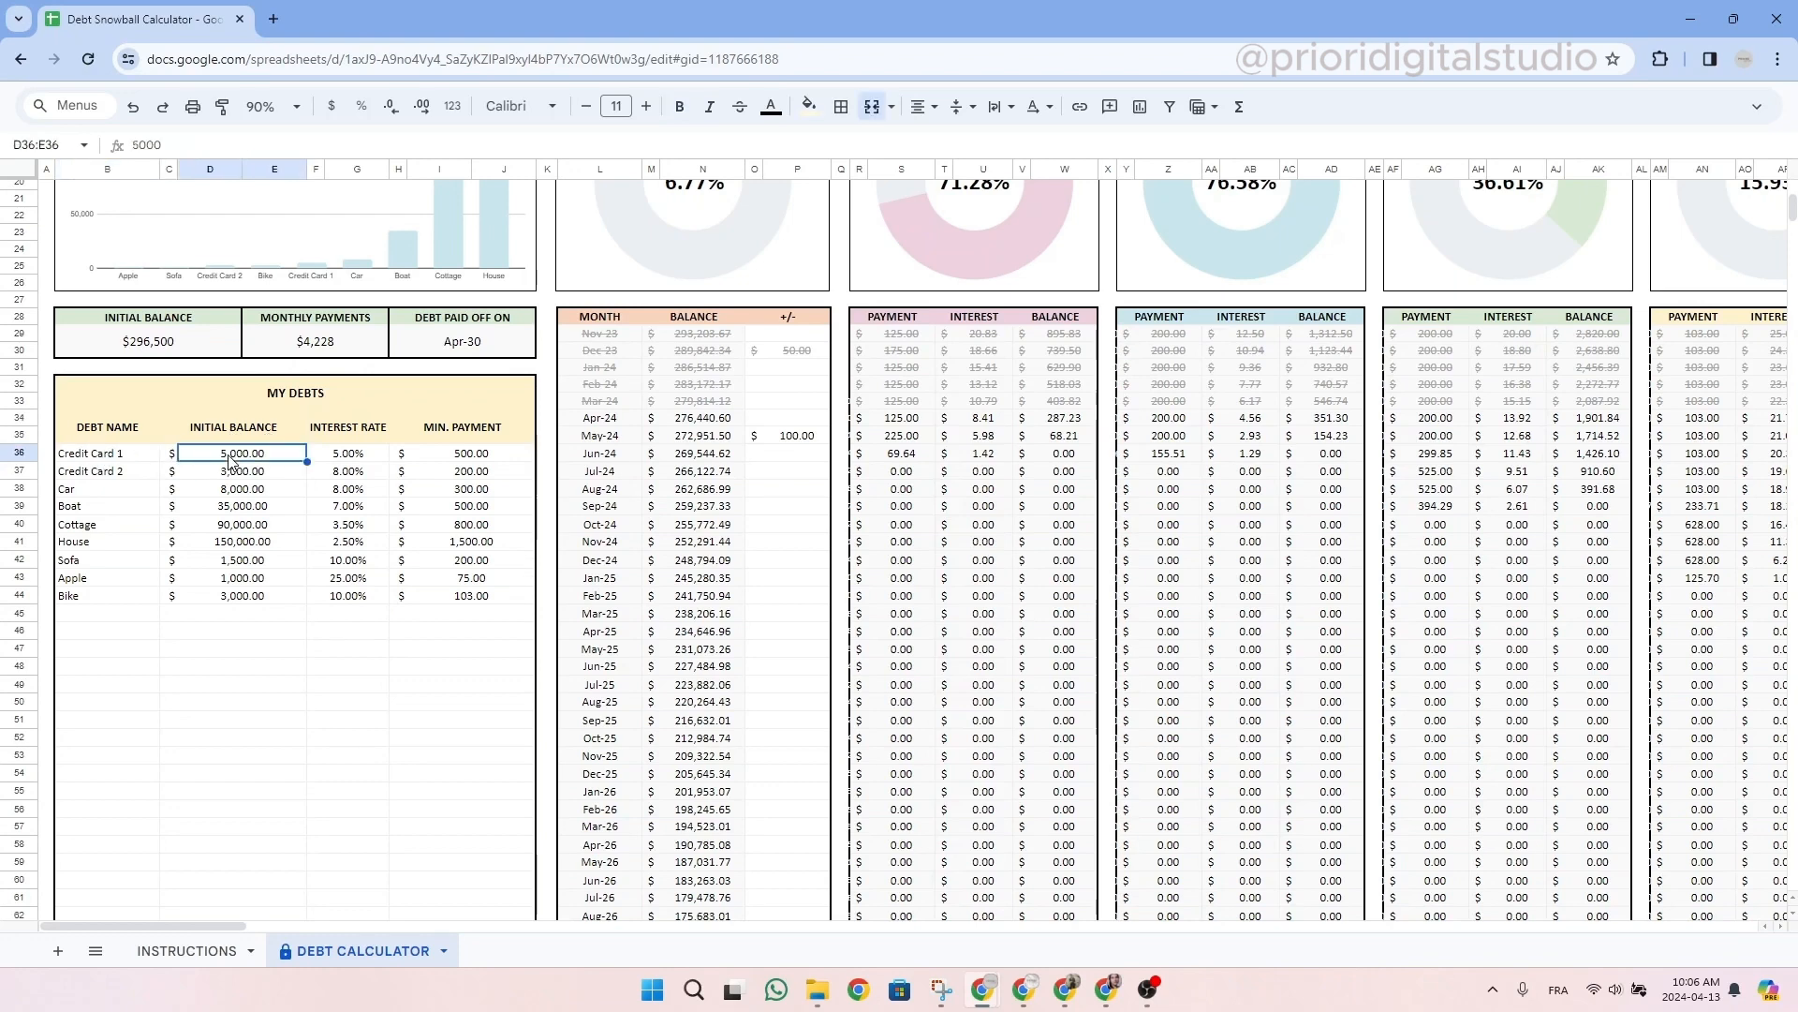
left_click(470, 453)
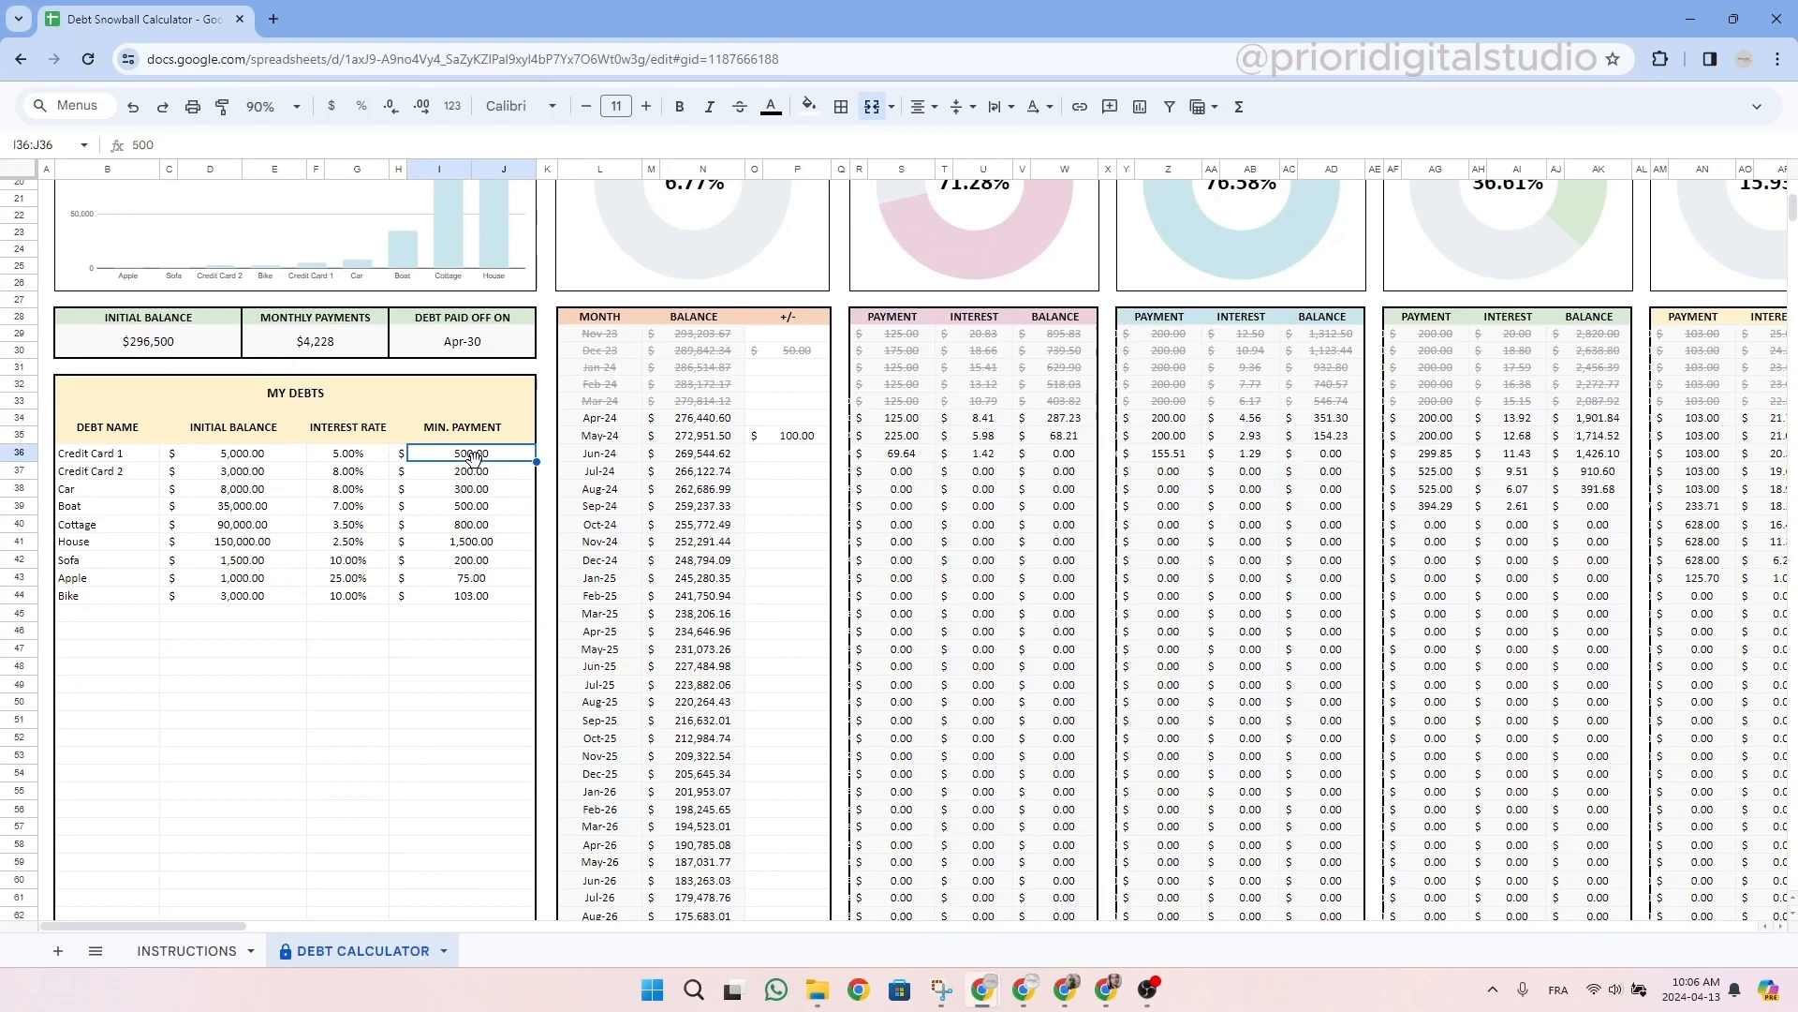
mouse_move(303, 464)
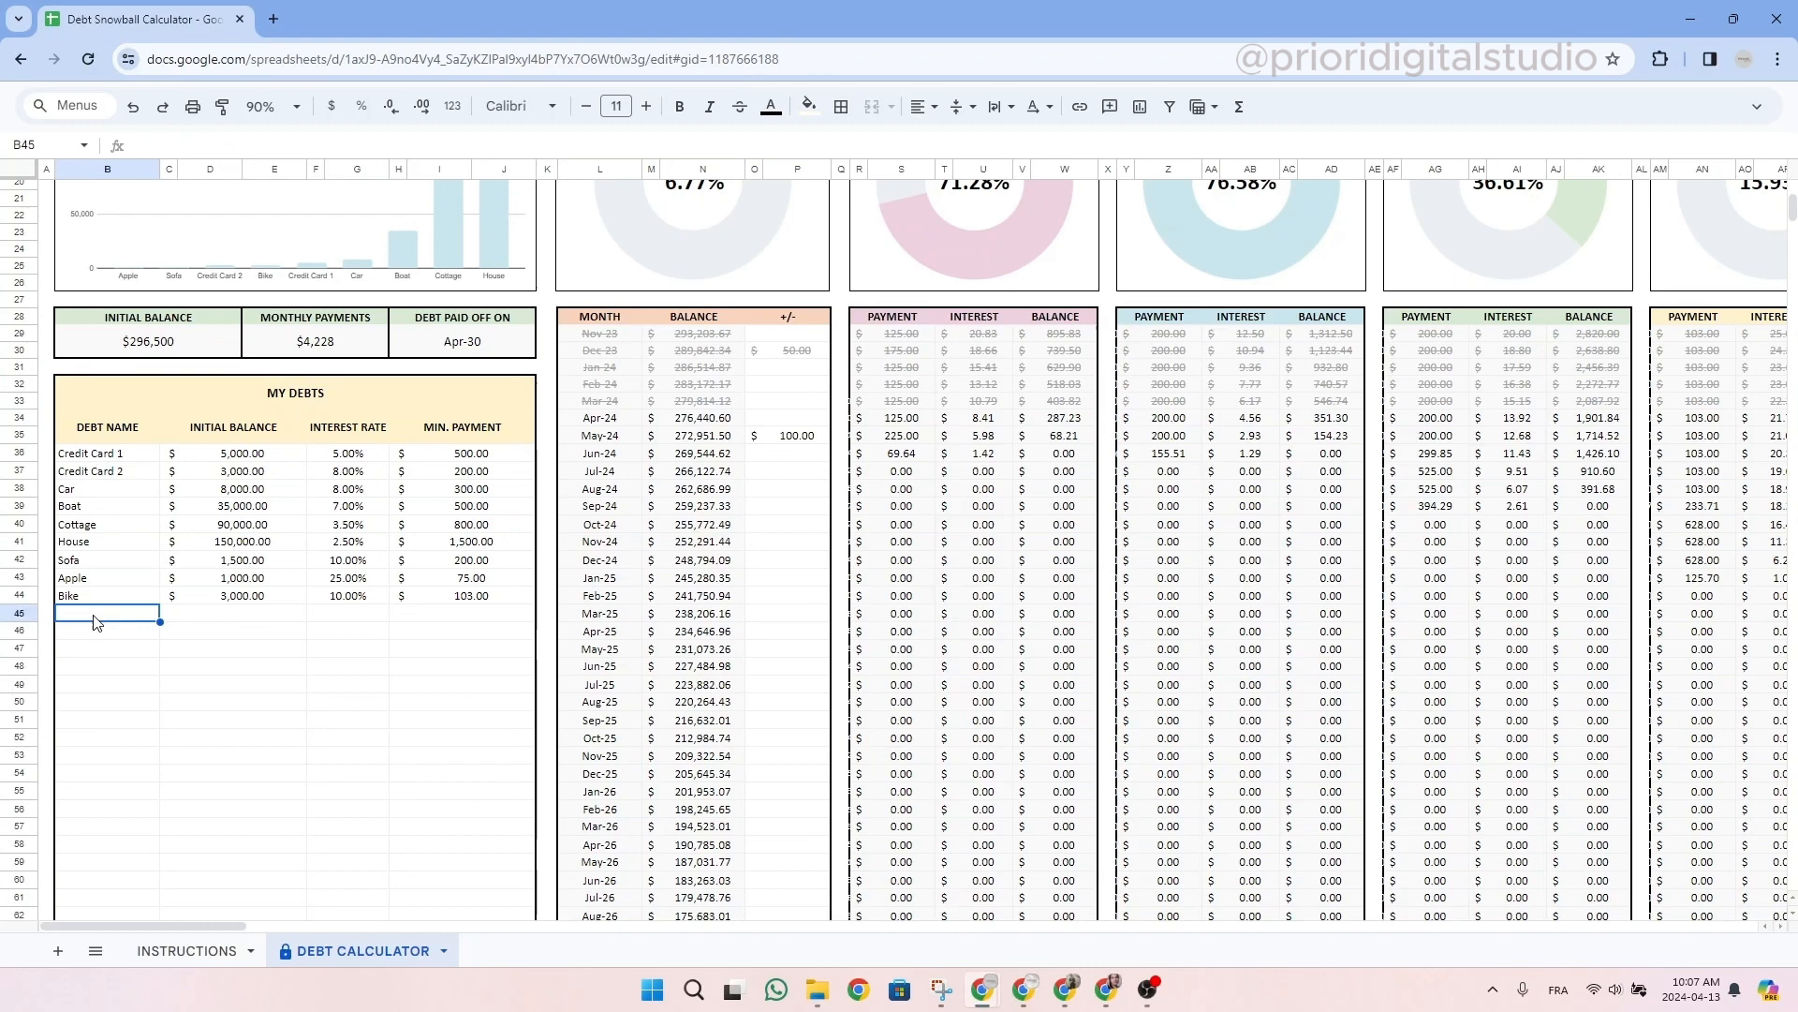
Enter the Phone debt row: name Phone, balance 1,500, 10% interest, 75 minimum payment
type("Phone")
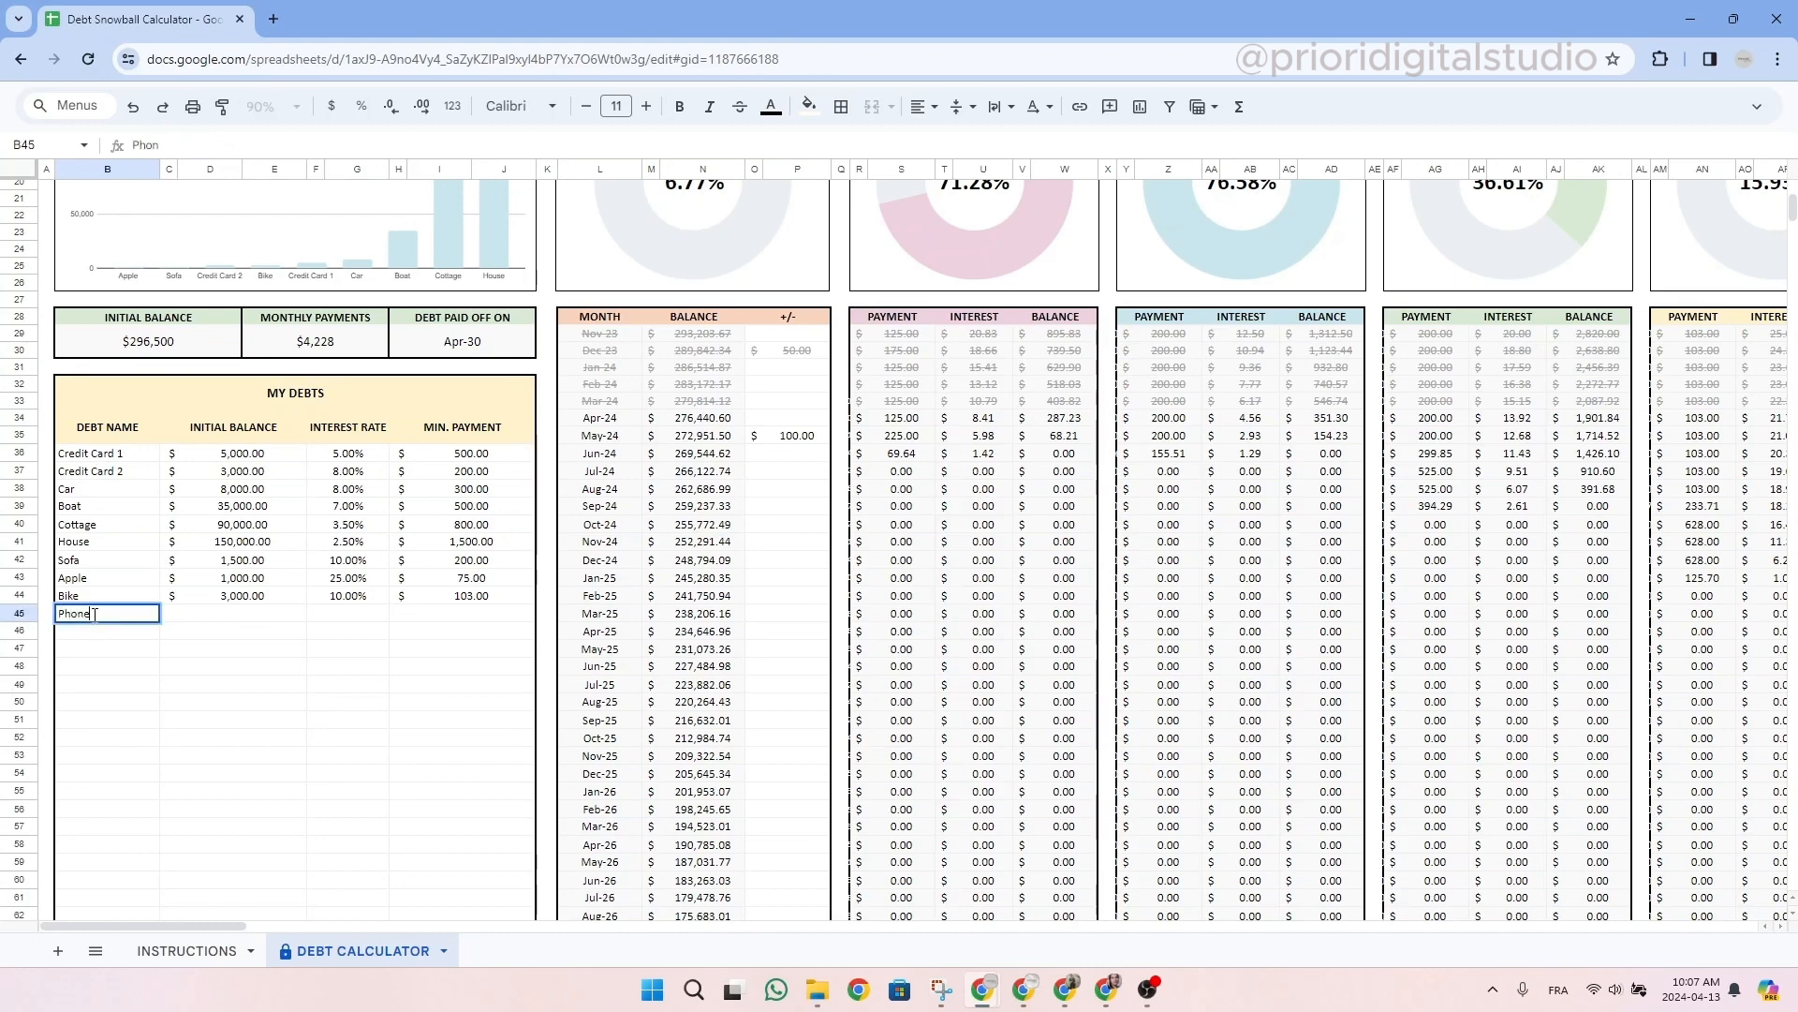
key("Tab")
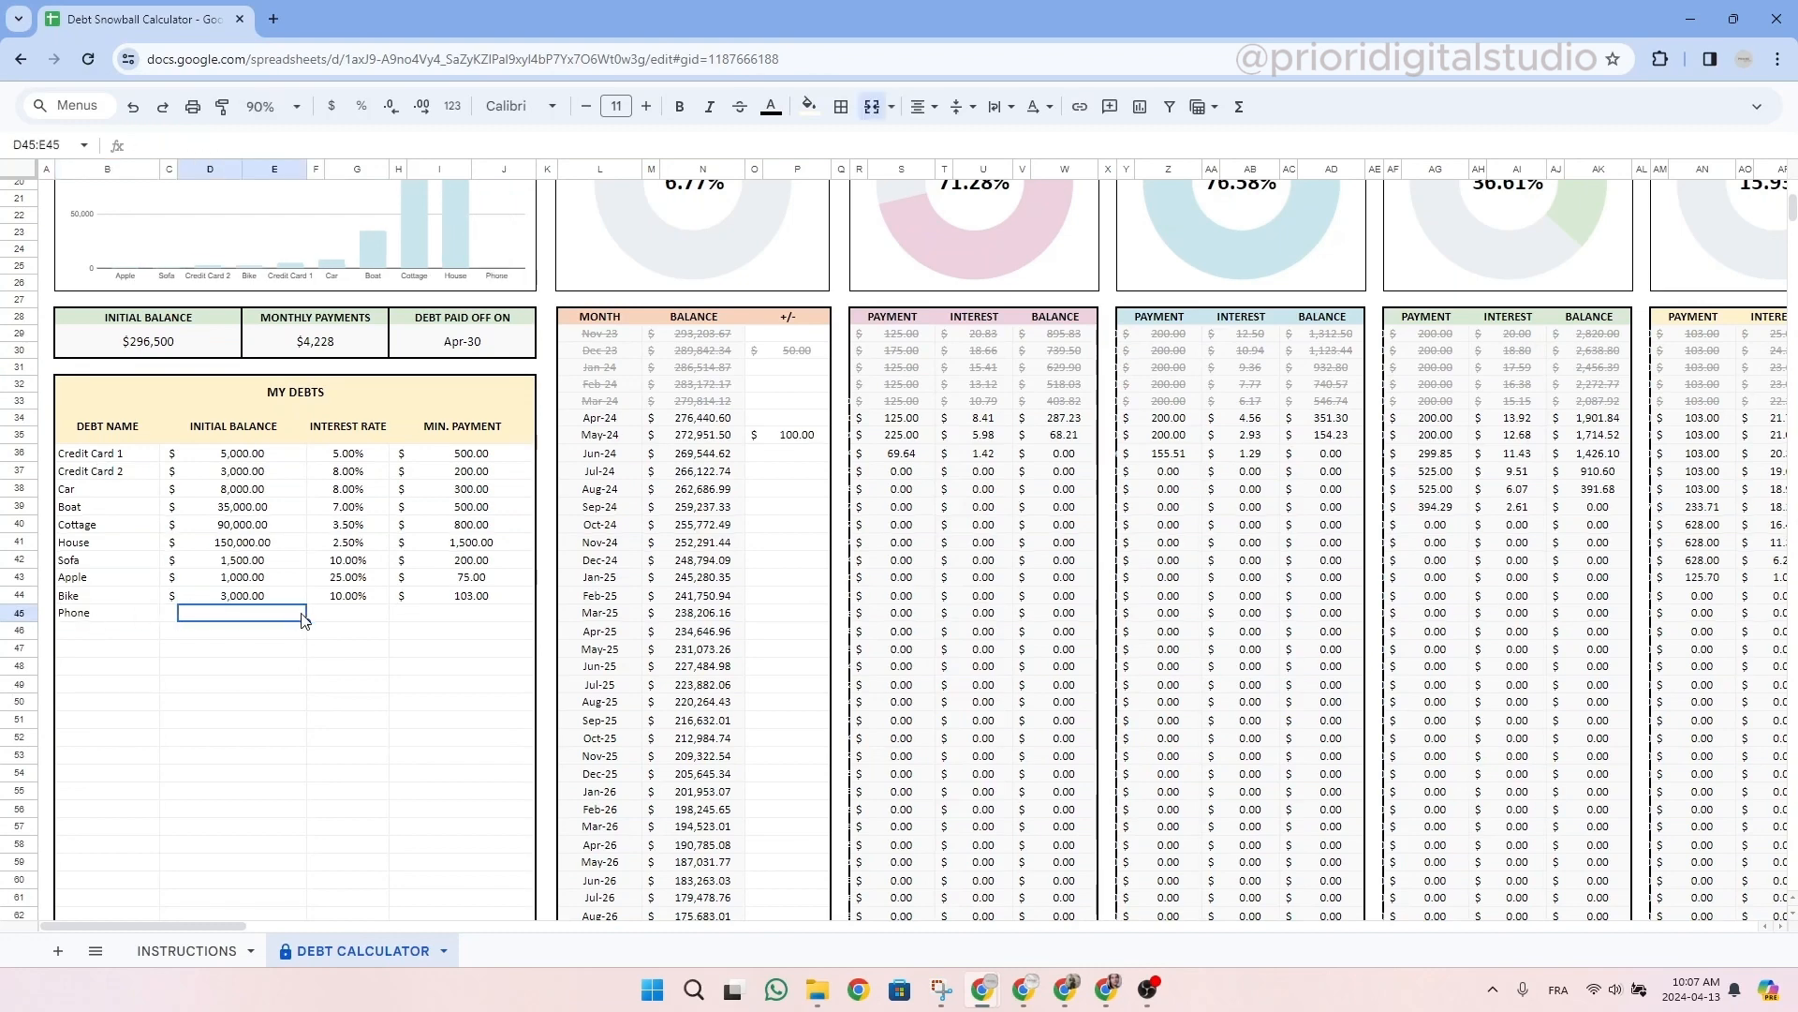
type("15")
left_click(348, 612)
type("10")
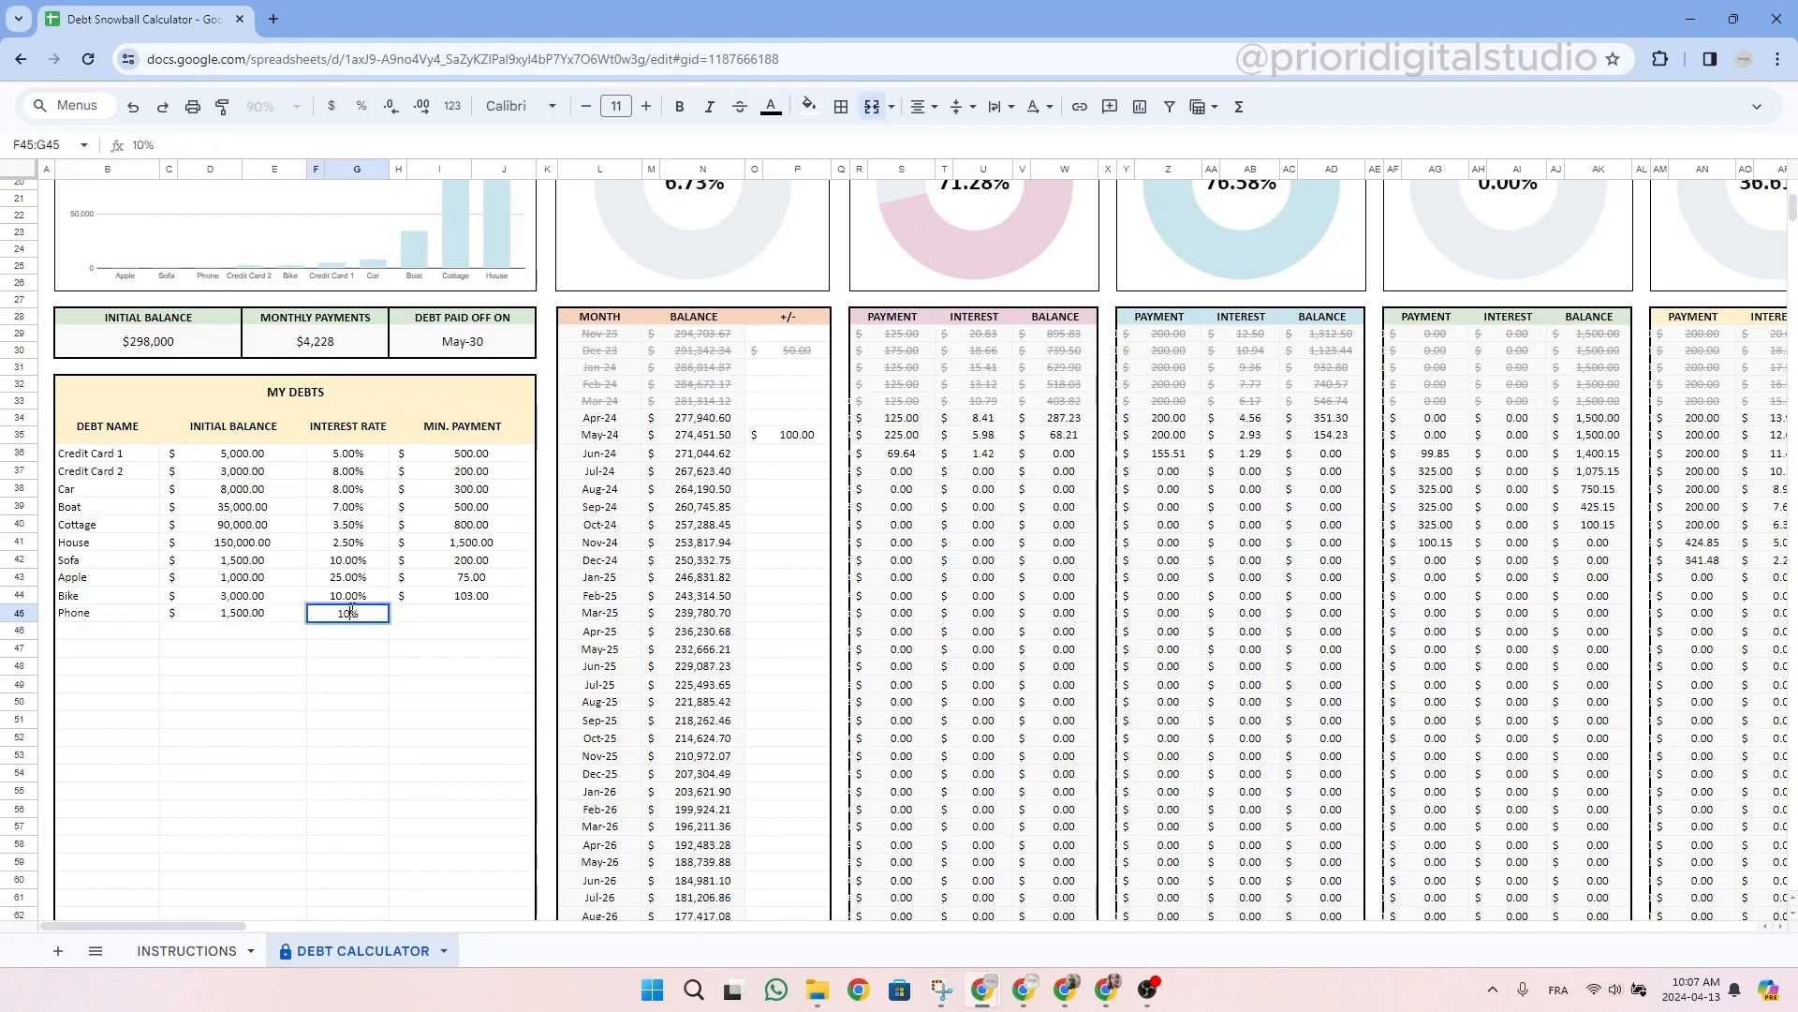
type("75")
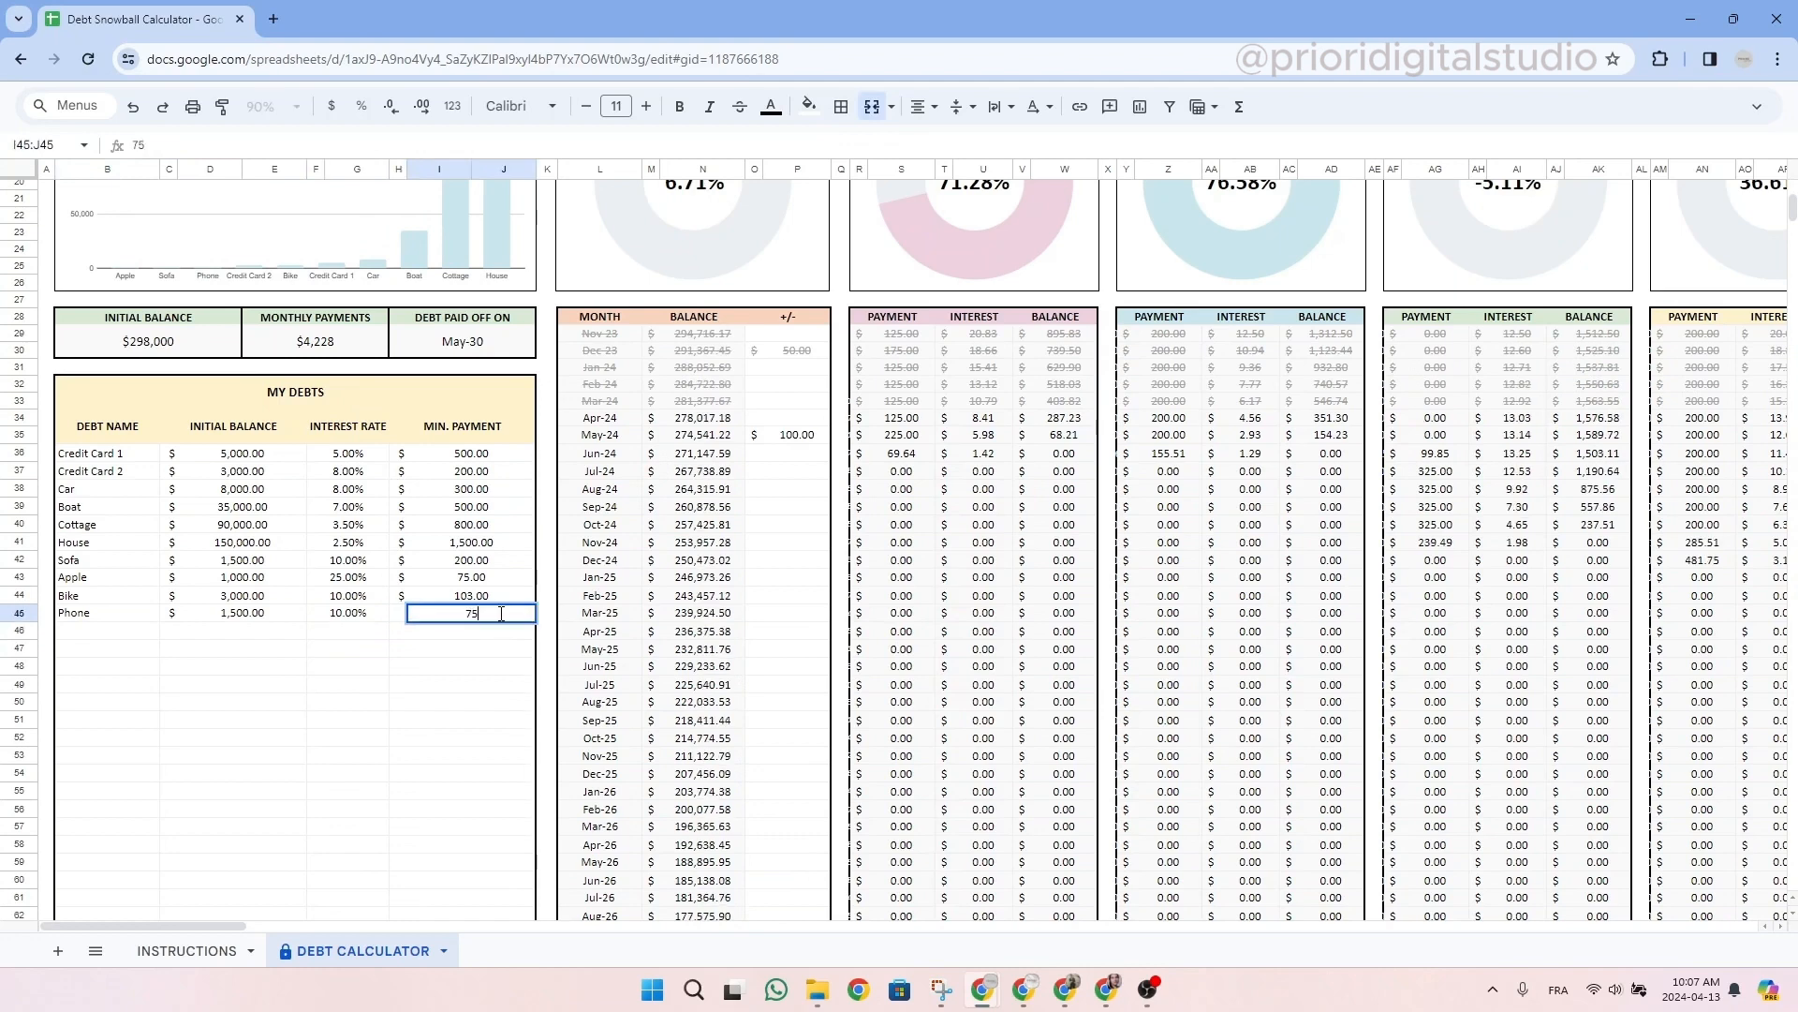
key("enter")
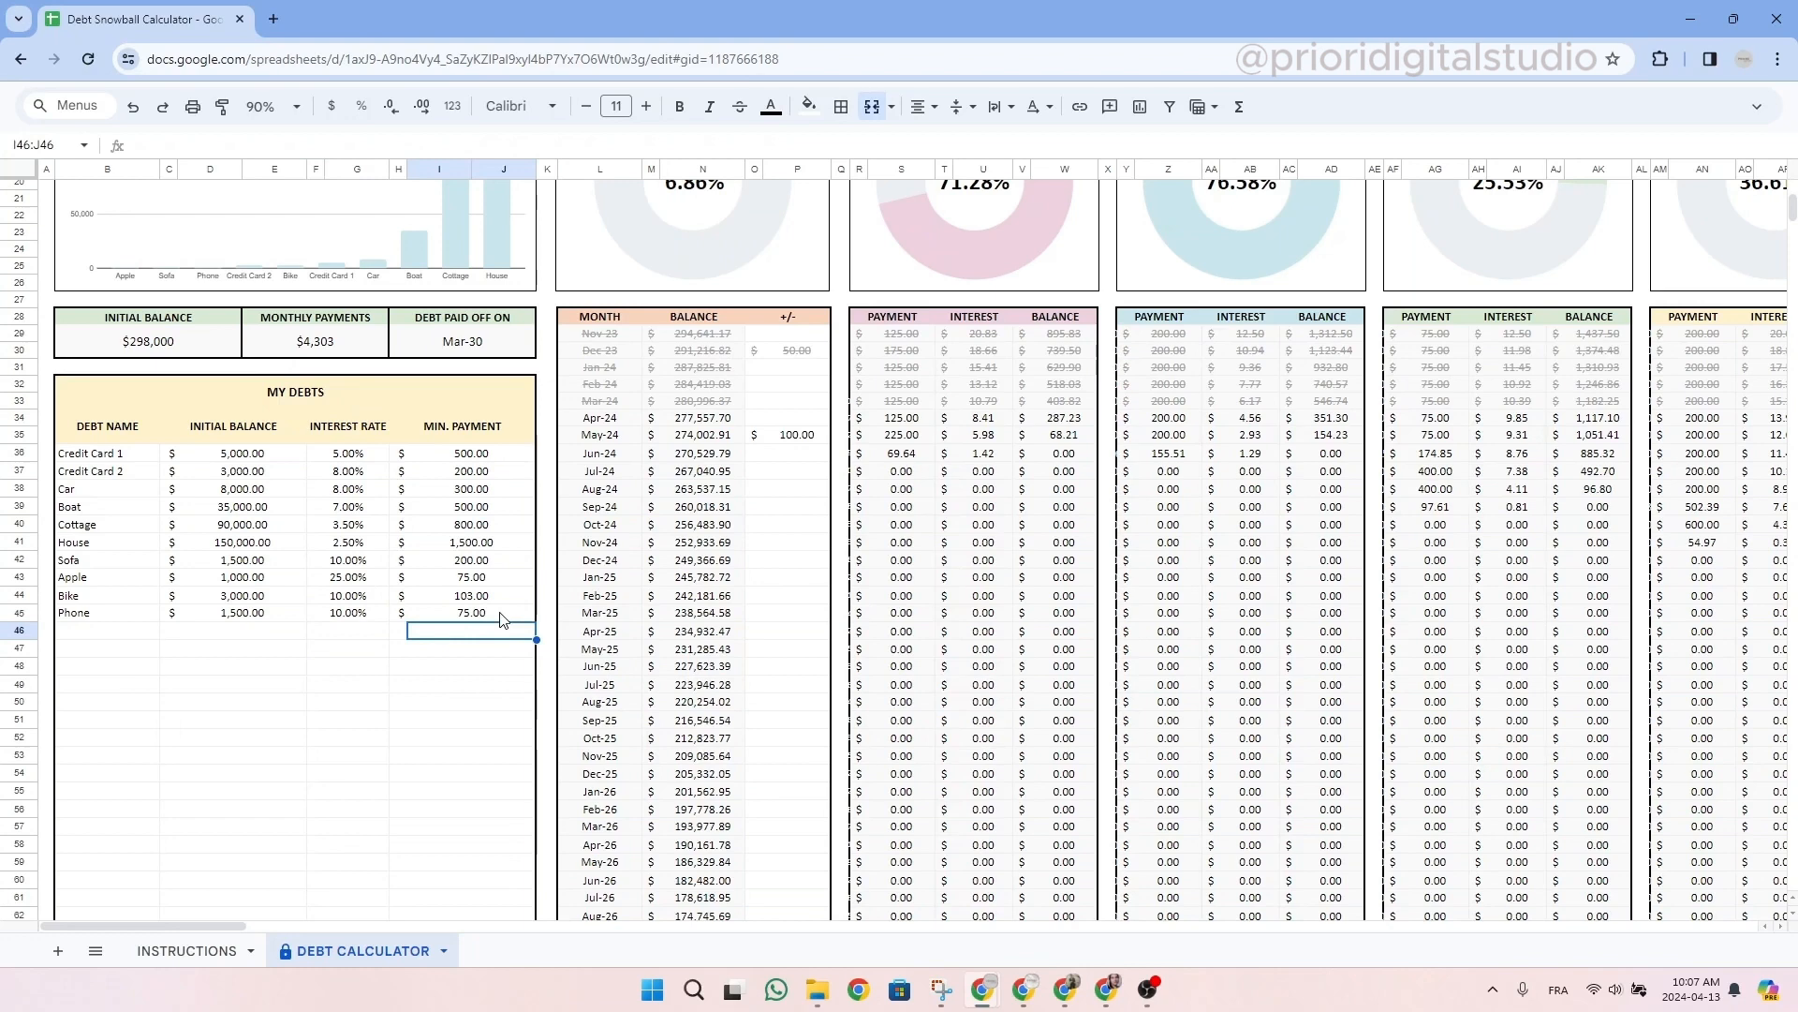
scroll("down", 3)
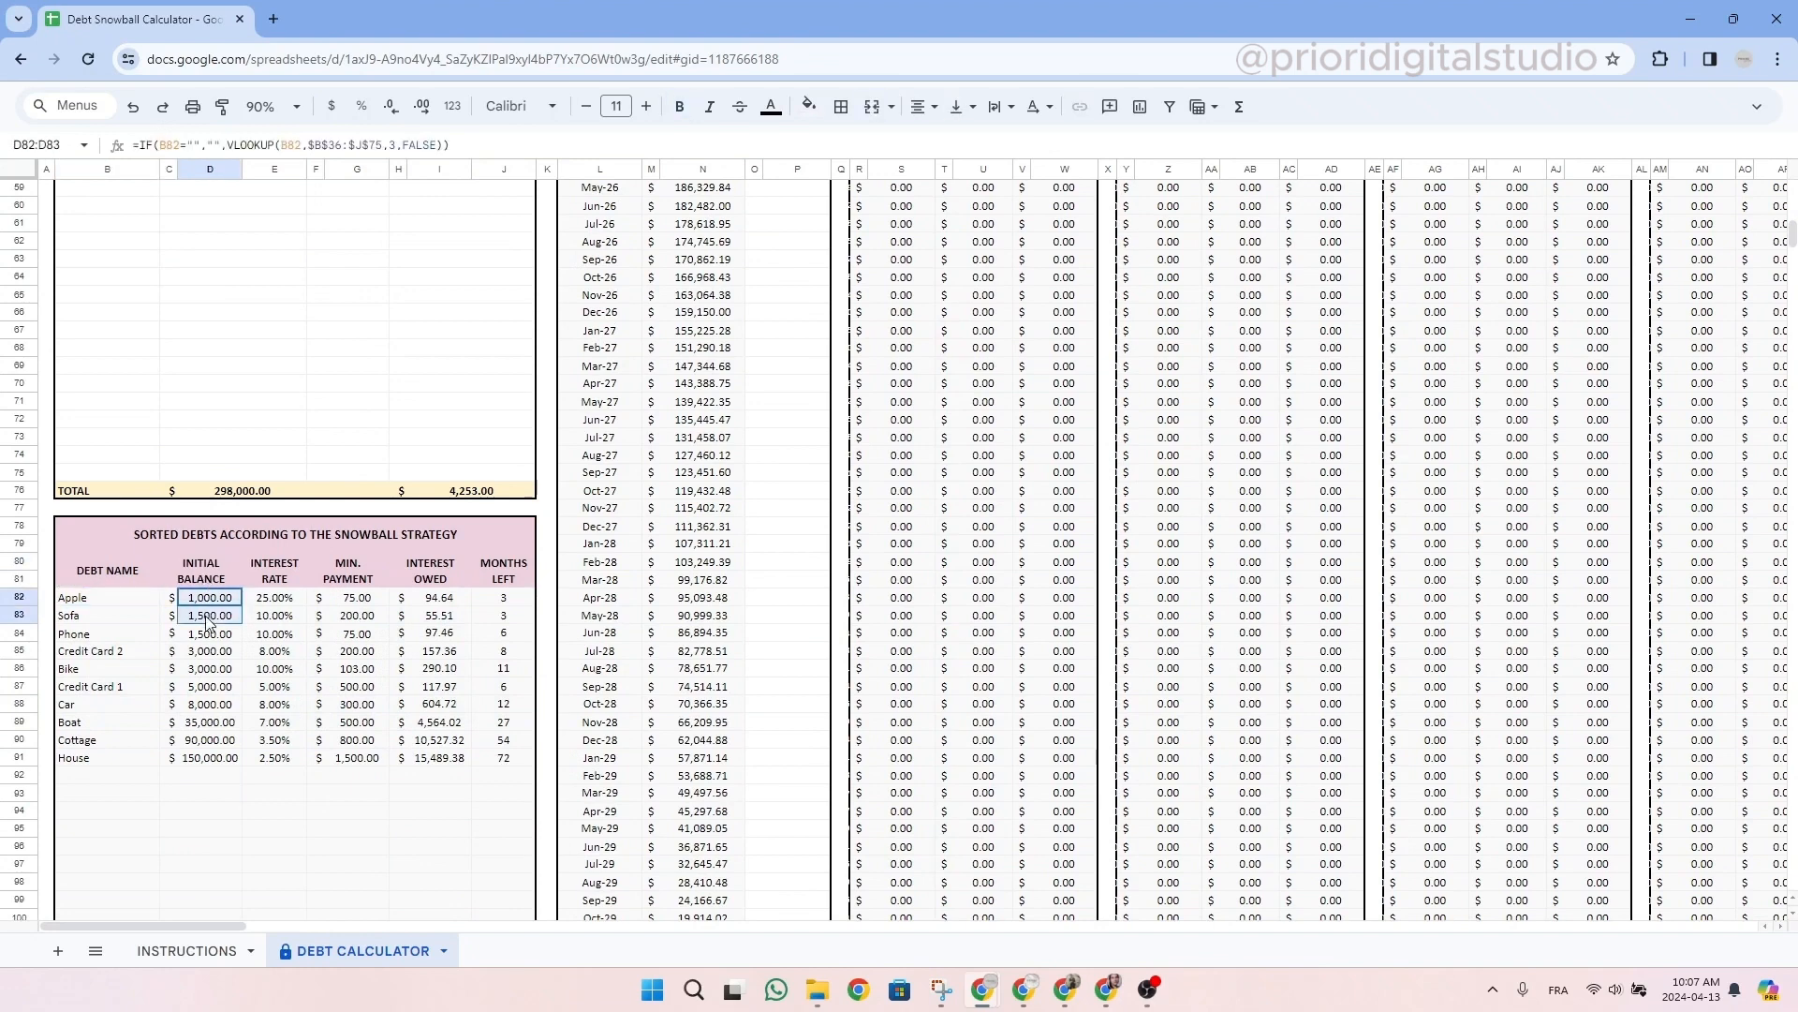
left_click(198, 569)
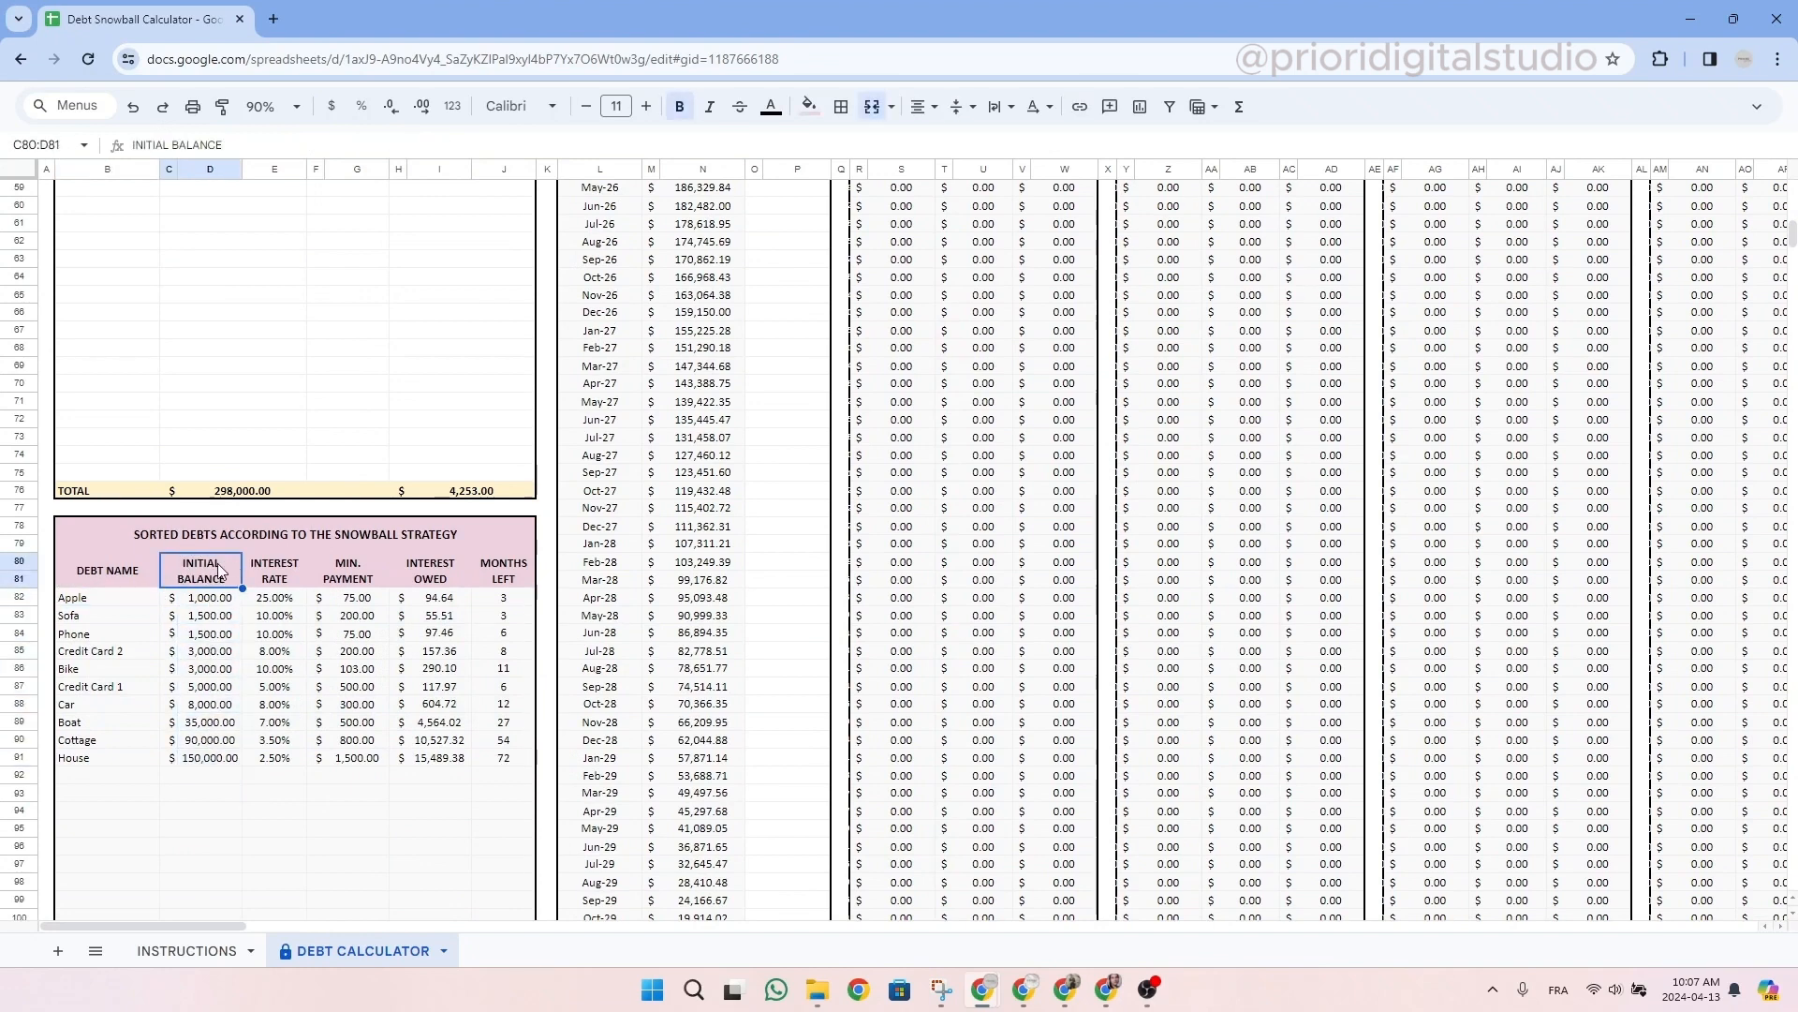
left_click(208, 773)
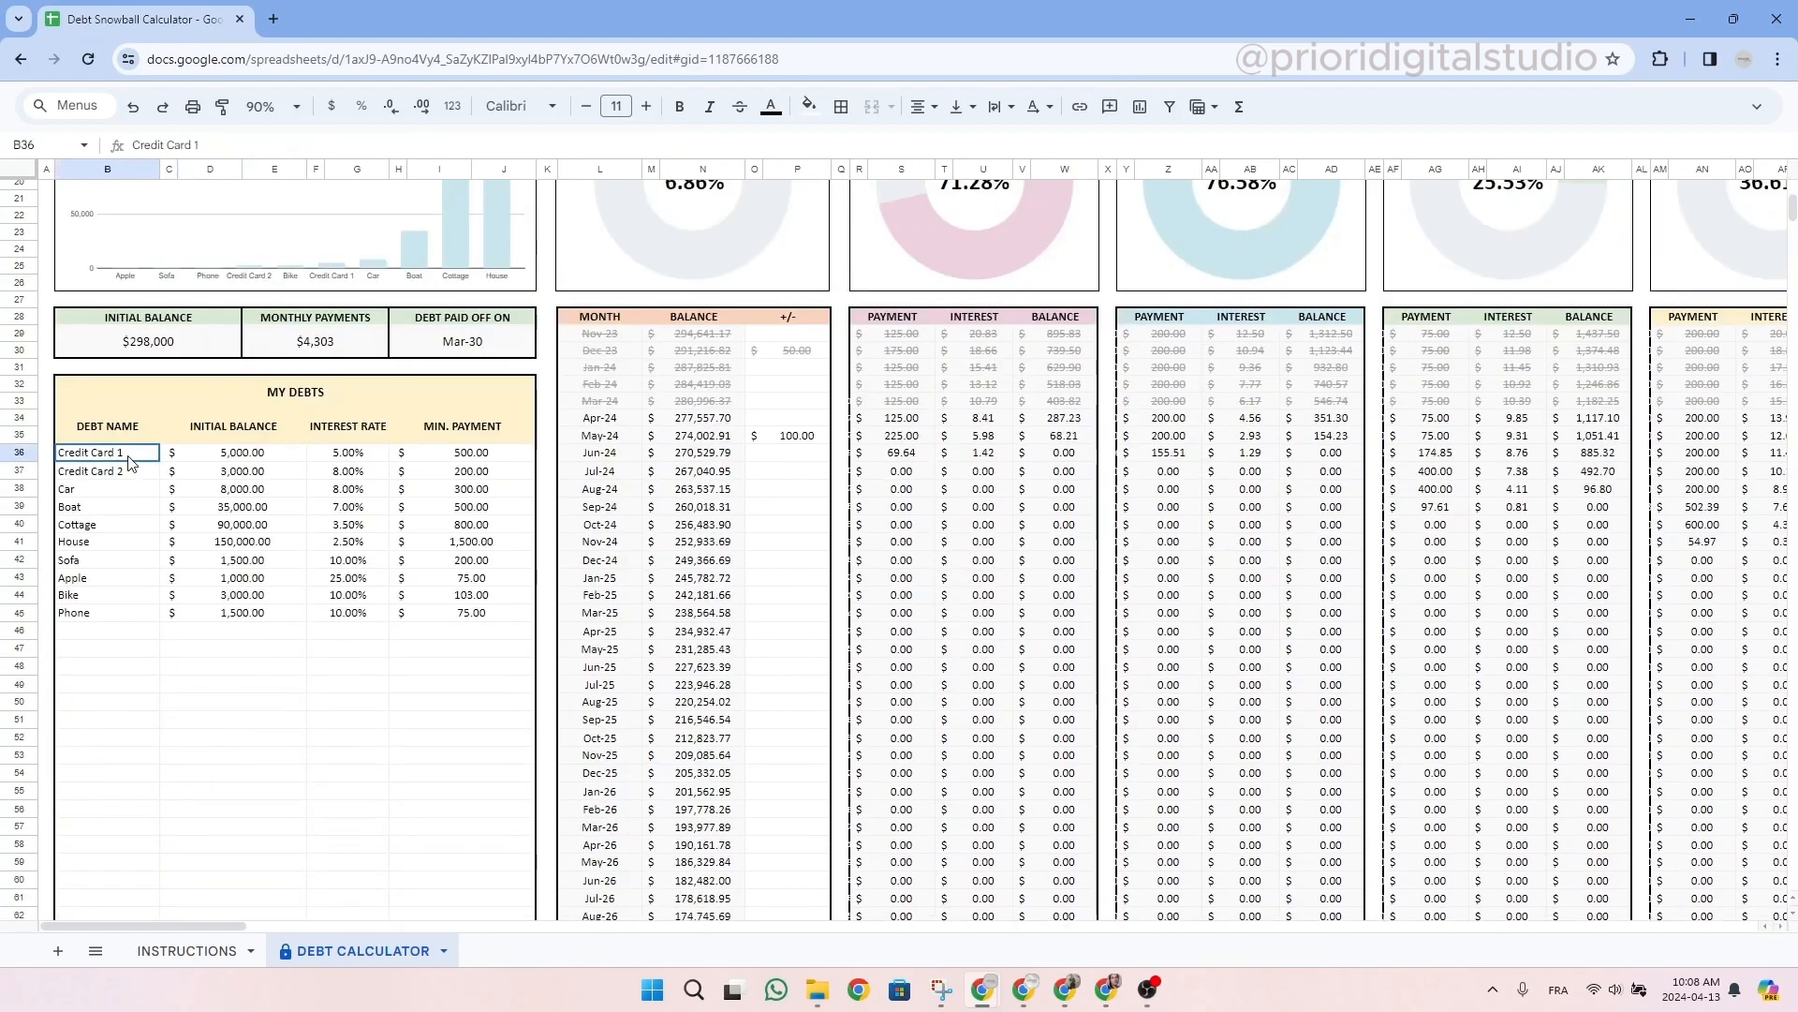
left_click_drag(106, 451, 107, 611)
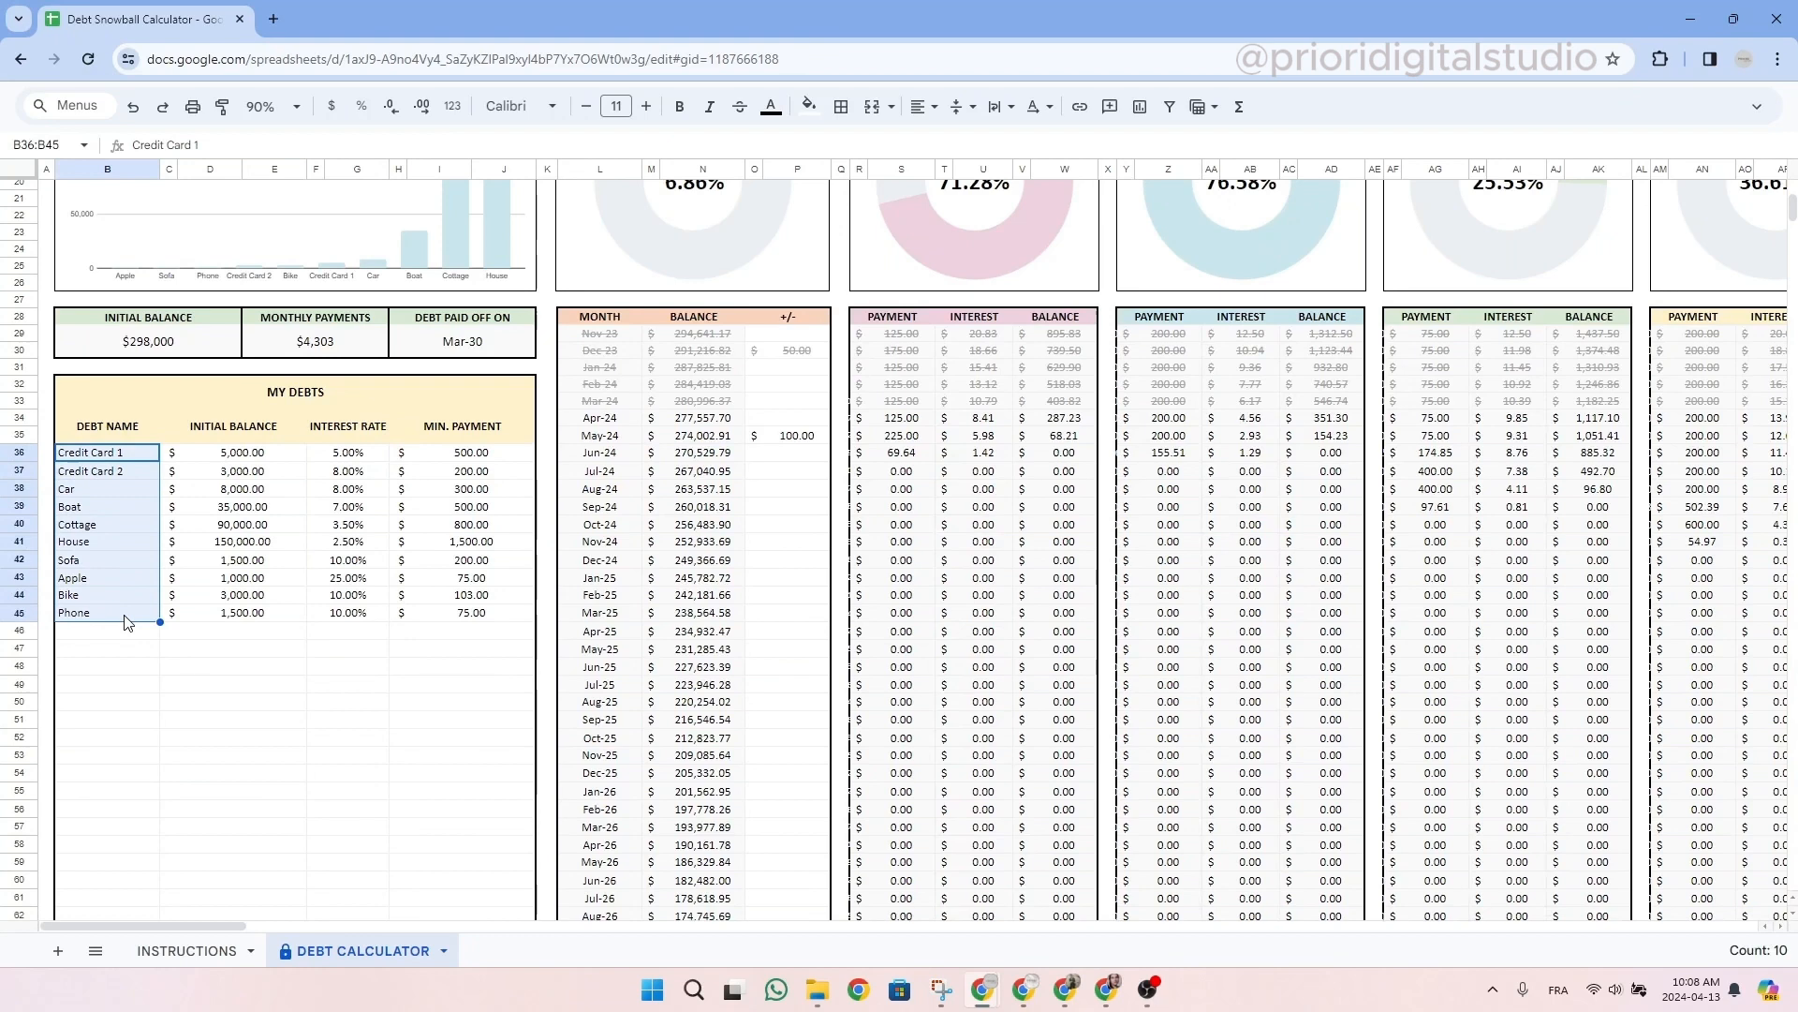
left_click(109, 630)
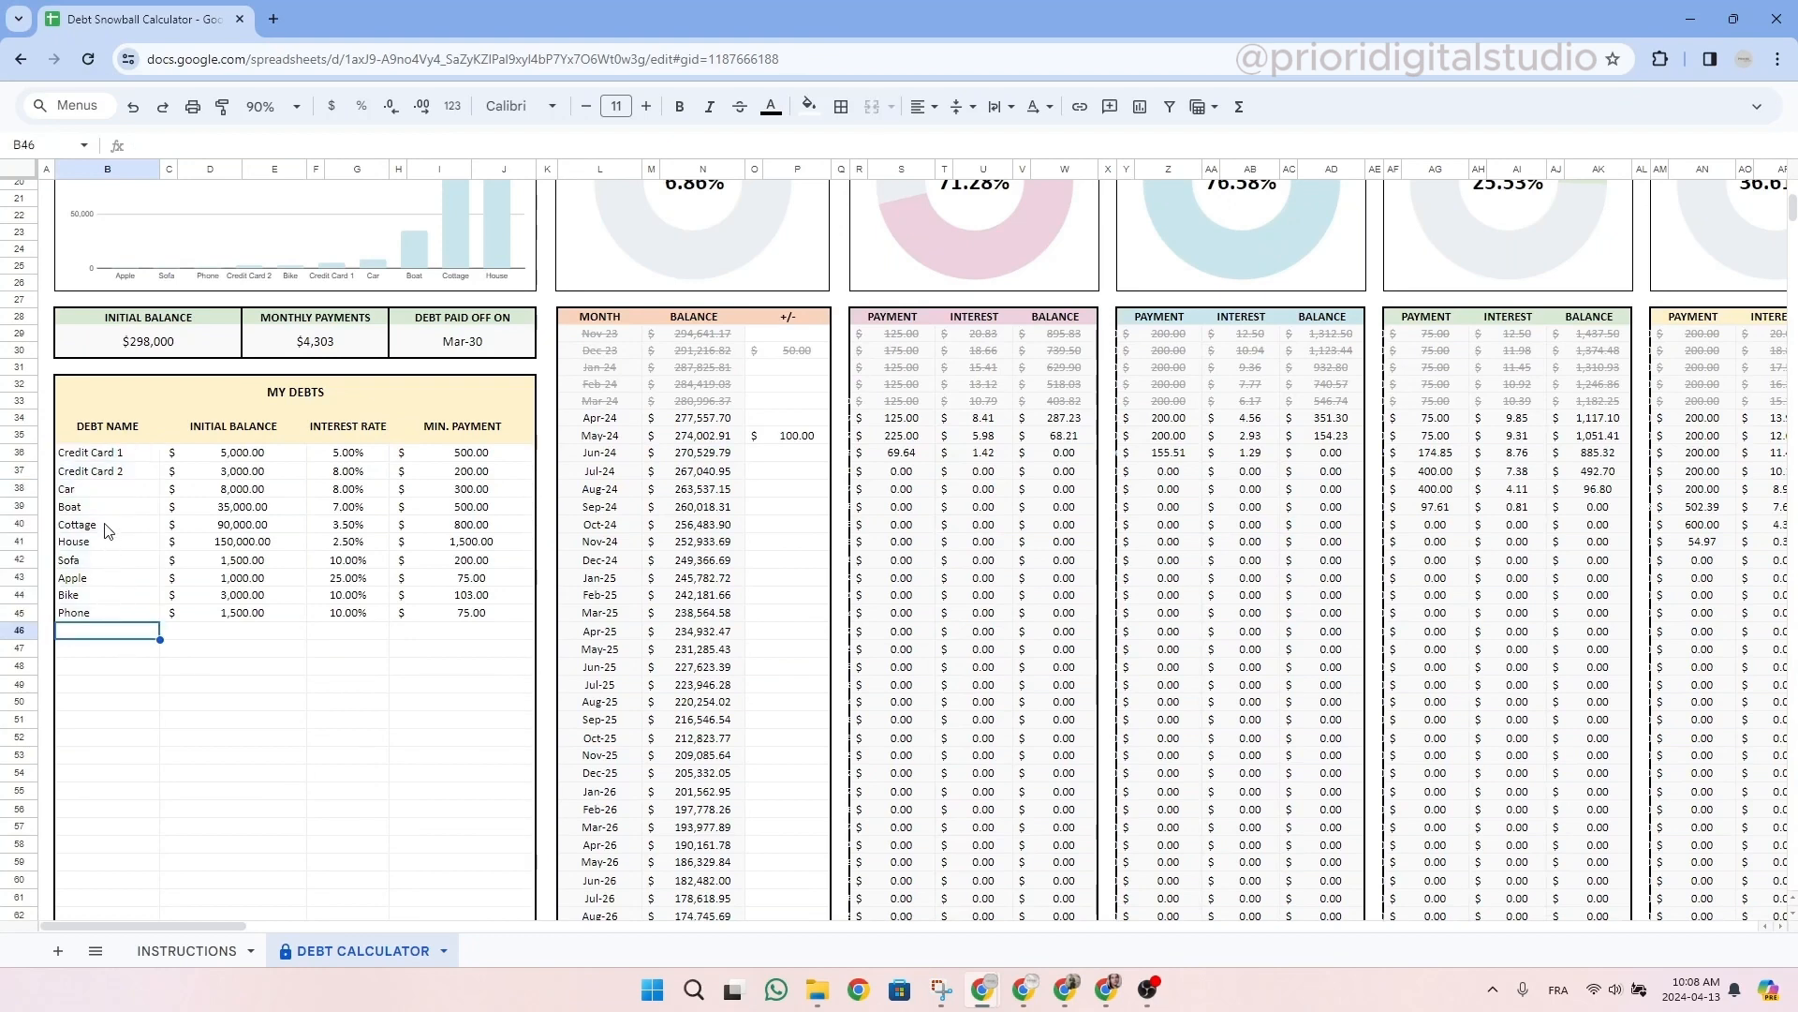
mouse_move(90, 481)
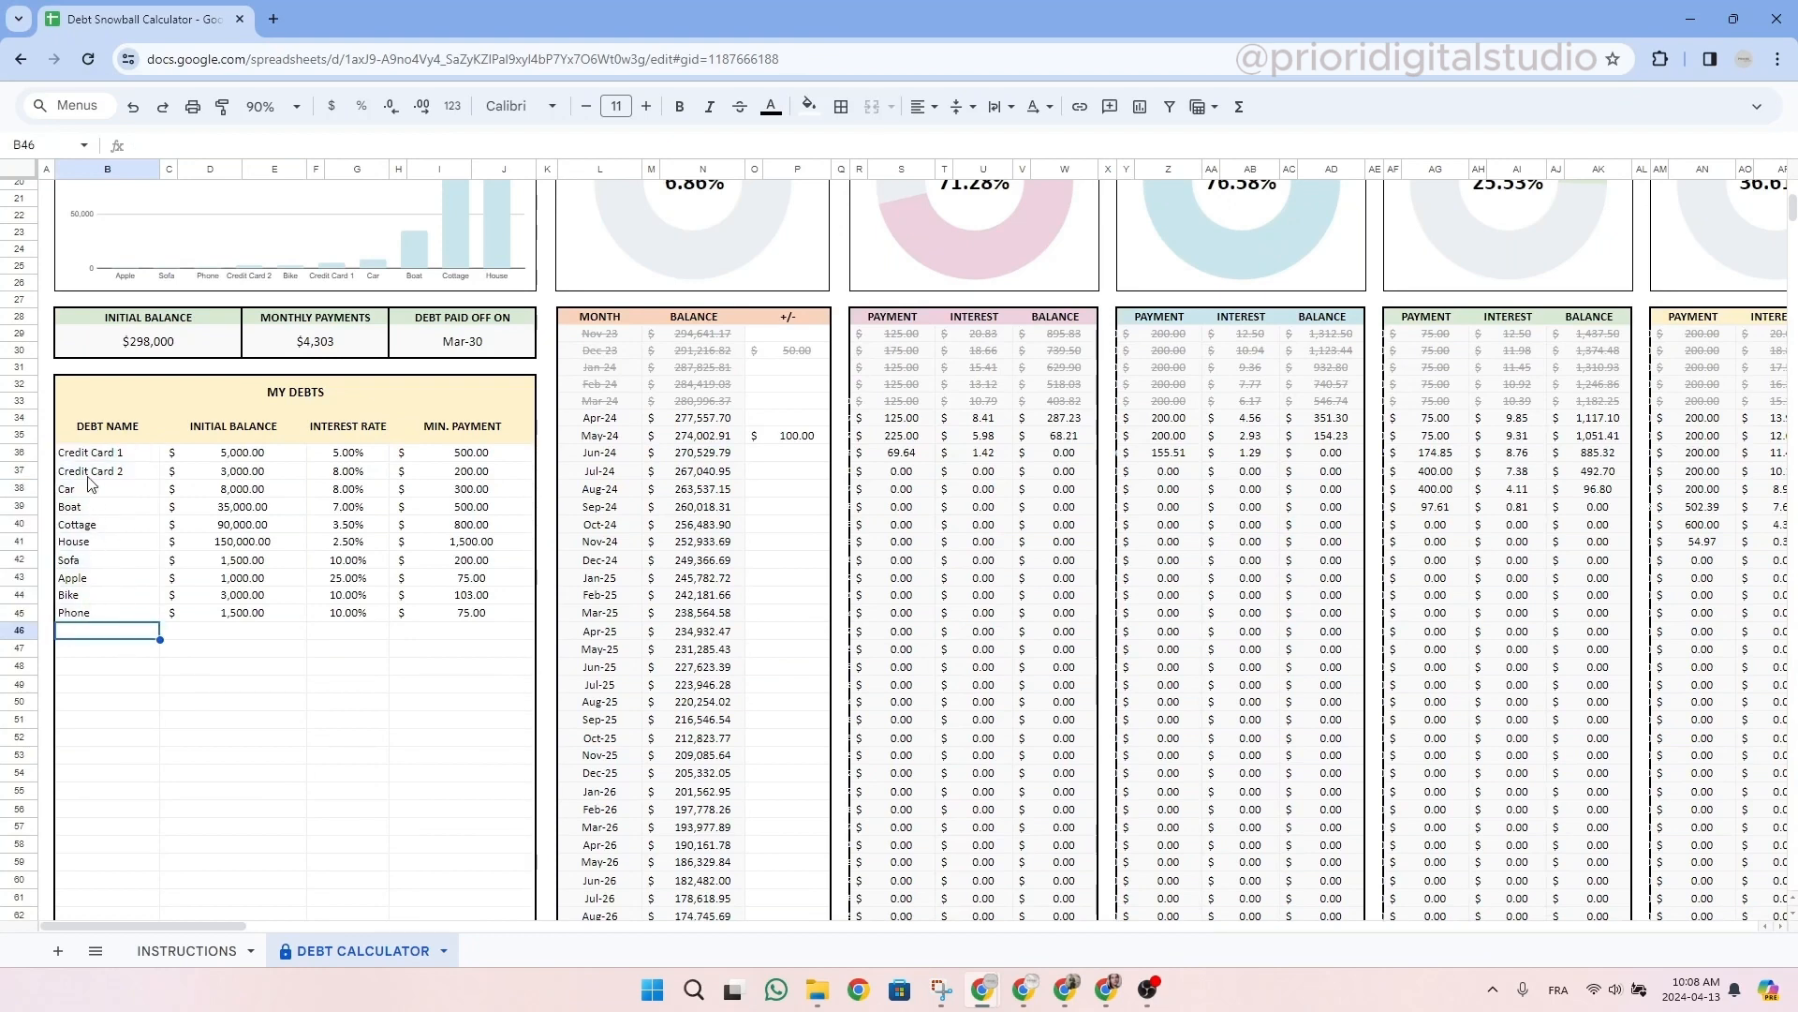
left_click(105, 470)
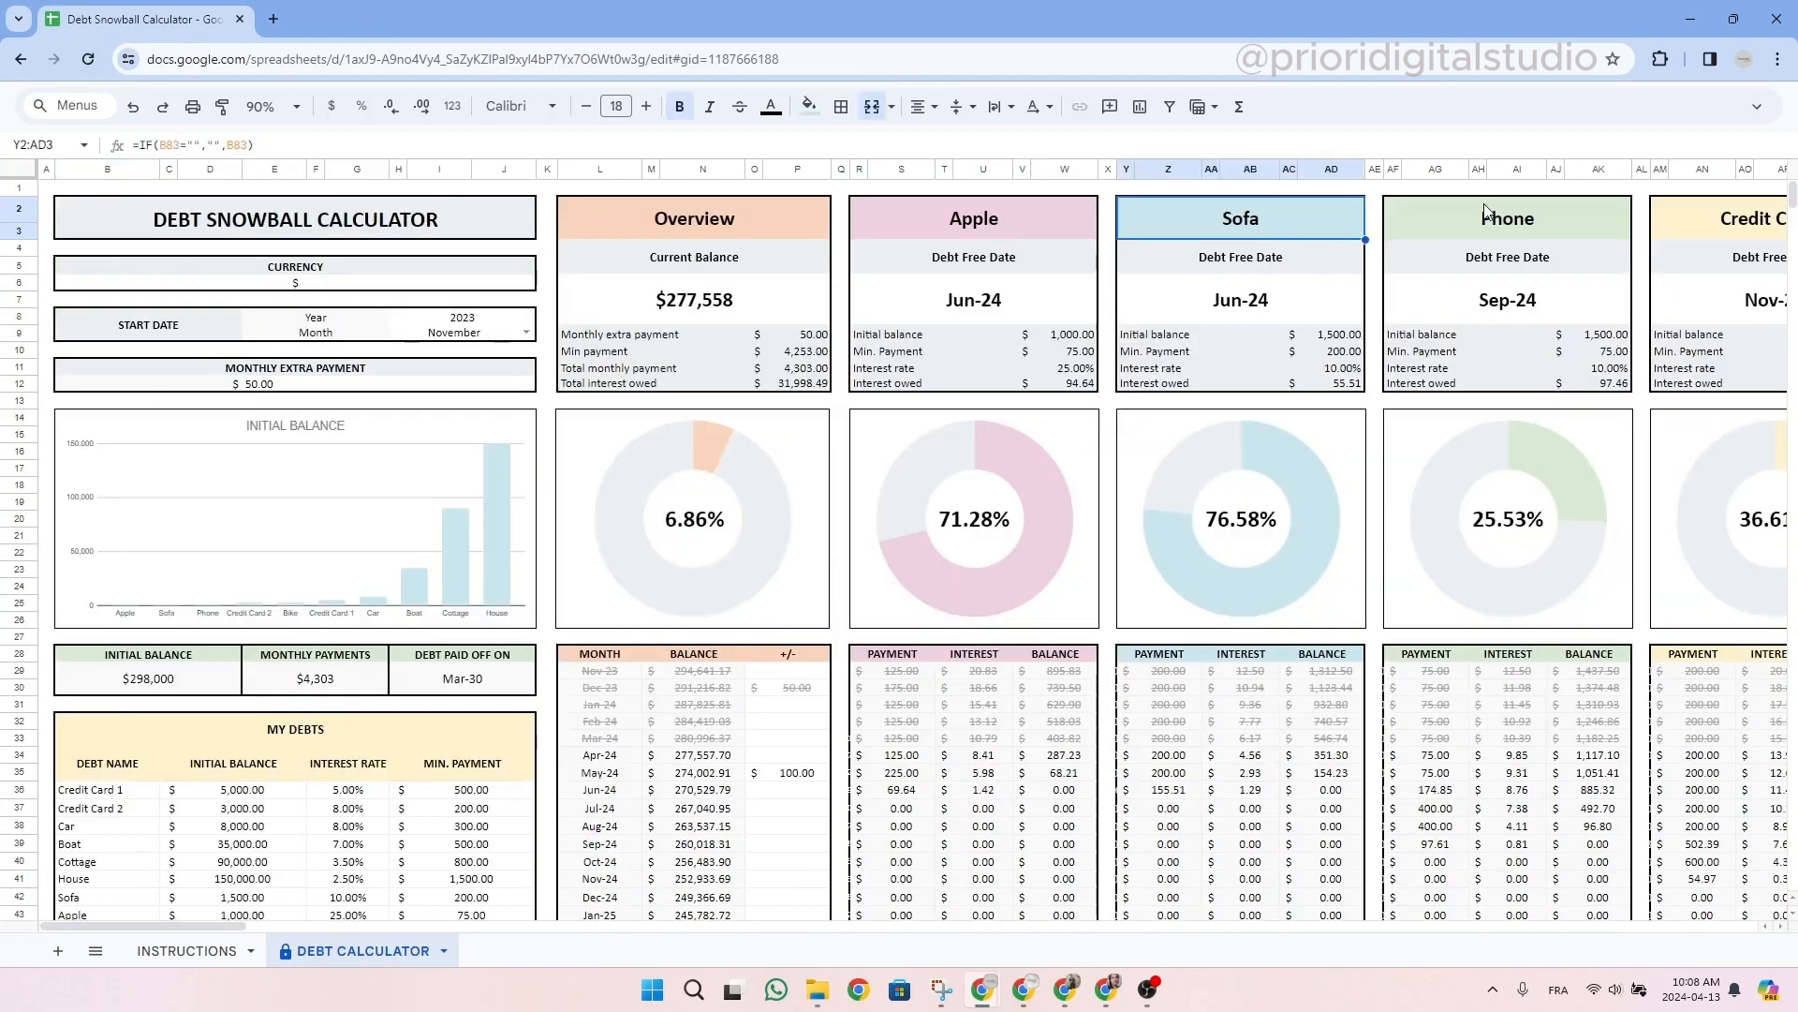
scroll("down", 3)
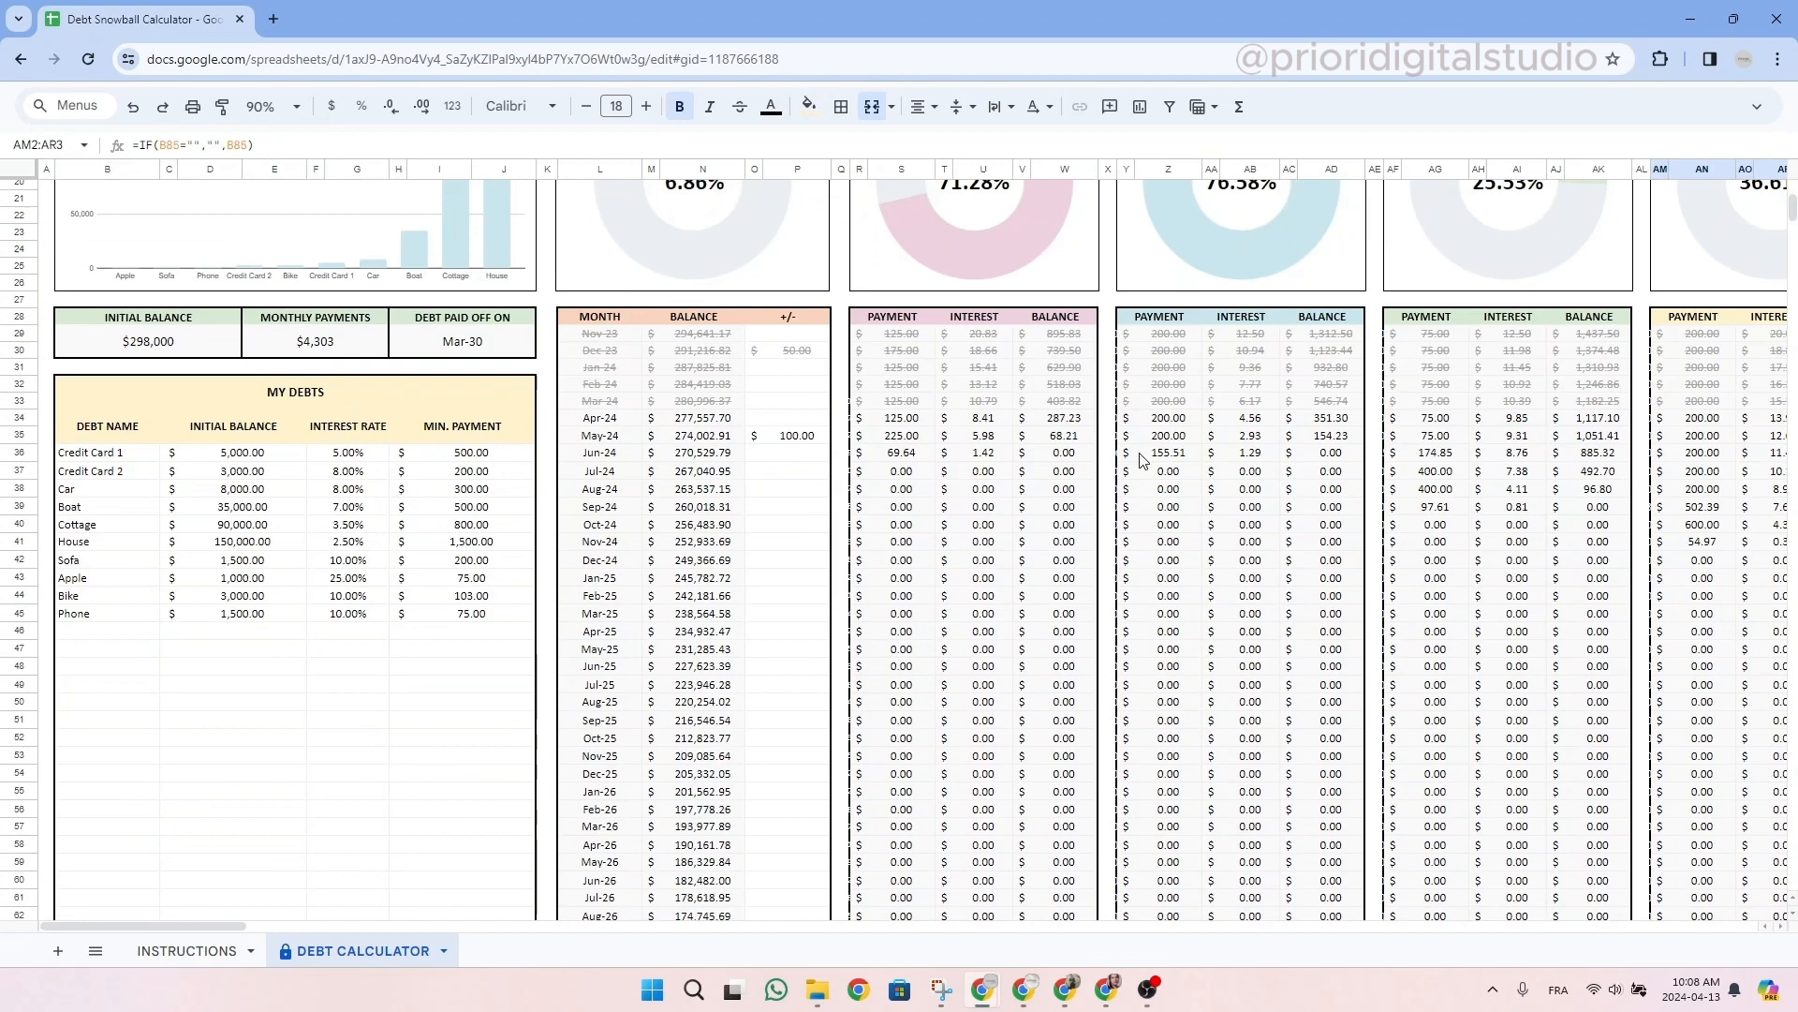
left_click_drag(901, 334, 1066, 759)
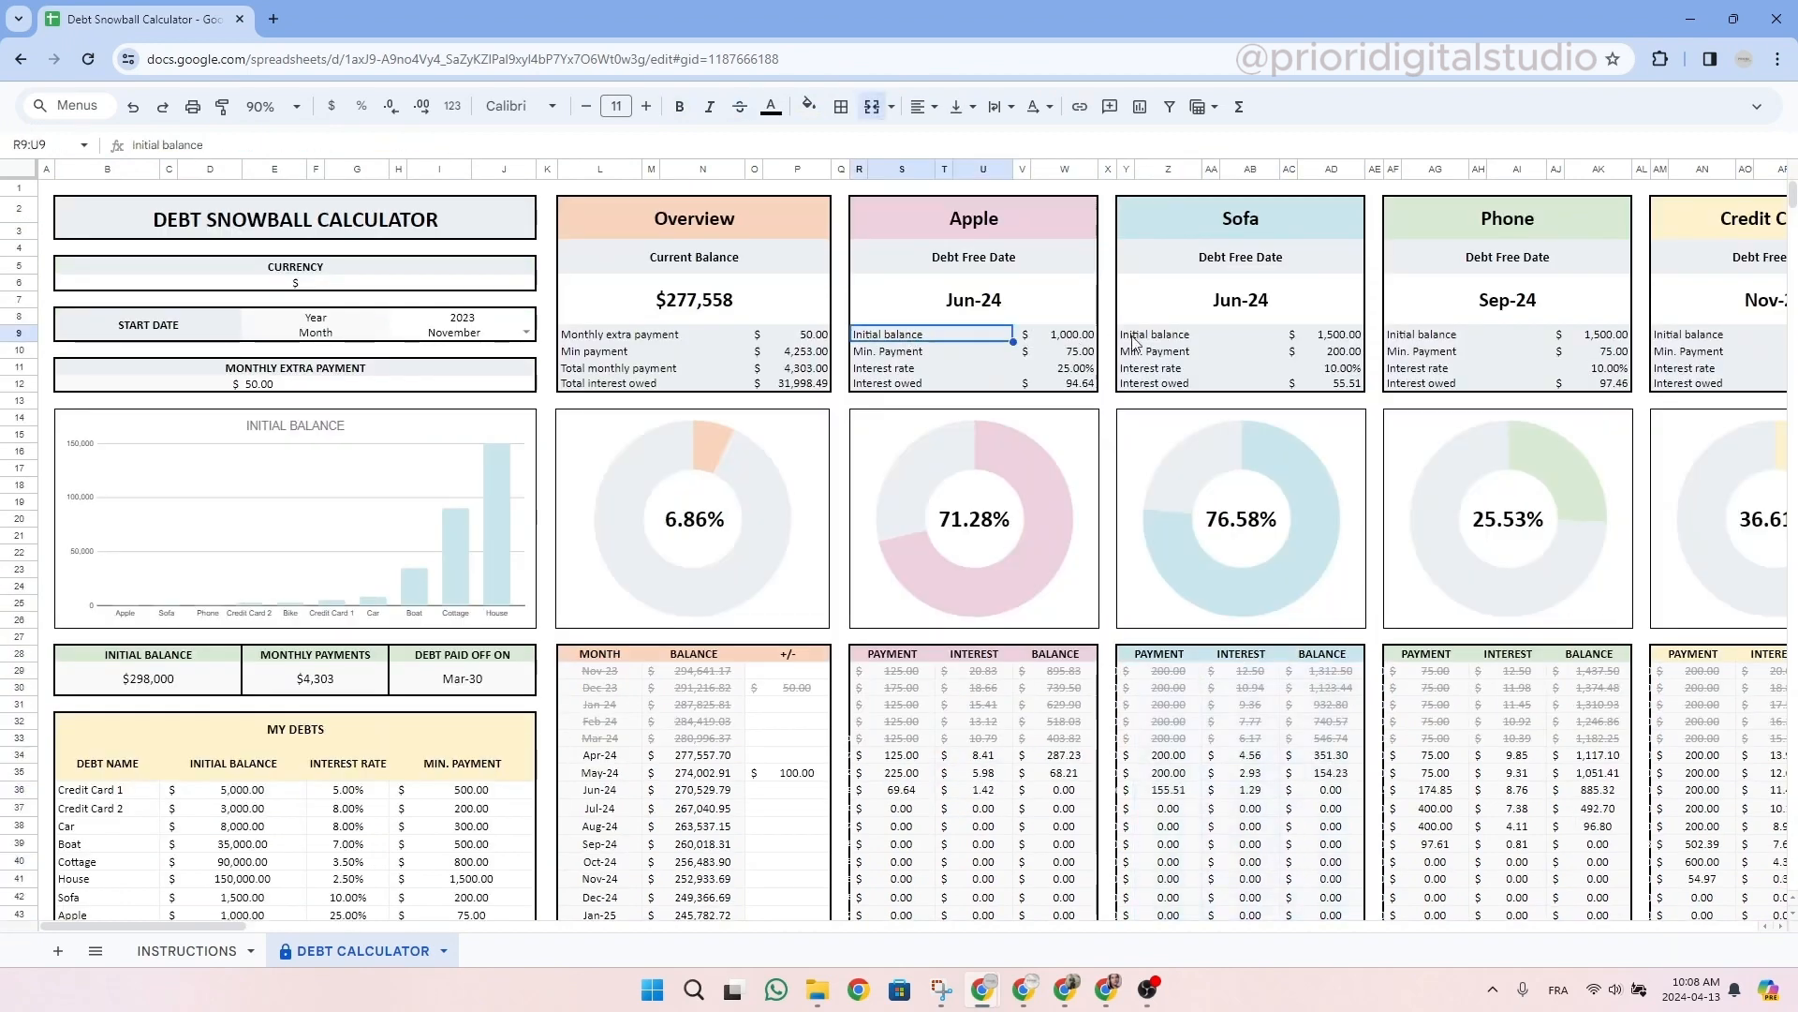
left_click(1463, 333)
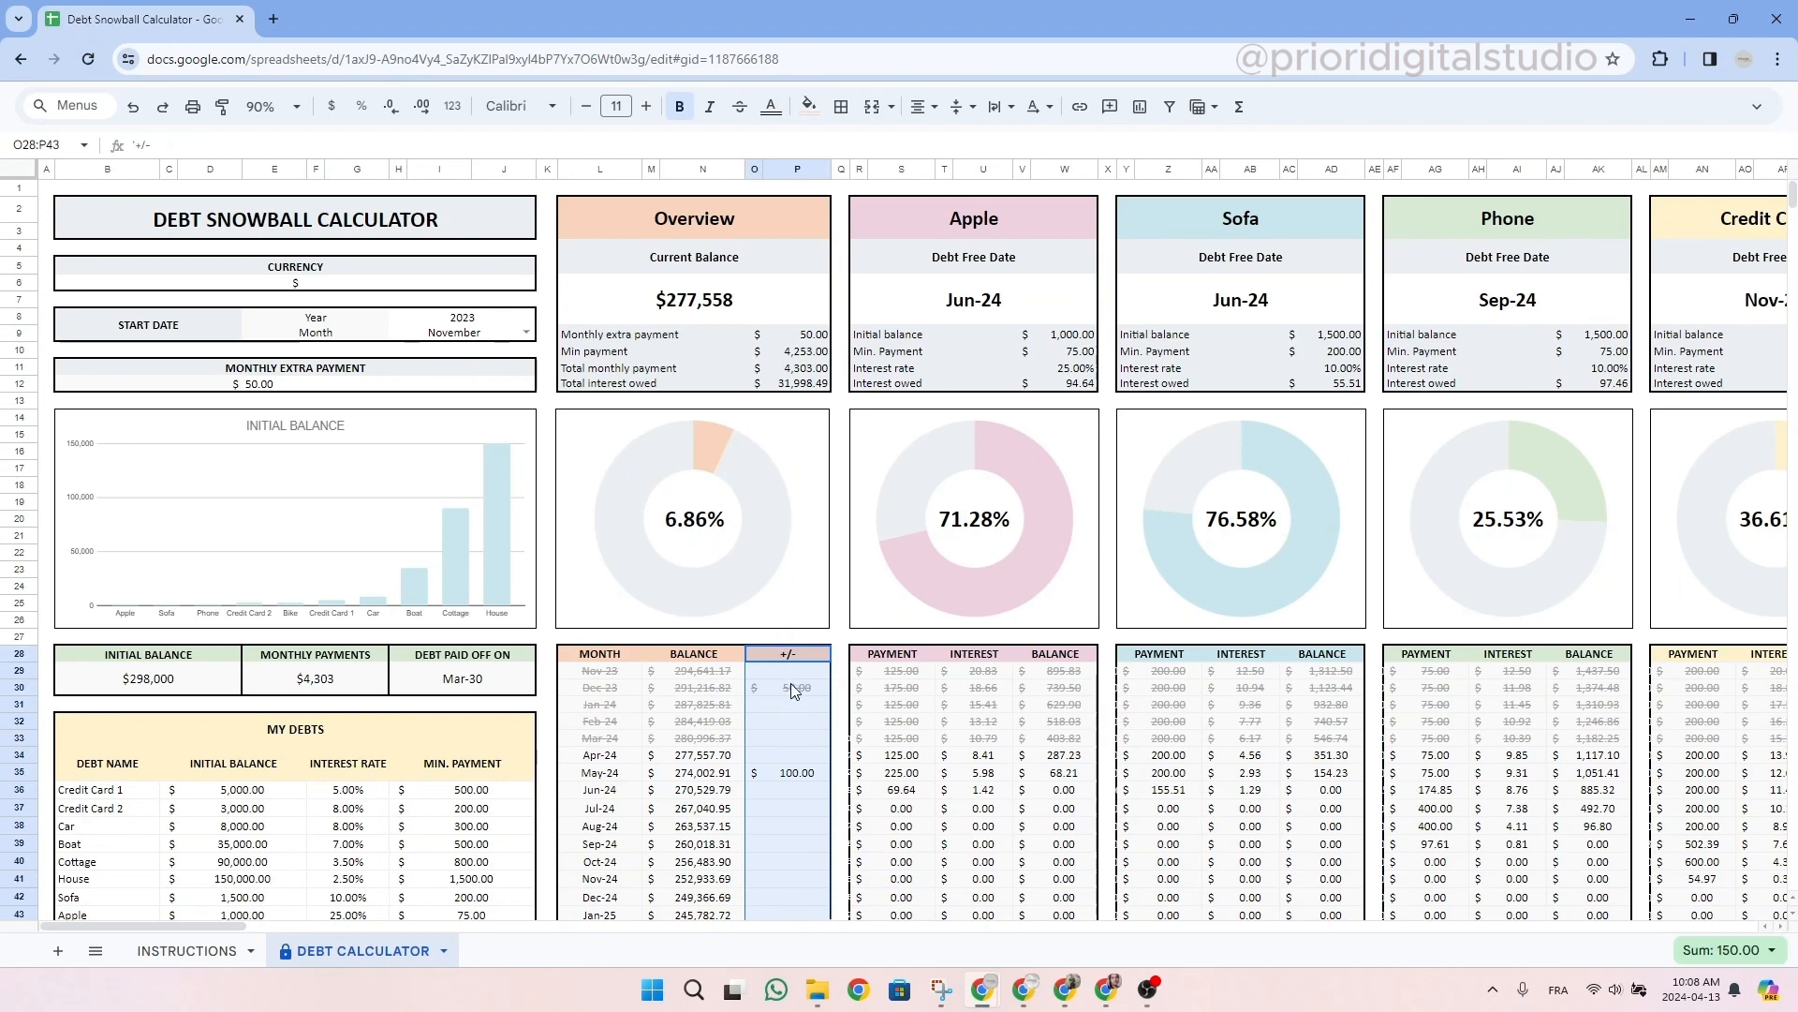
Enter +50 for Apr-24 and -150 for Jun-24 in the overview +/- column
left_click(796, 700)
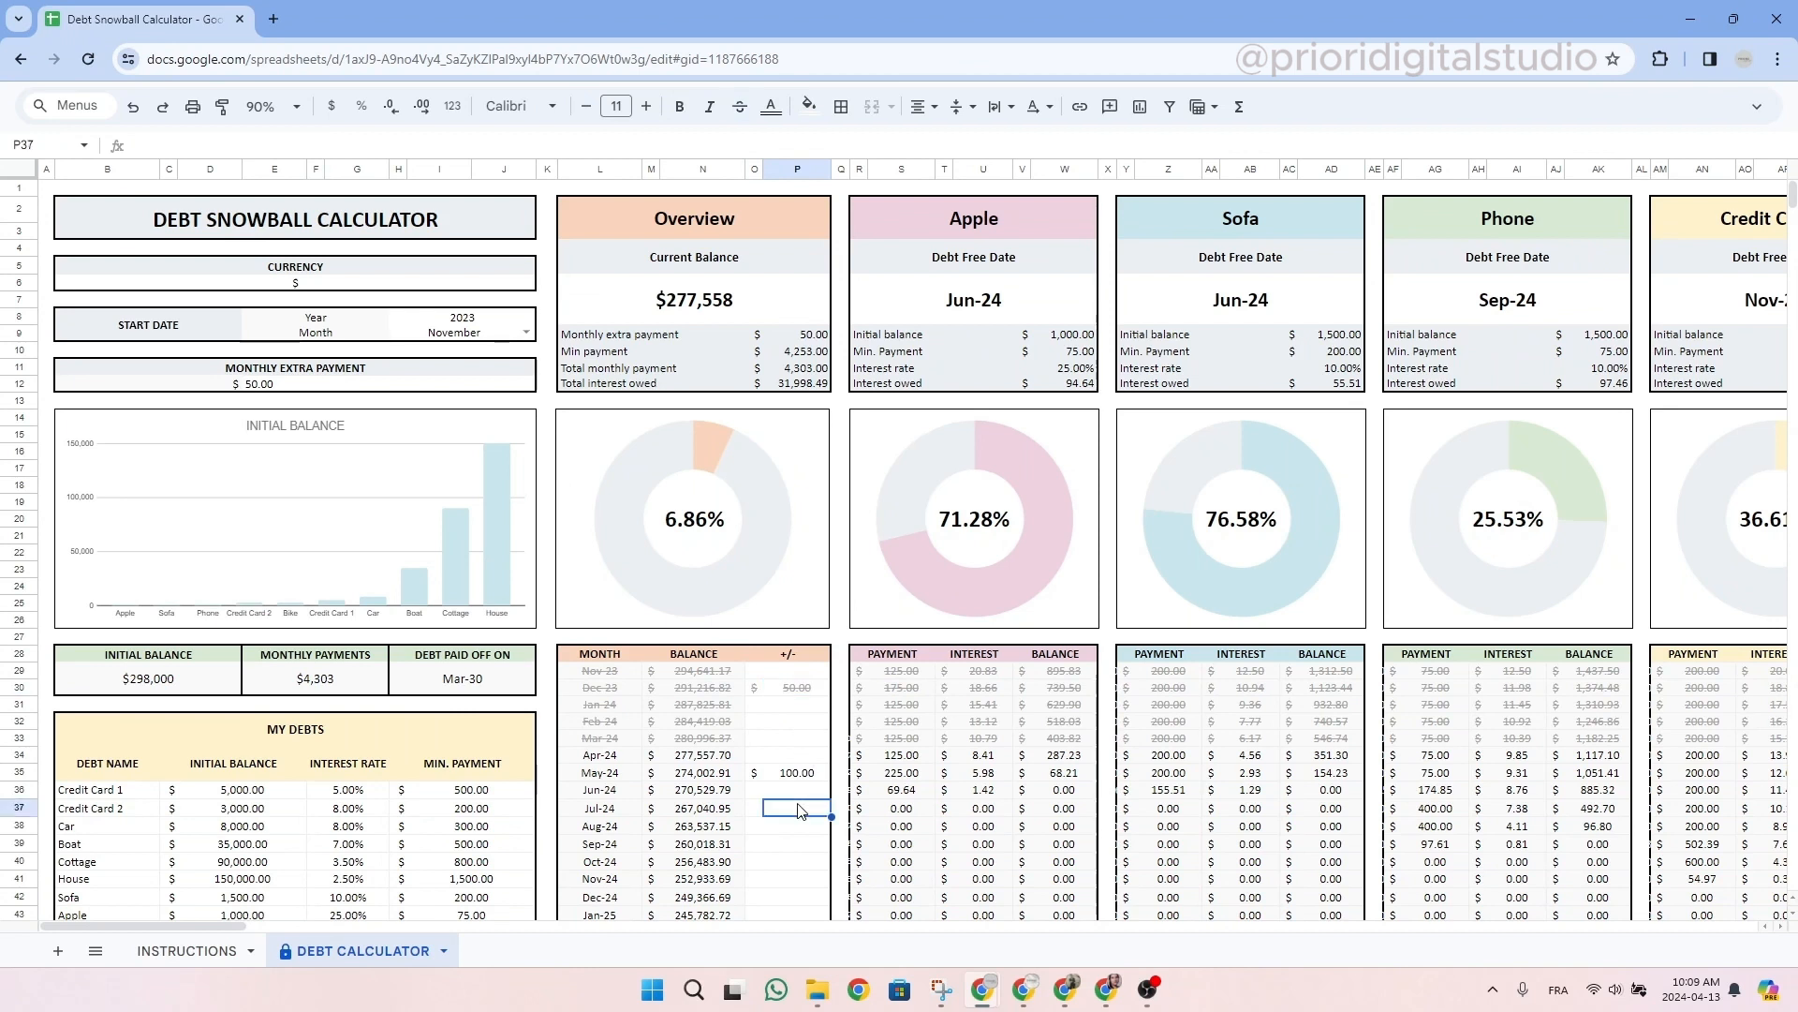
left_click(798, 755)
type("50")
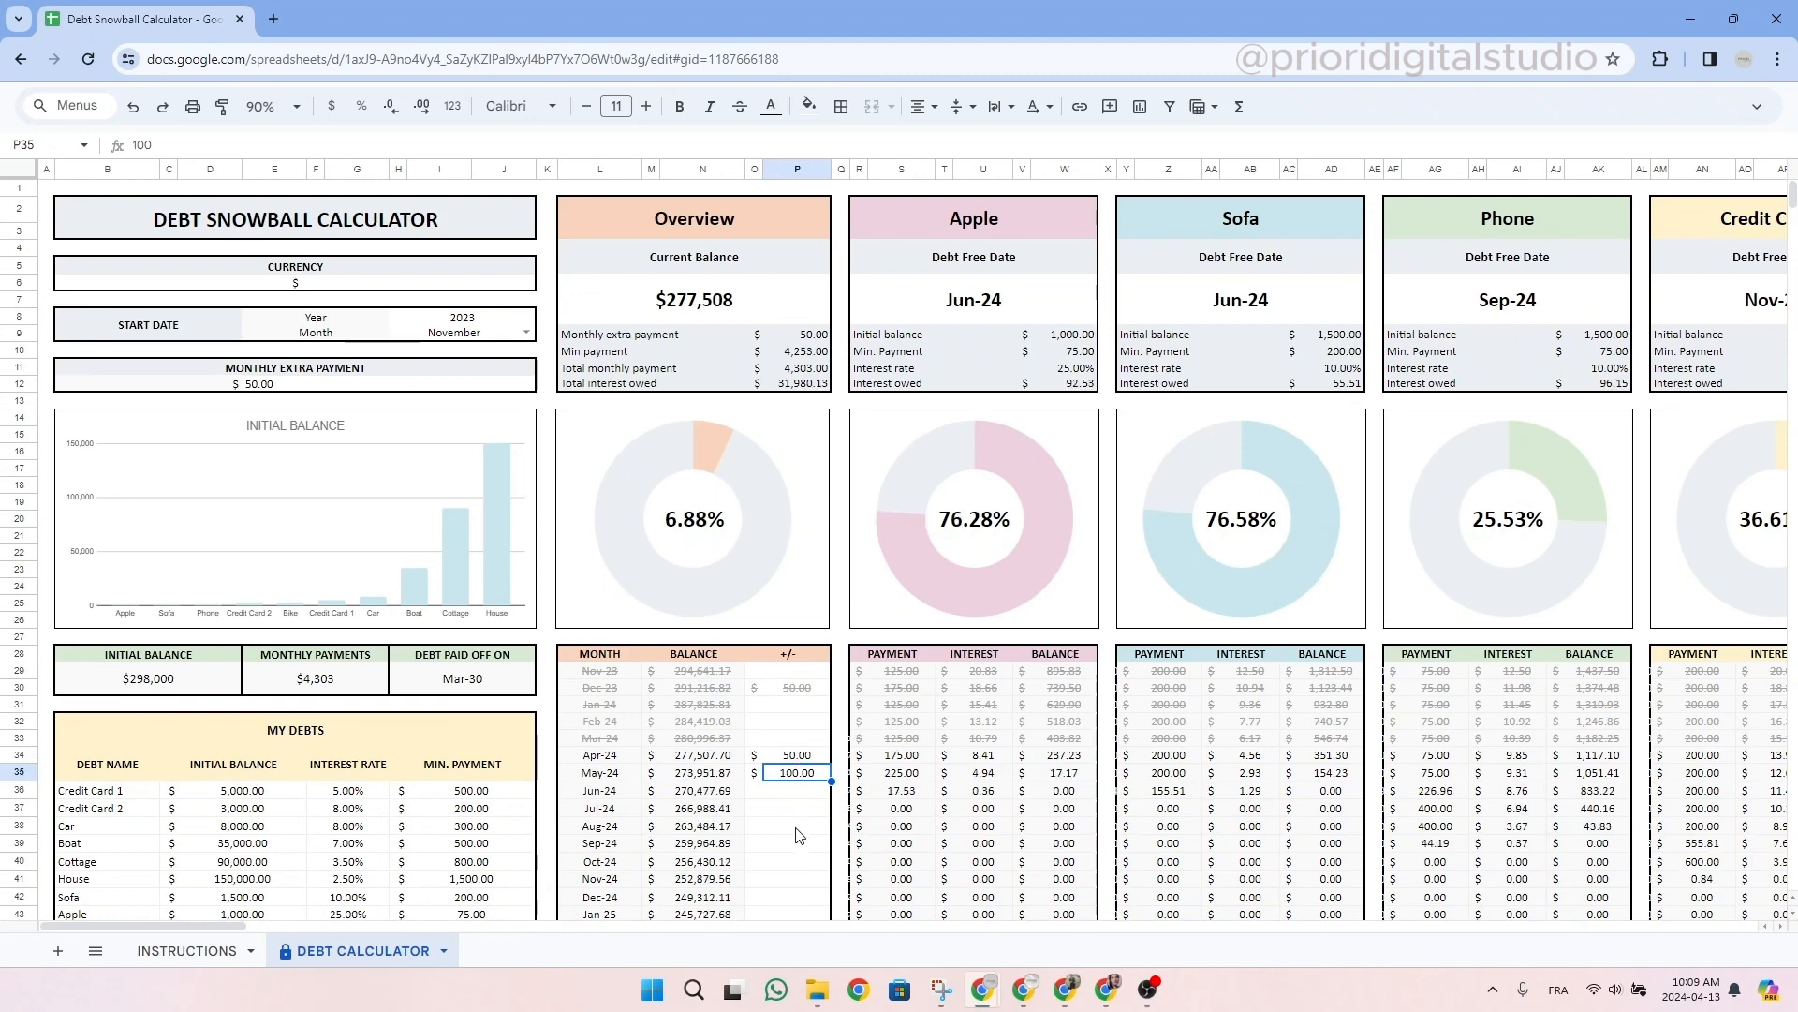
left_click(796, 793)
type("-150")
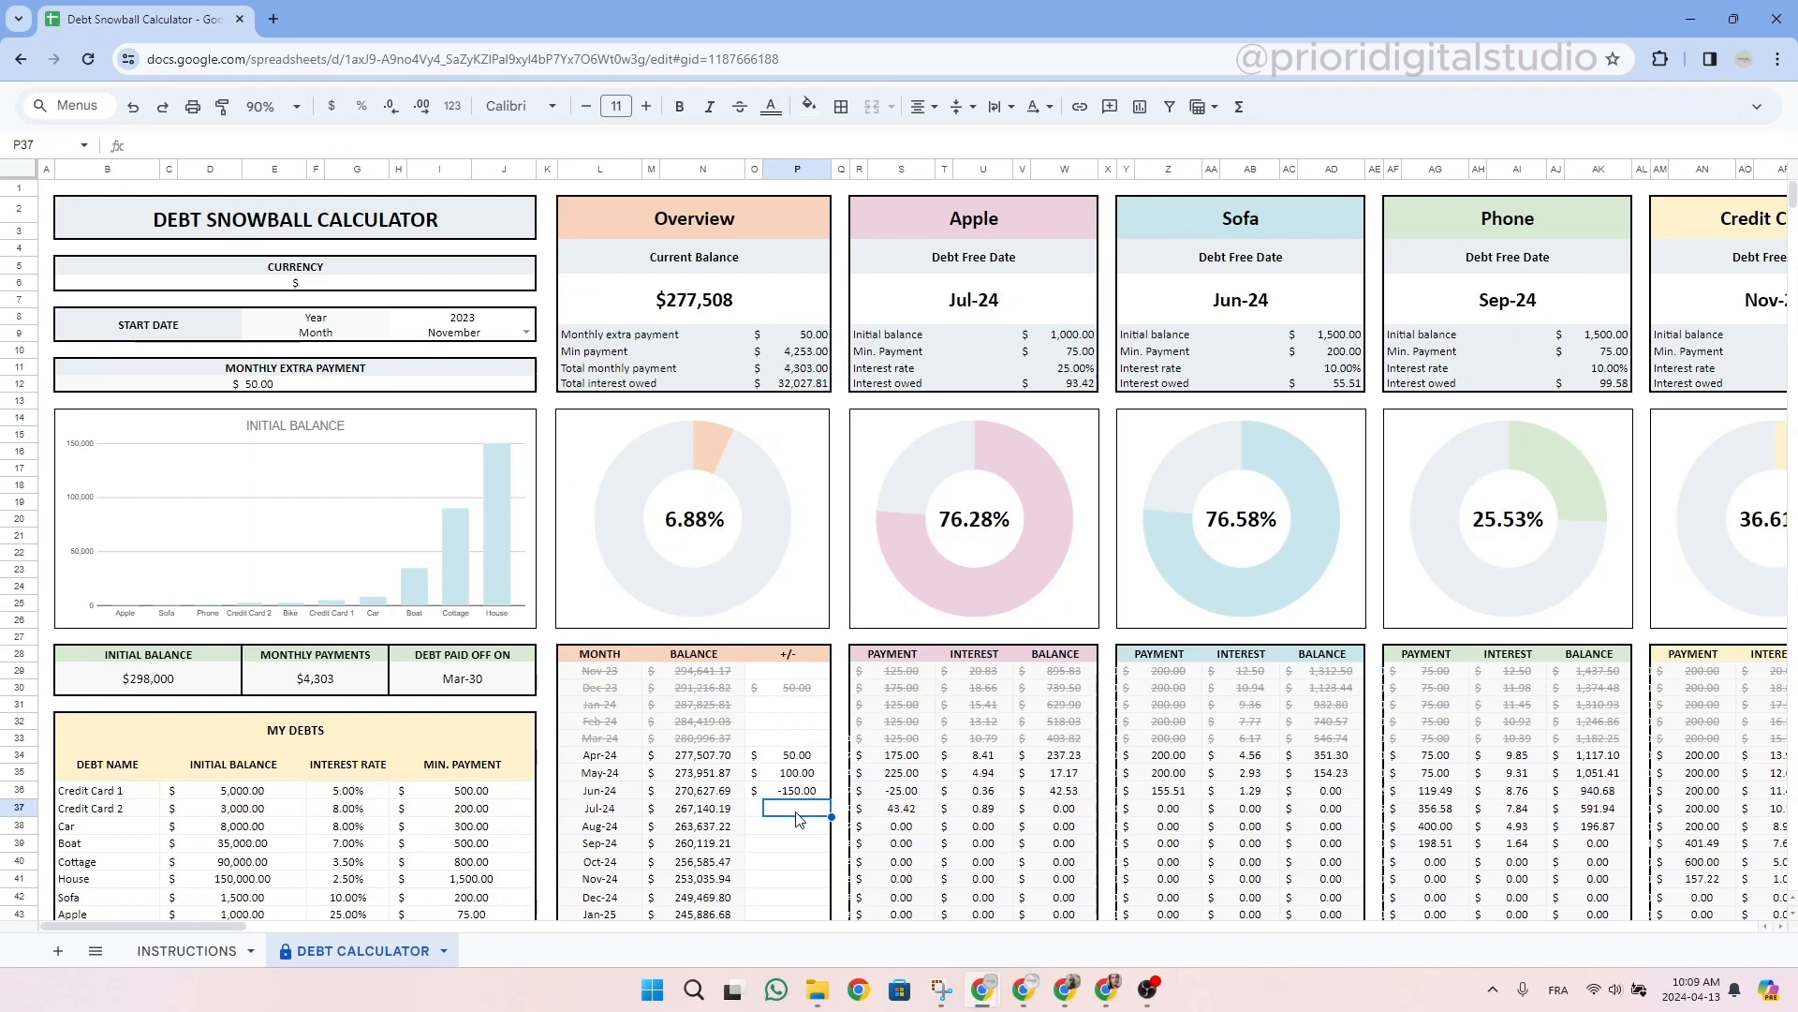
scroll("down", 3)
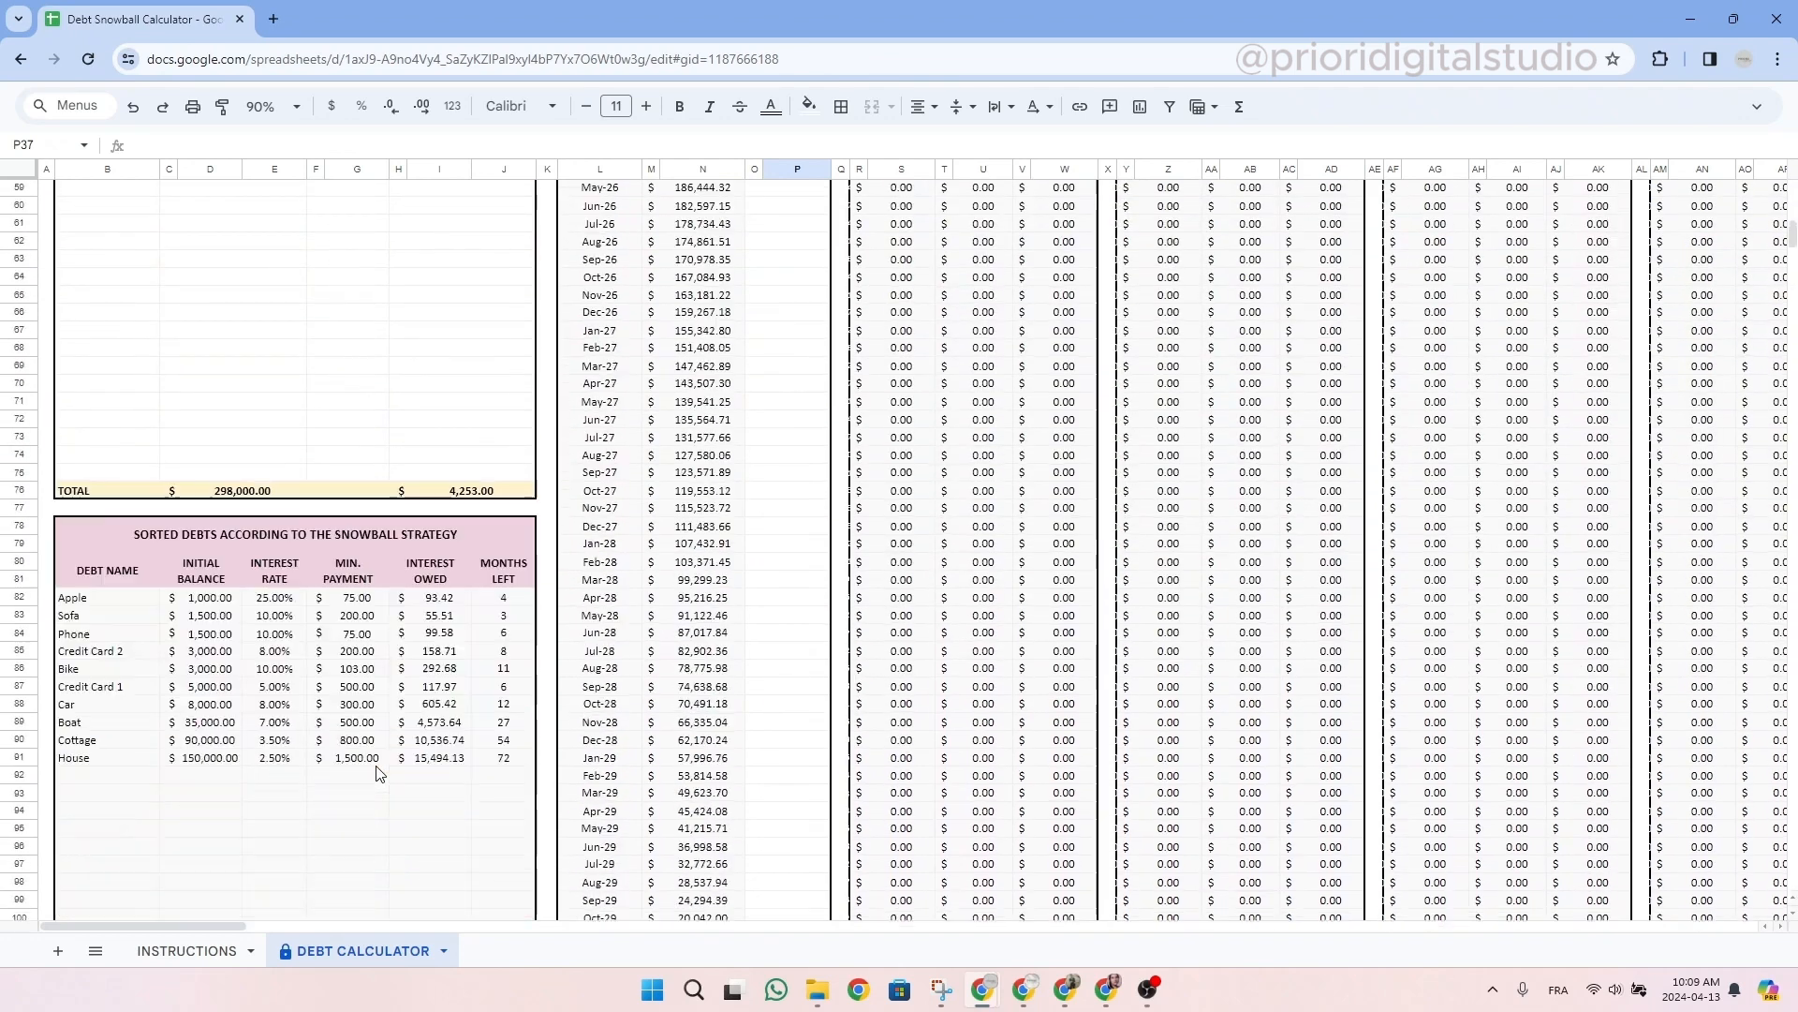
left_click_drag(502, 595, 502, 757)
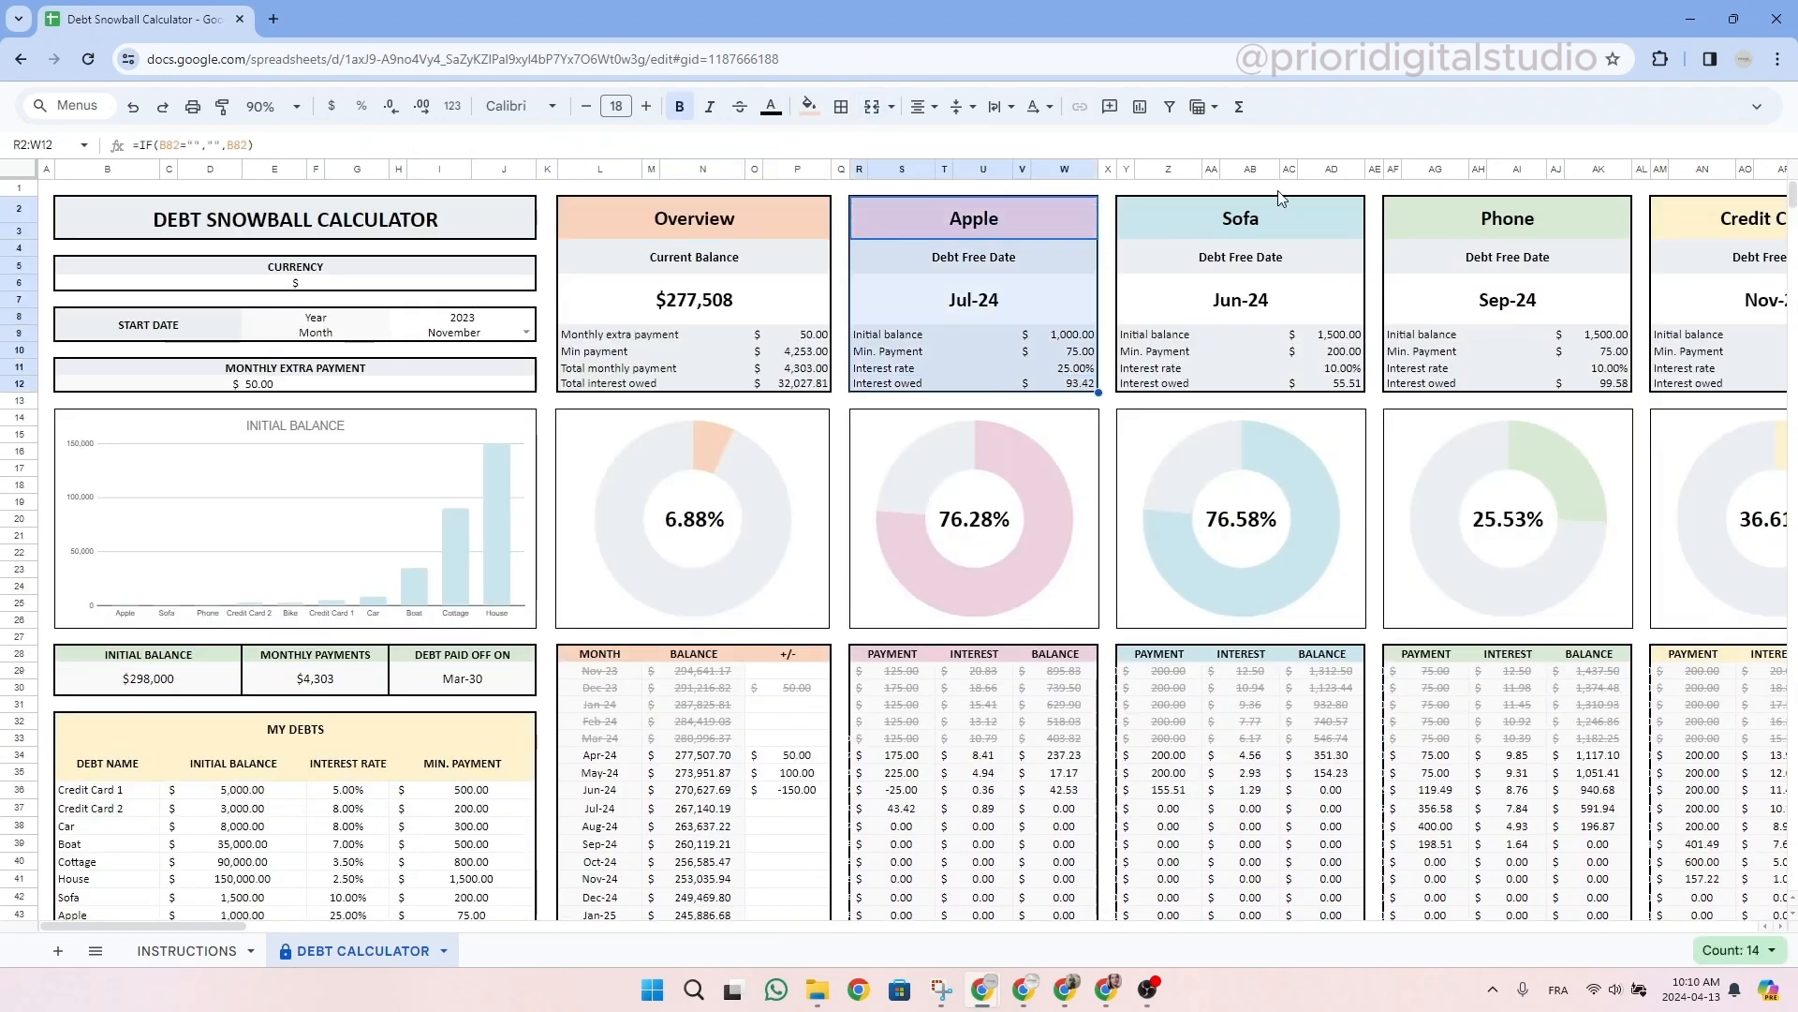
left_click(1238, 300)
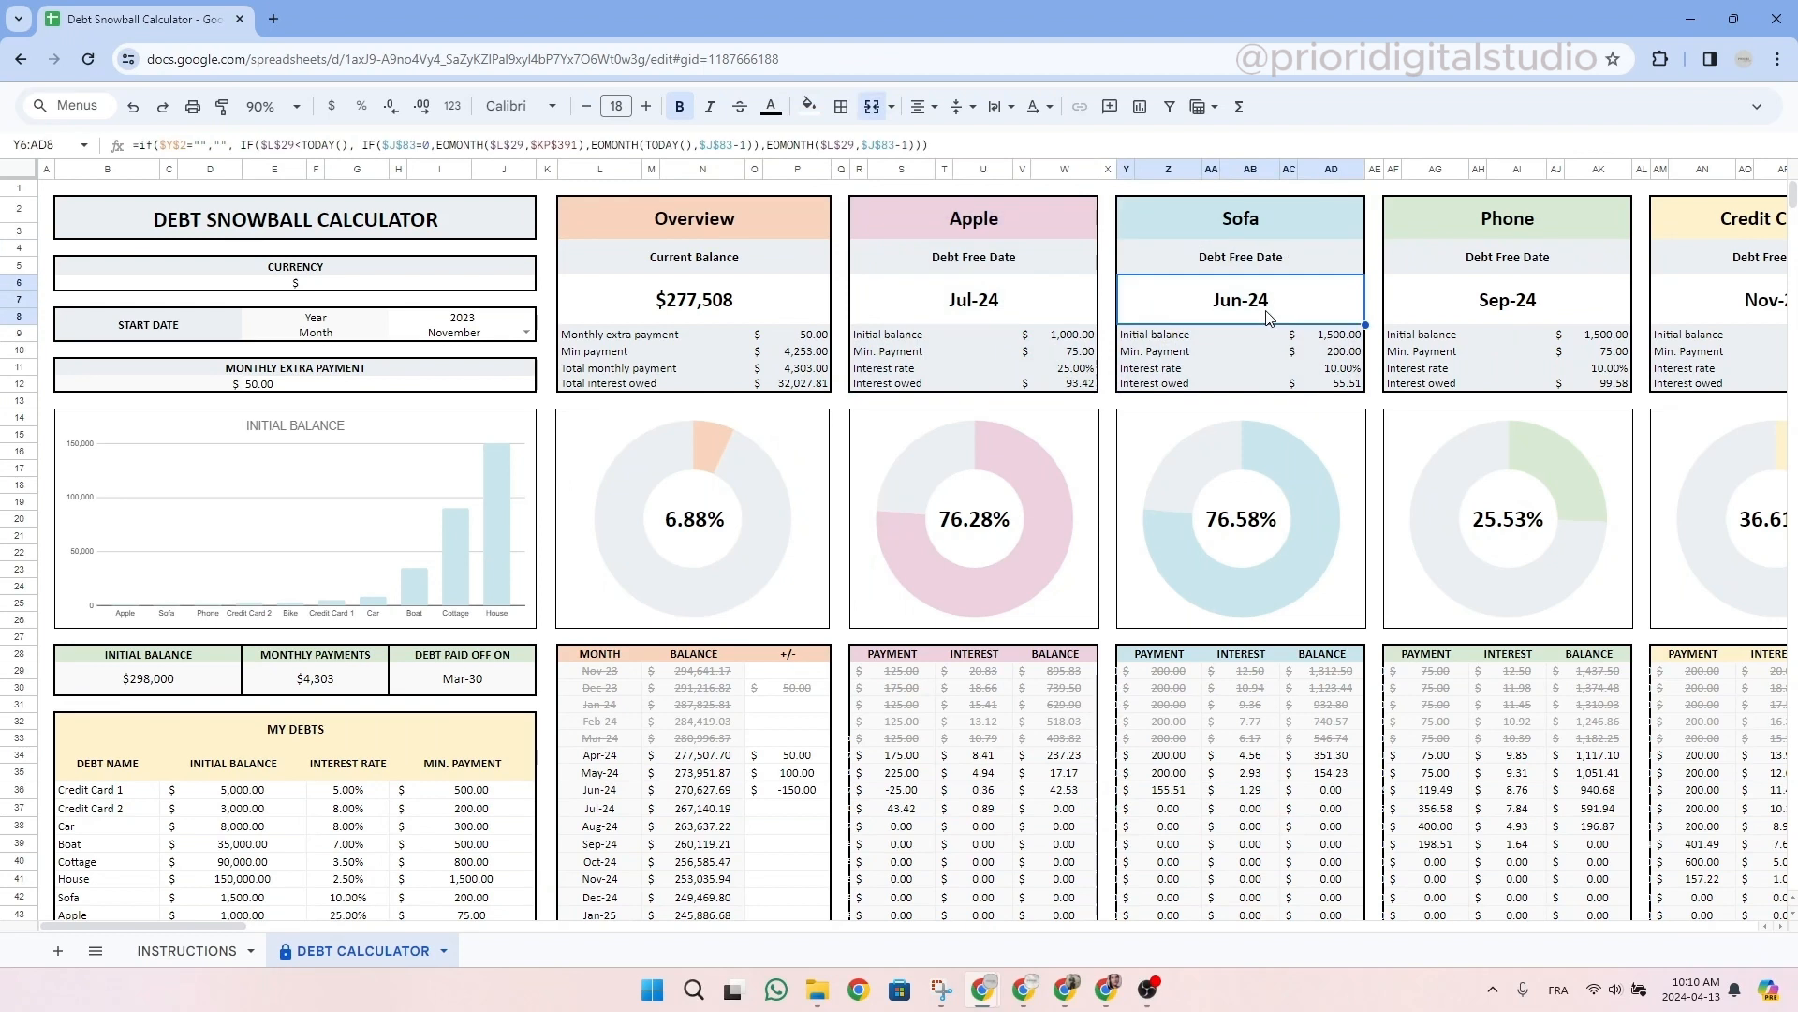
left_click(294, 219)
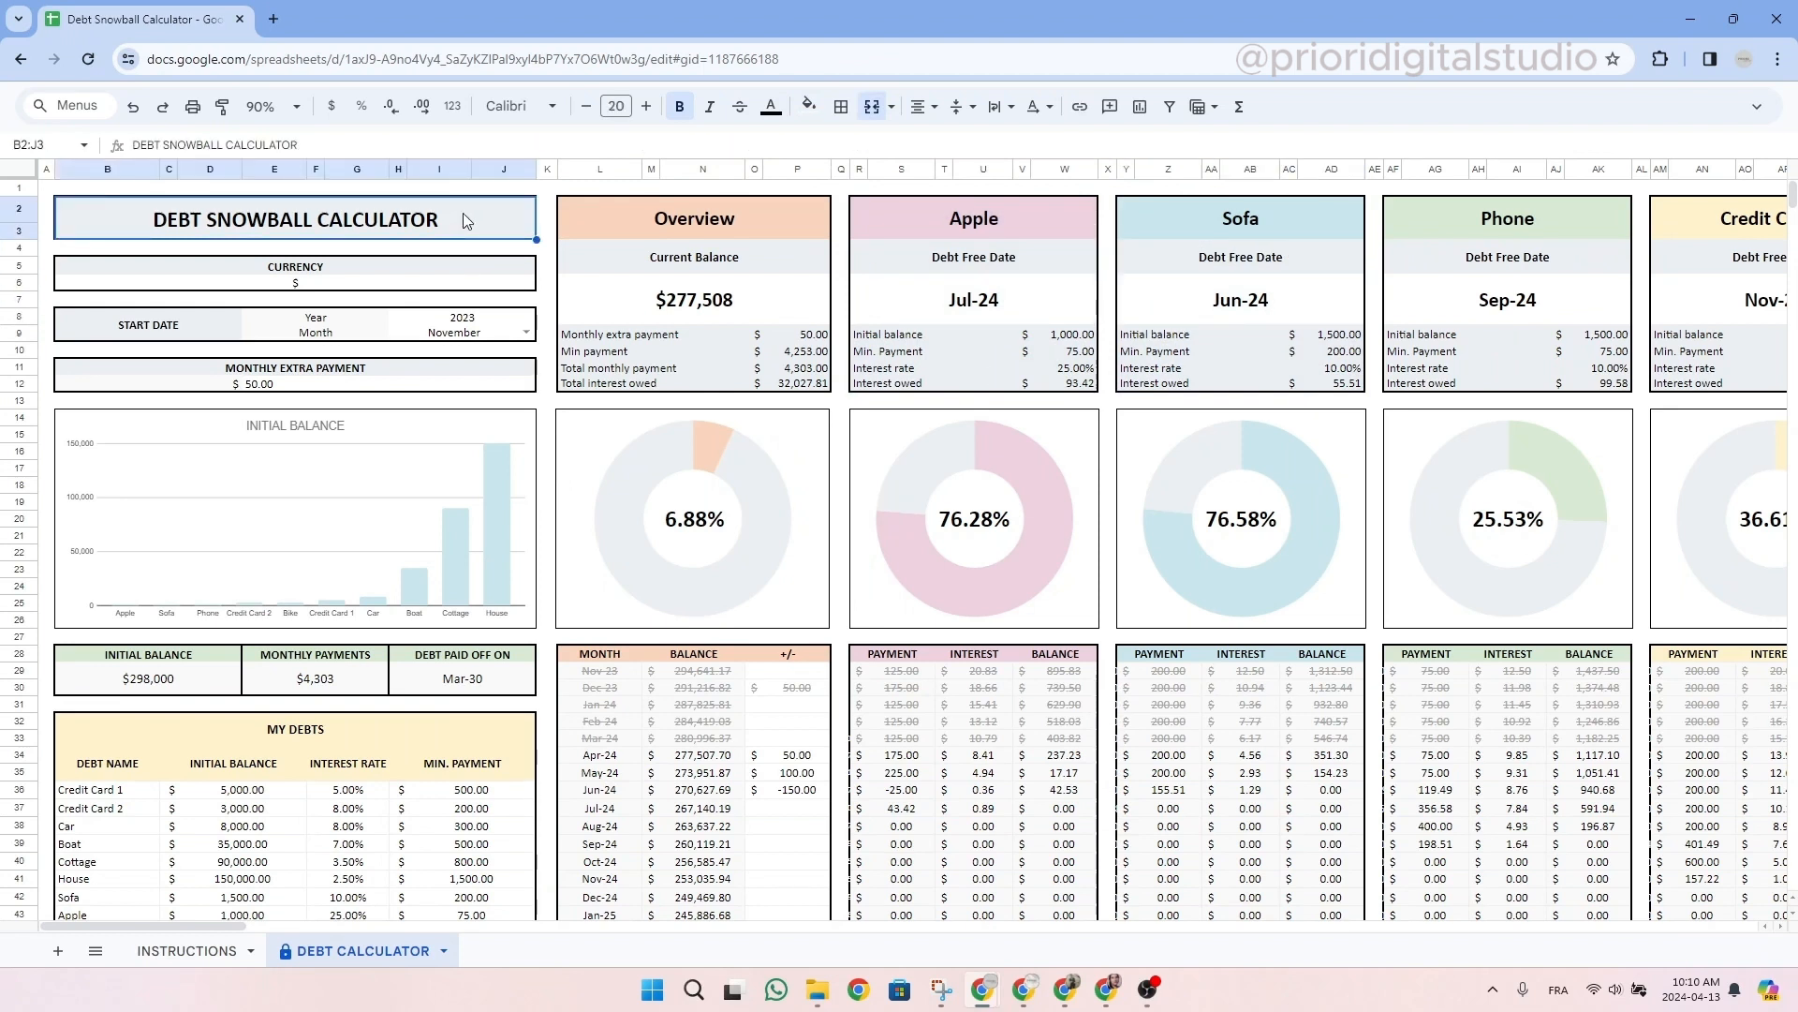